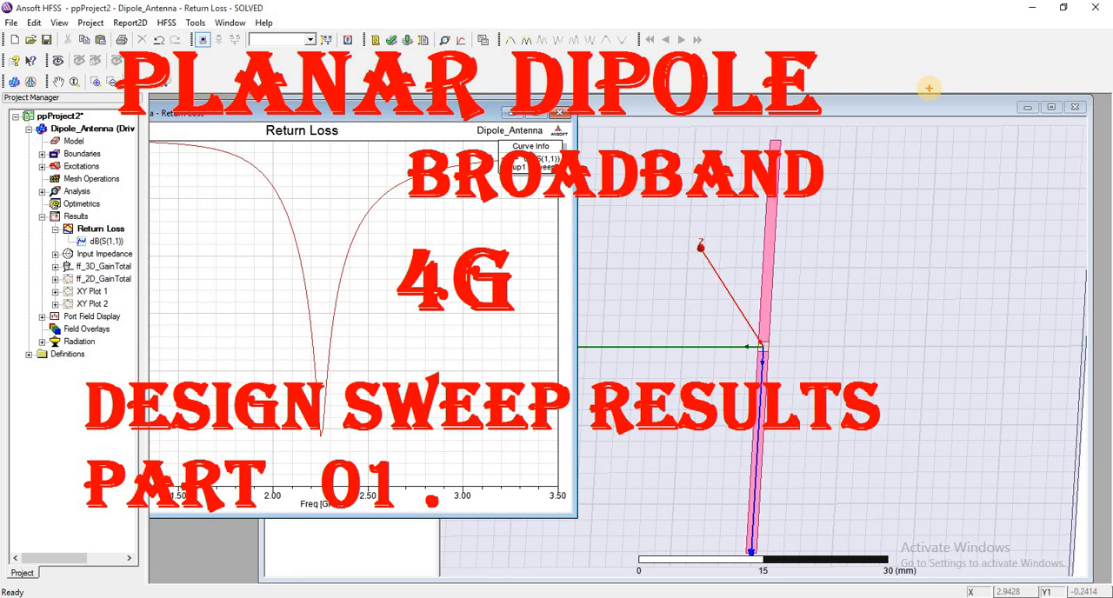
mouse_move(884, 125)
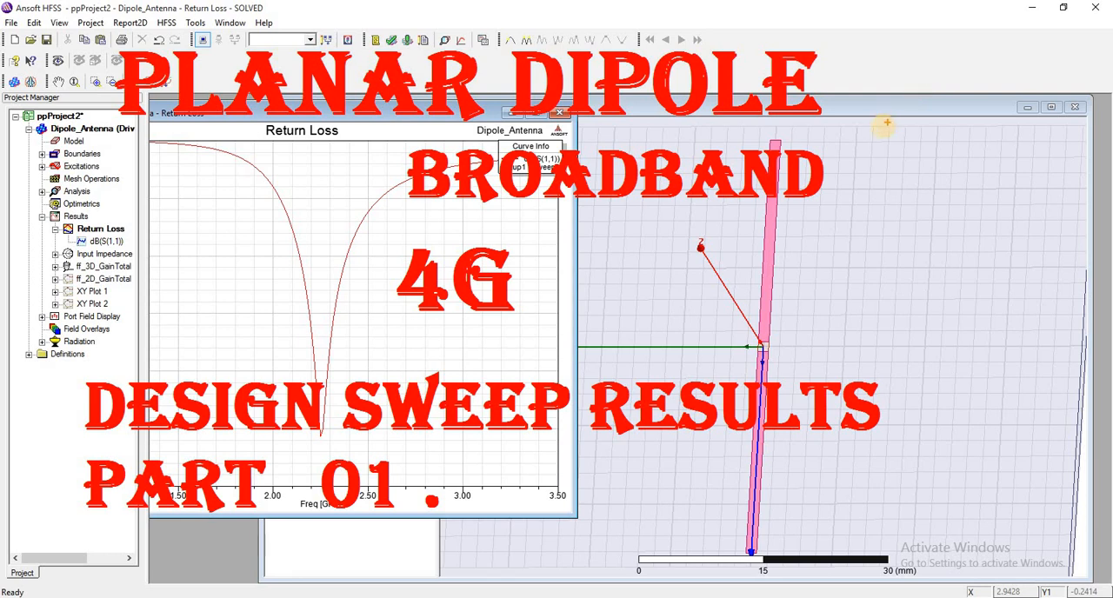
mouse_move(883, 126)
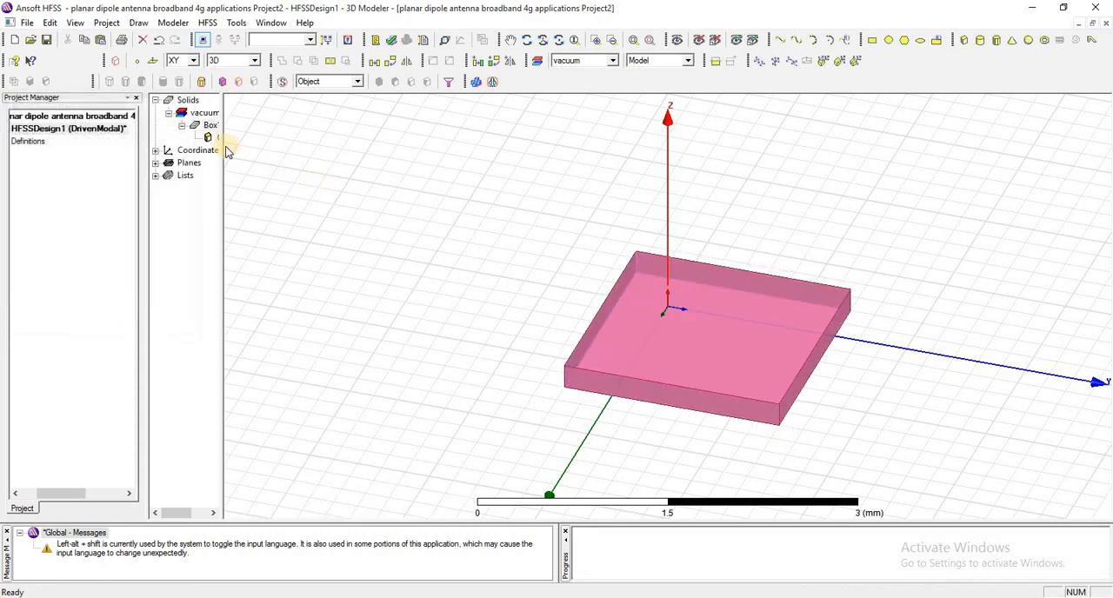
Step: Assign Rogers RT/duroid 5880 (tm) to Box1, searching 'ro' in the material library
click(211, 125)
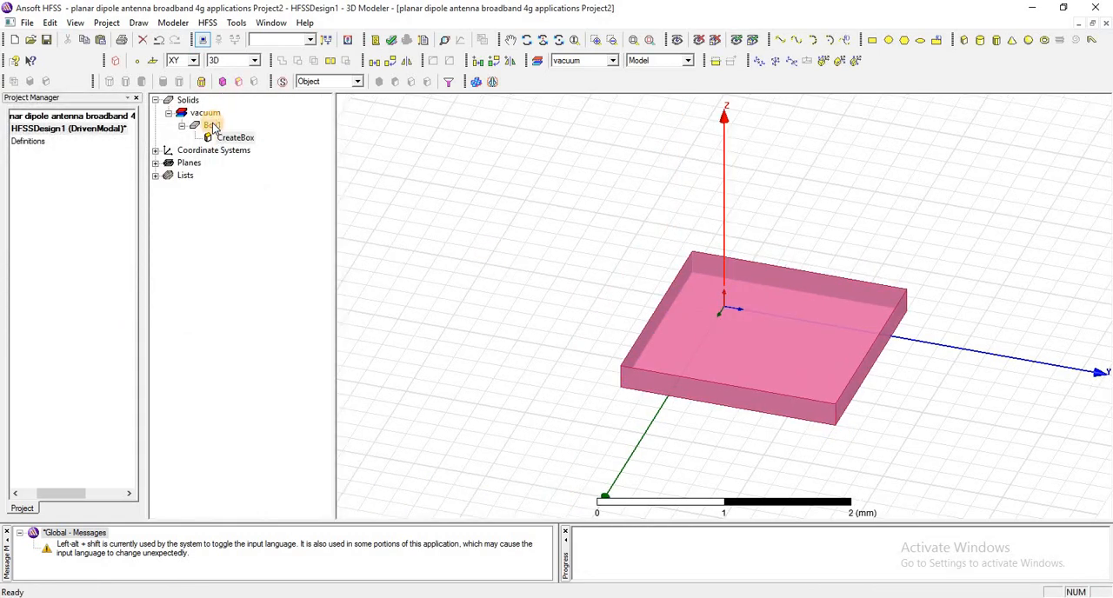
right_click(212, 125)
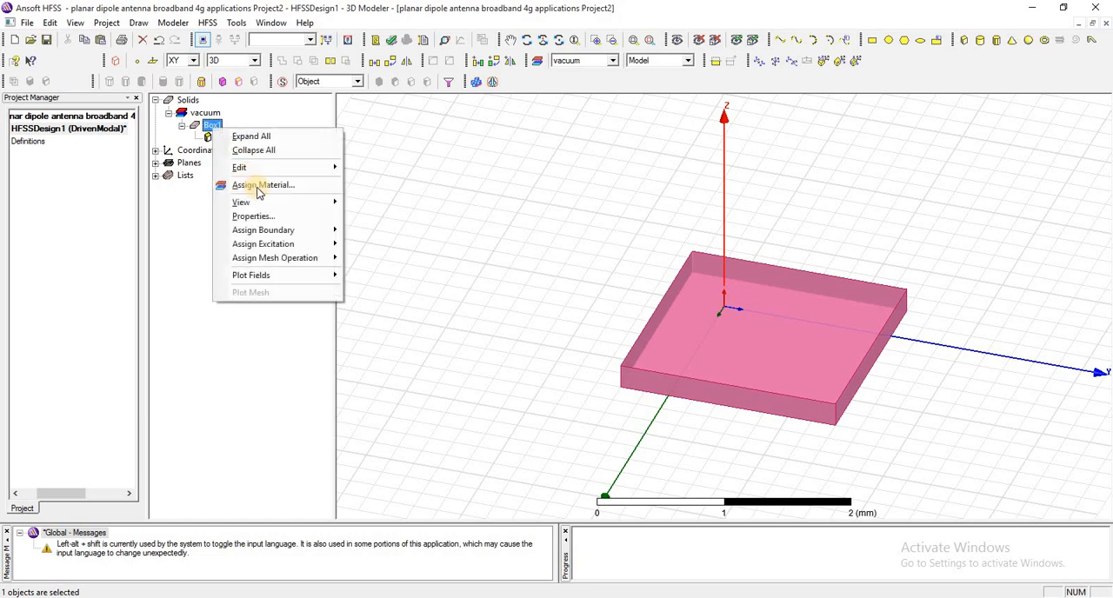
click(264, 184)
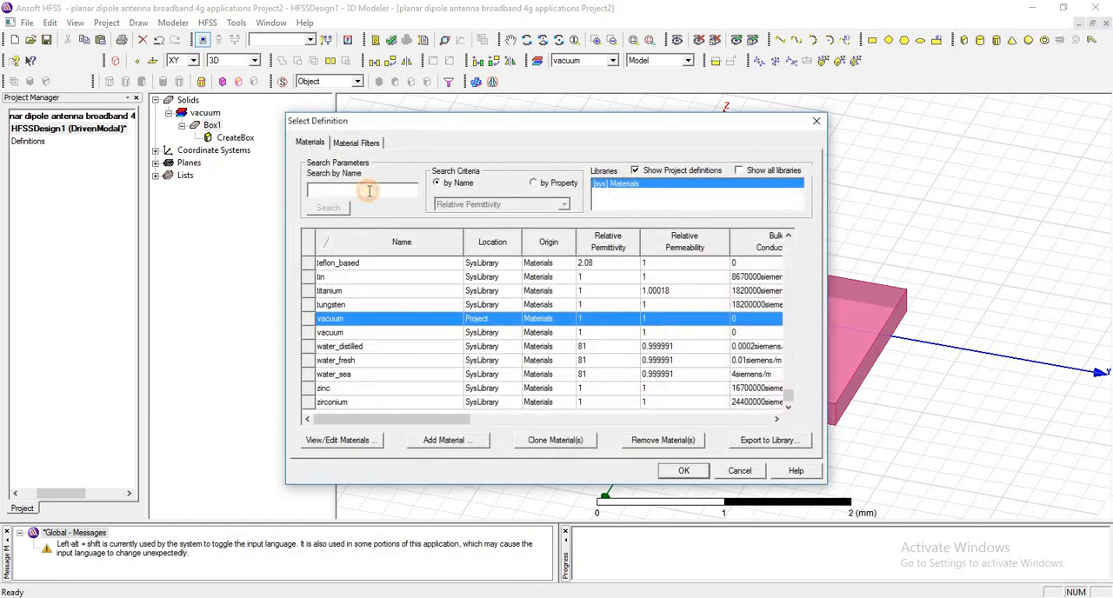
text(rogger)
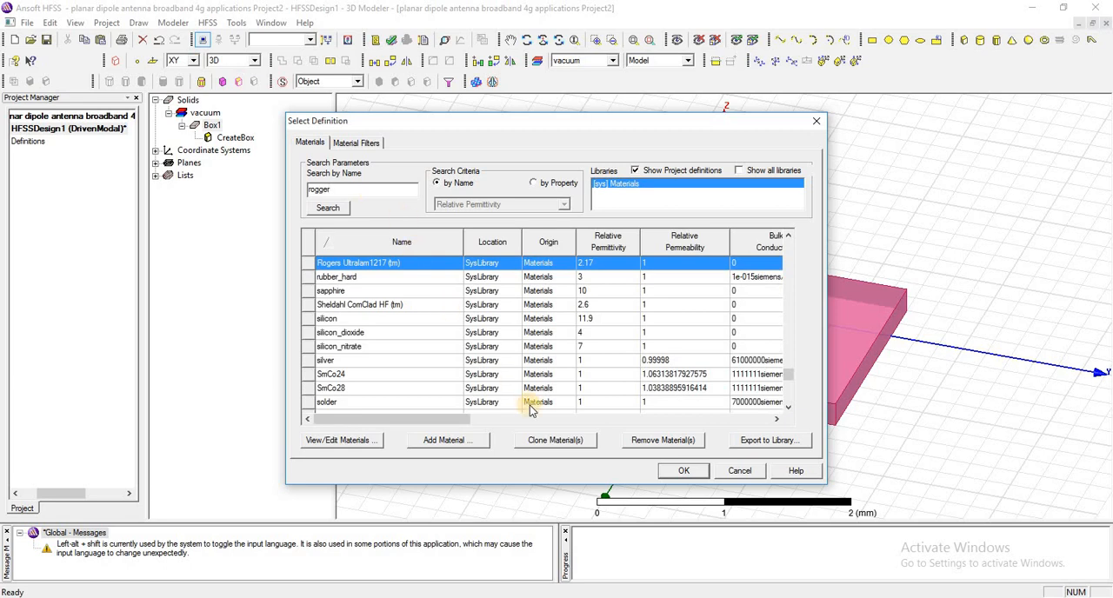
mouse_move(362, 200)
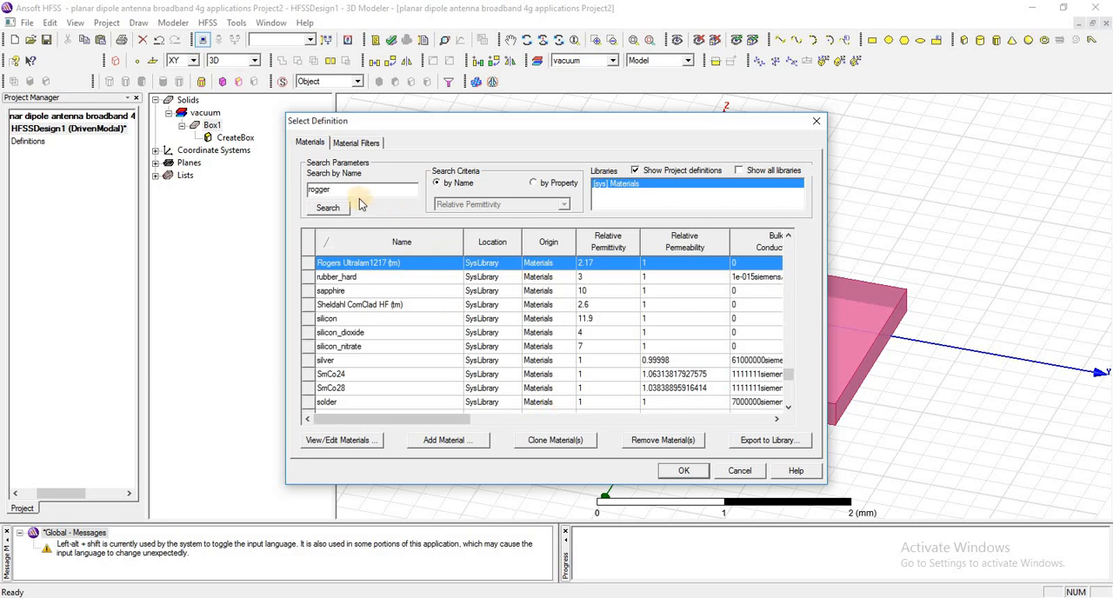
mouse_move(531, 346)
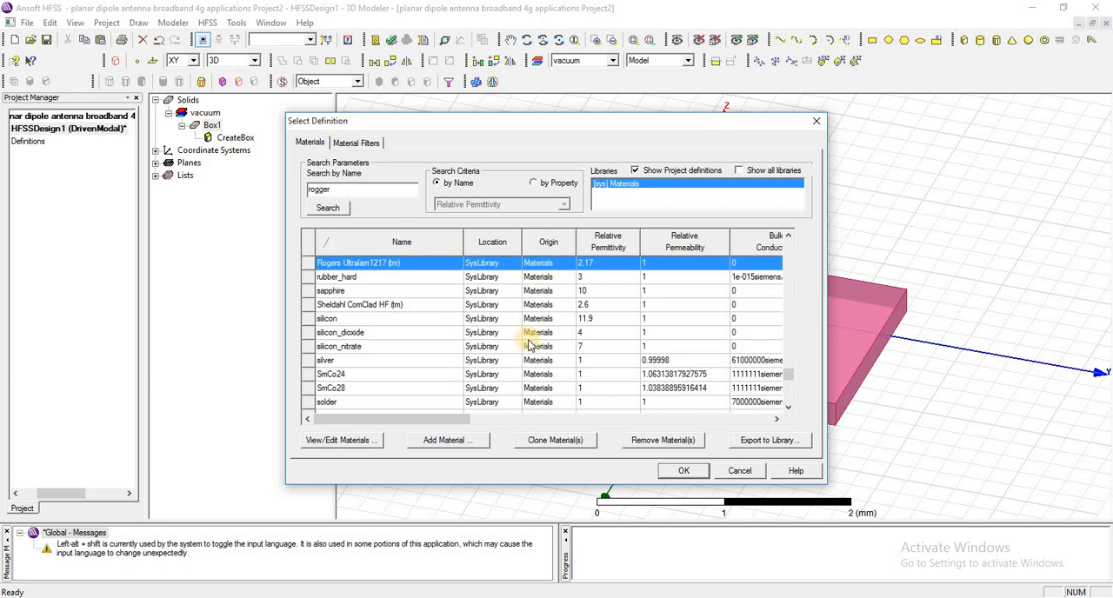
scroll(up, 3)
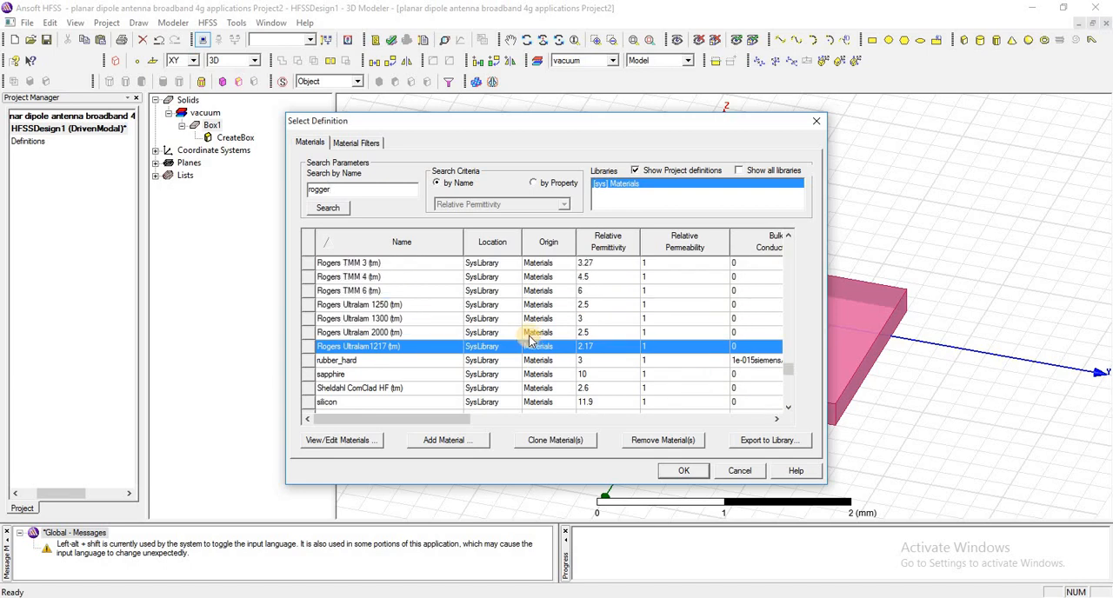
scroll(up, 3)
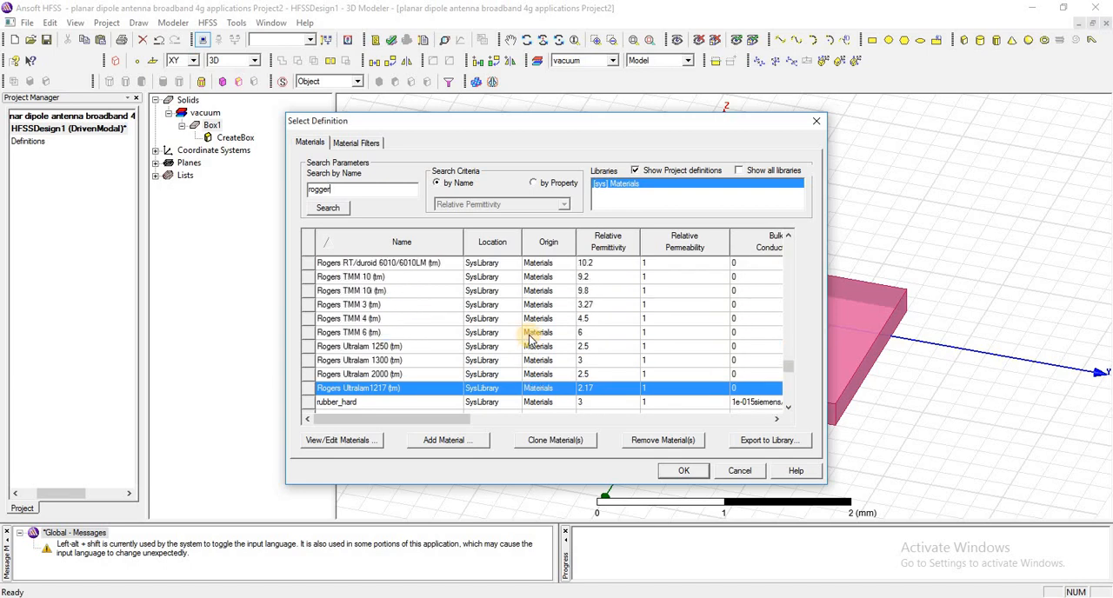
scroll(up, 3)
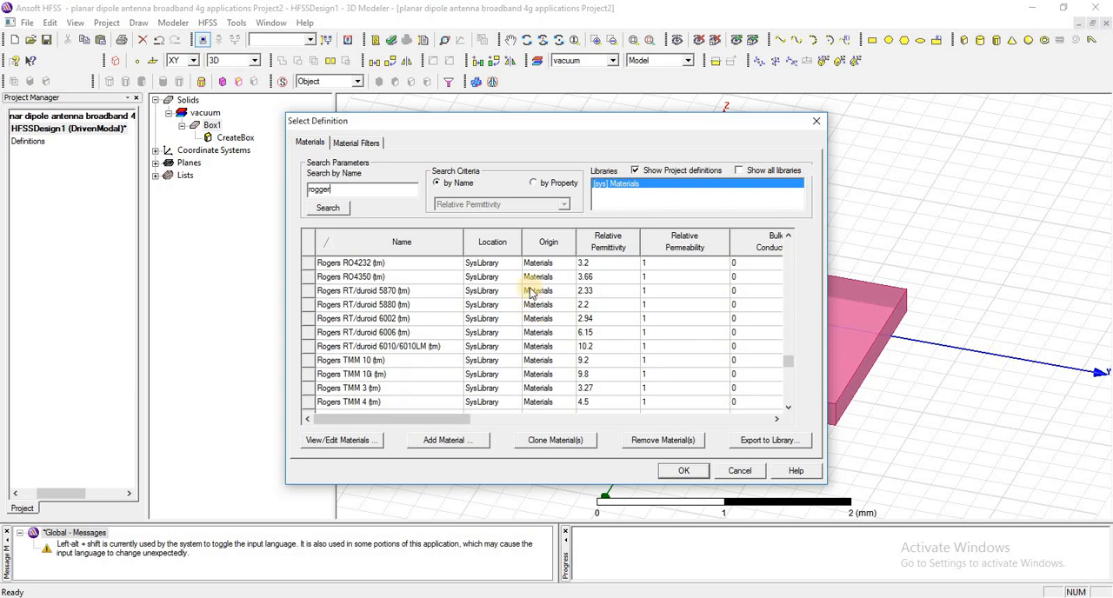
click(362, 304)
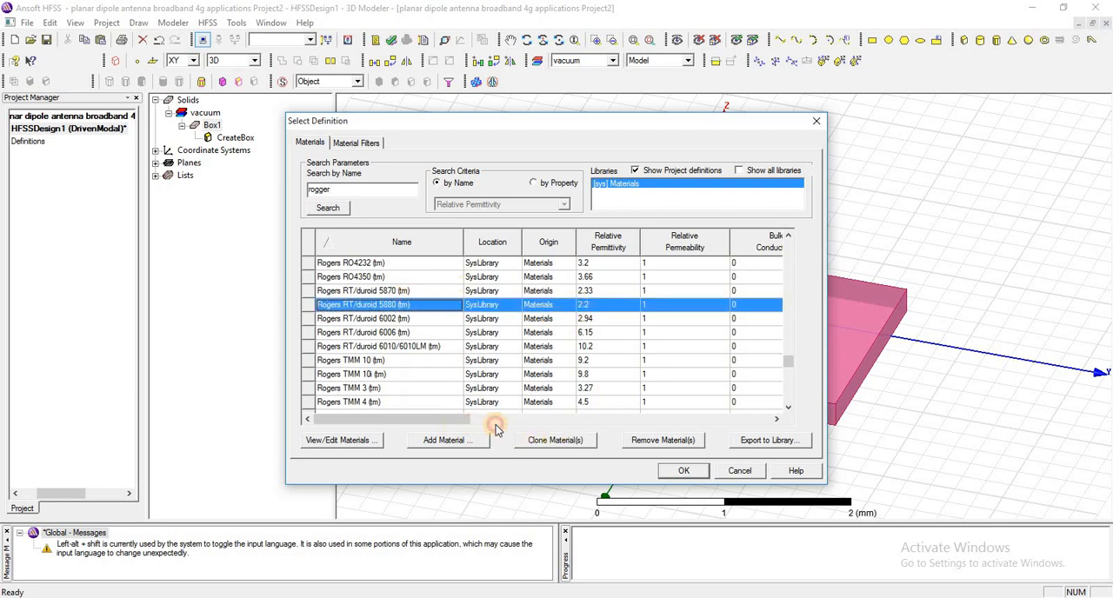
scroll(right, 3)
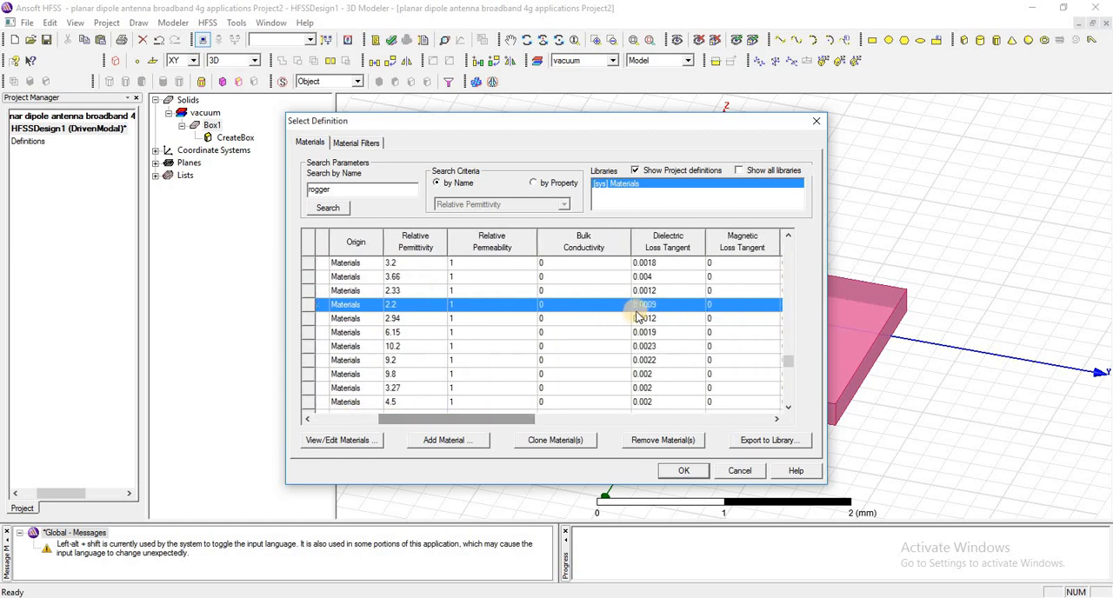
click(682, 469)
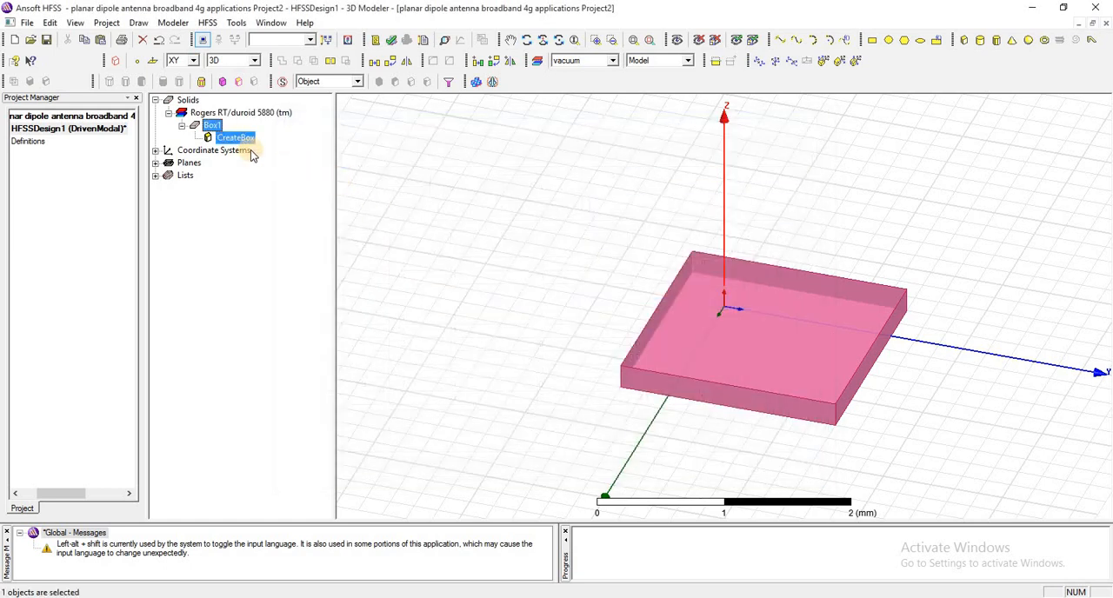
Step: Drive the box position and X/Y size by subX = 83 mm and subY = 110 mm
right_click(236, 138)
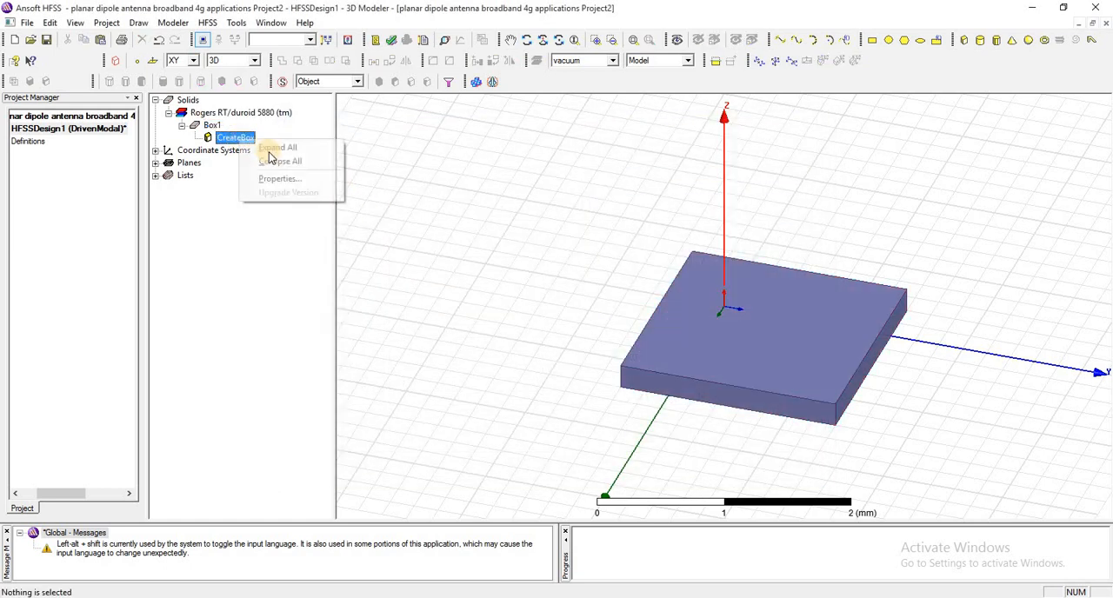
click(278, 178)
text(8)
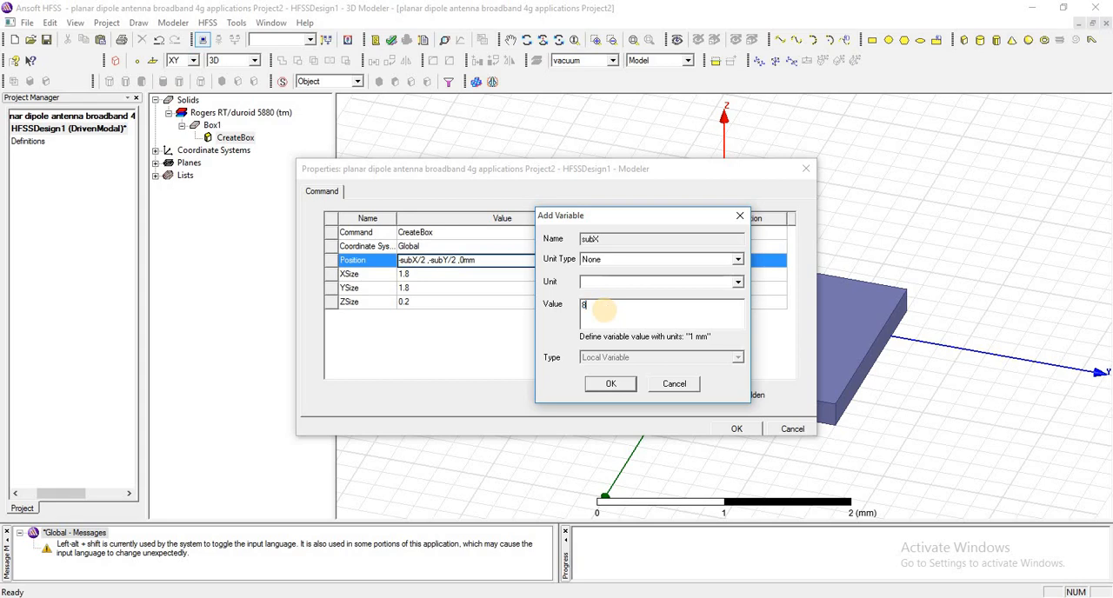
text(3mm)
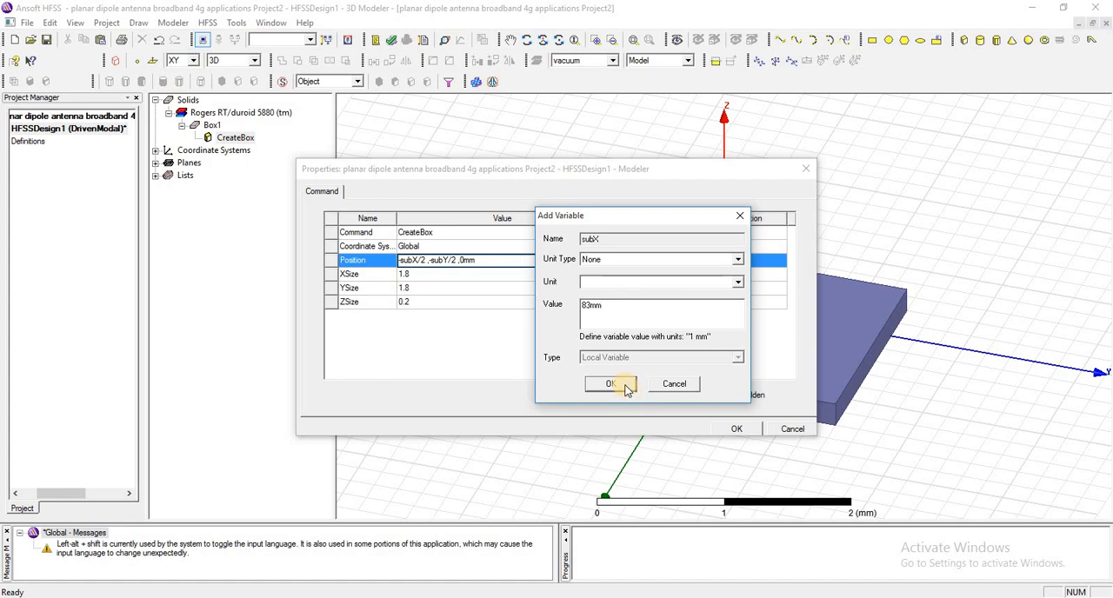
click(608, 385)
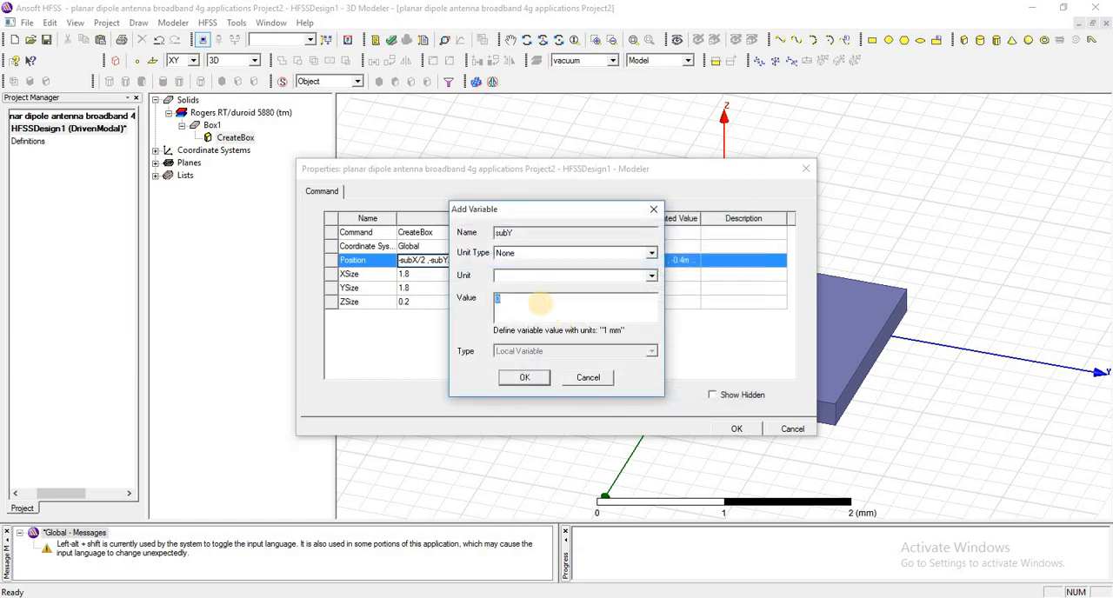
text(110mm)
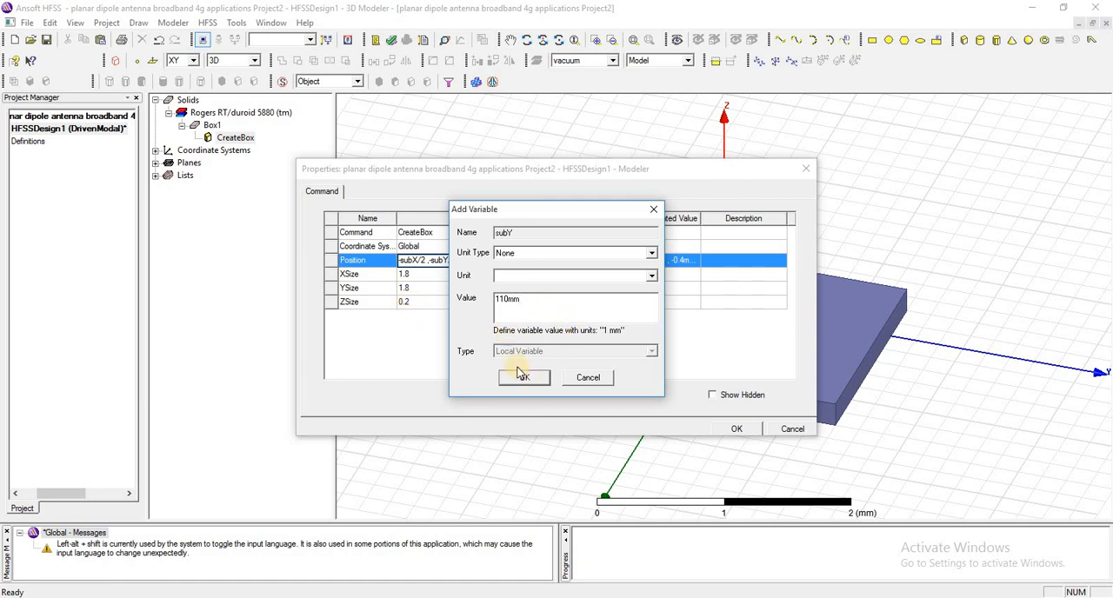
click(521, 377)
text(-subH)
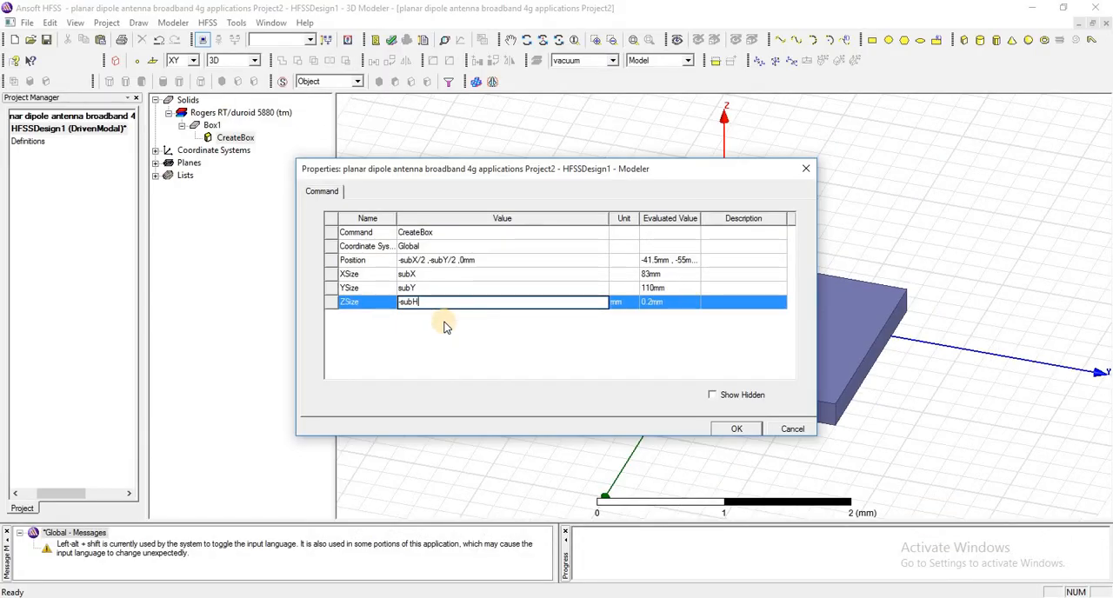
mouse_move(460, 327)
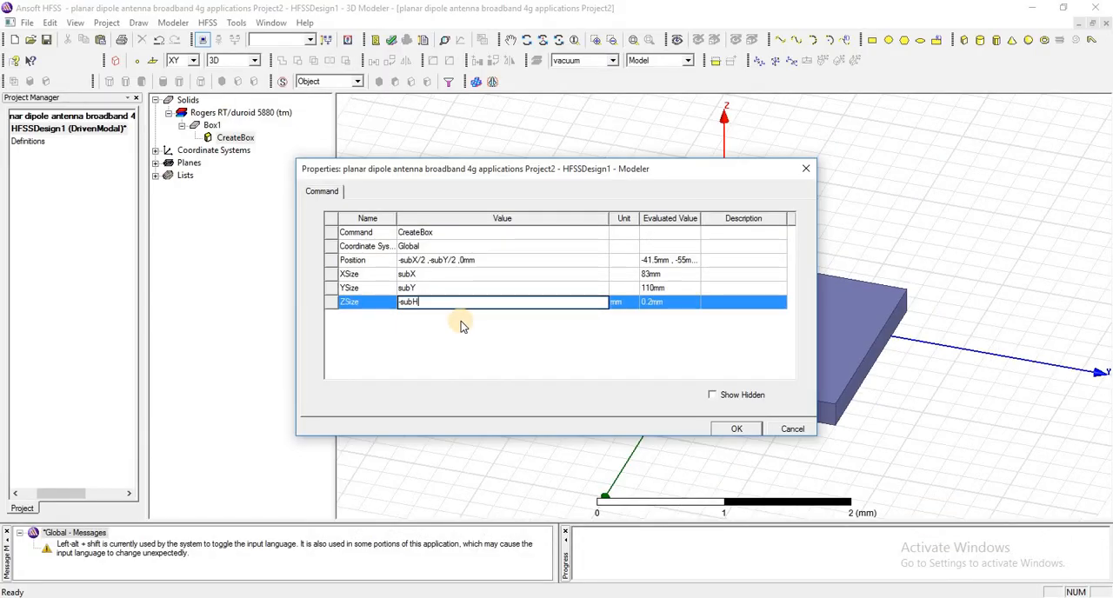
Step: Drive the box Z size by the subH thickness variable
key(Return)
text(2.3)
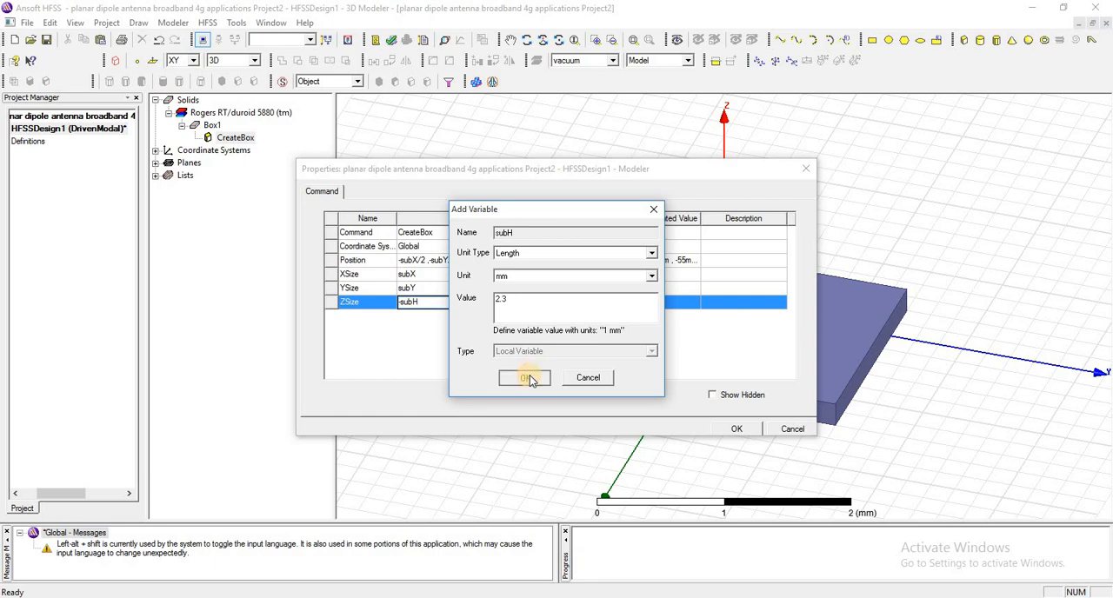
click(523, 377)
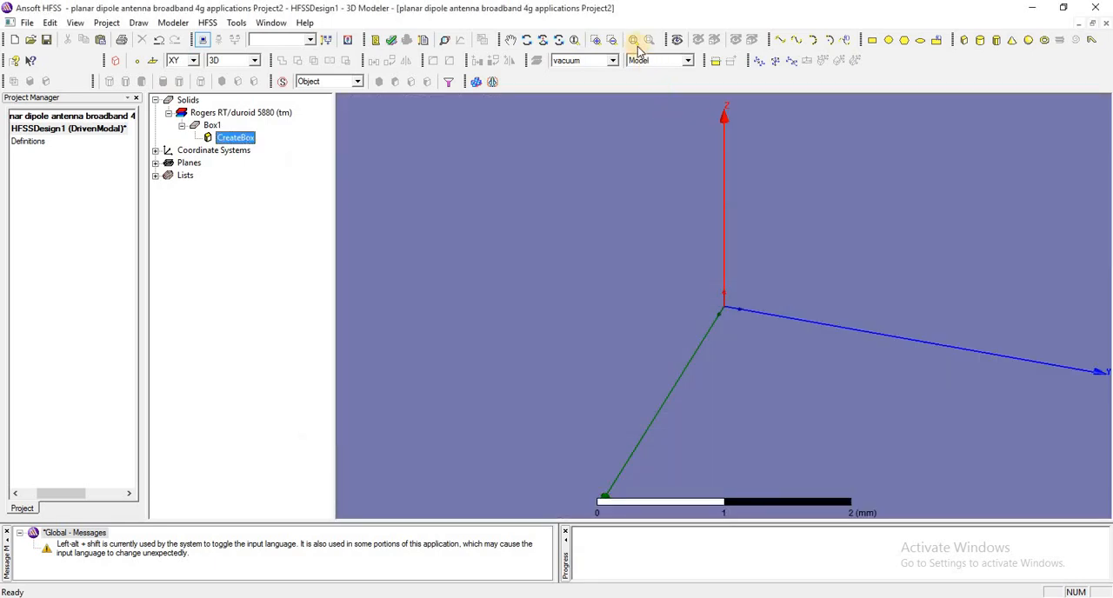
Step: Draw a rectangle sheet on the substrate
click(633, 40)
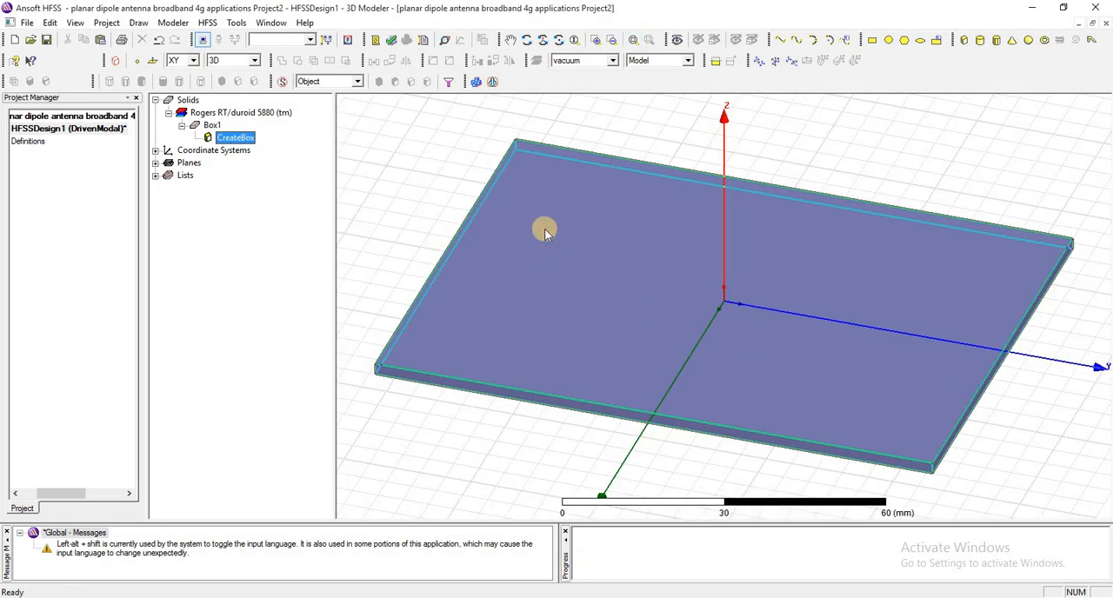
click(870, 42)
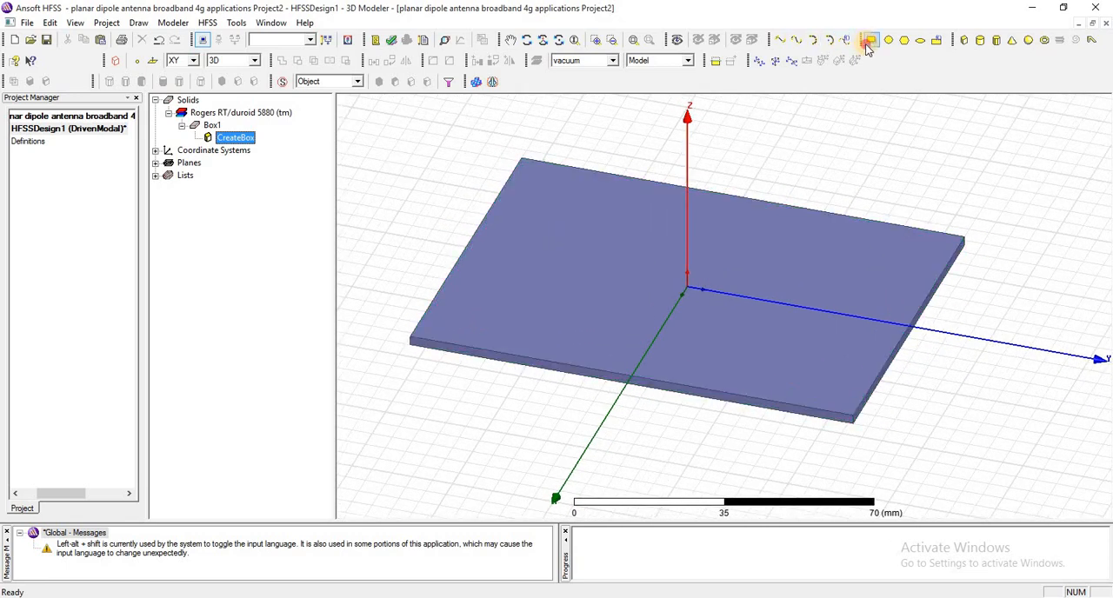
click(868, 40)
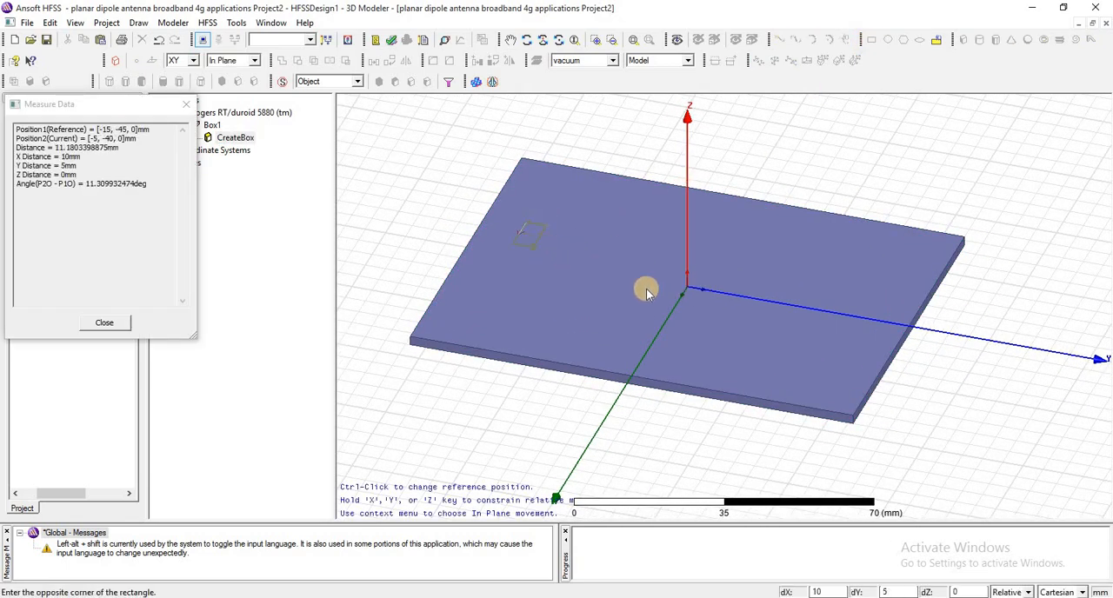
mouse_move(768, 327)
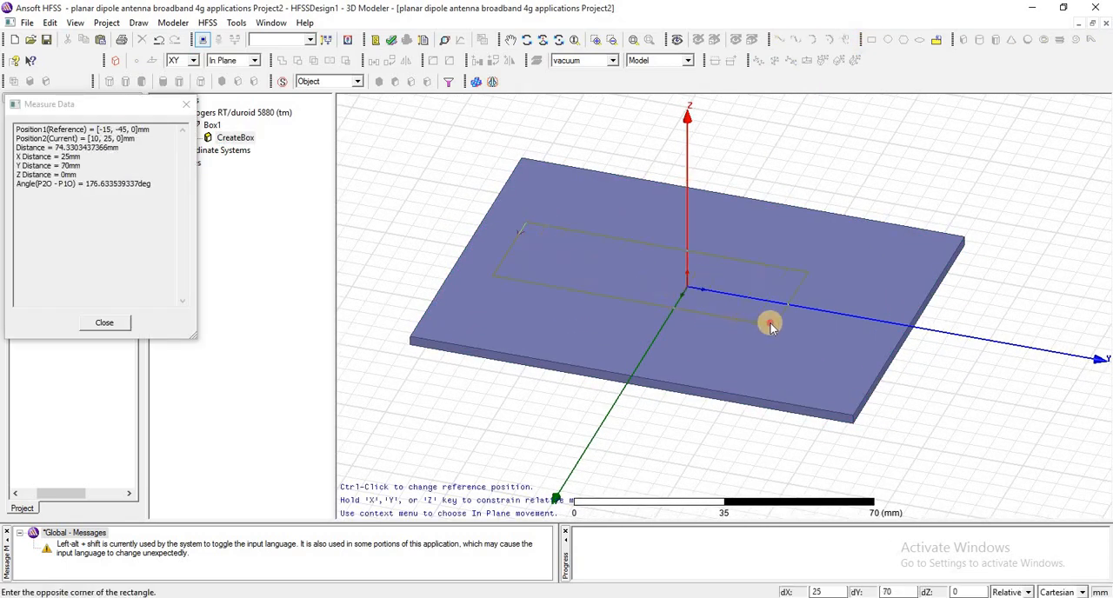
click(769, 327)
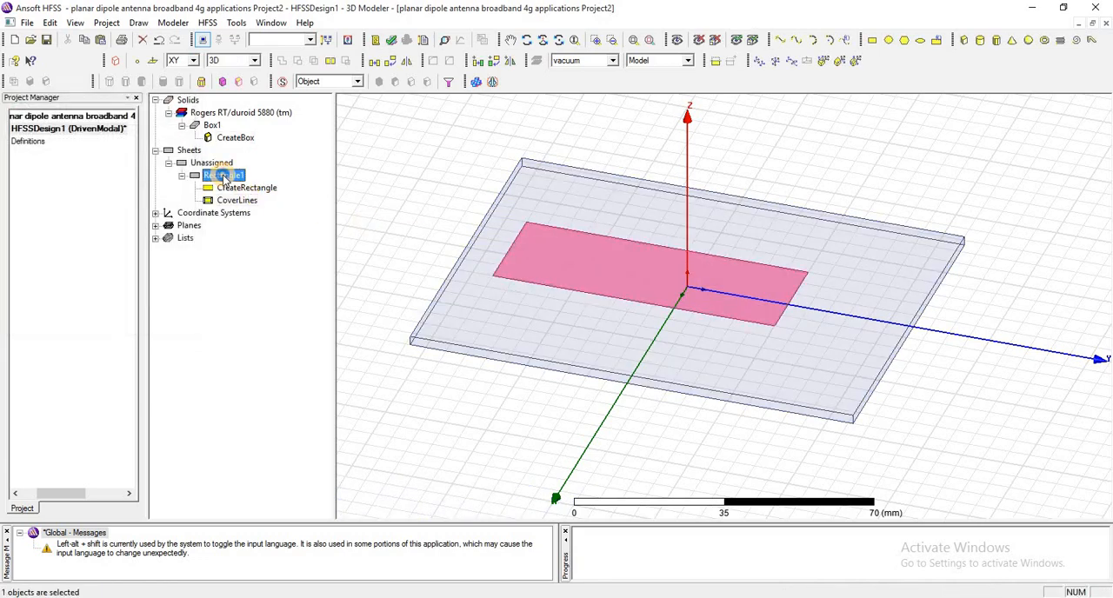
Step: Rename Rectangle1 to planardipole in its Properties dialog
double_click(222, 174)
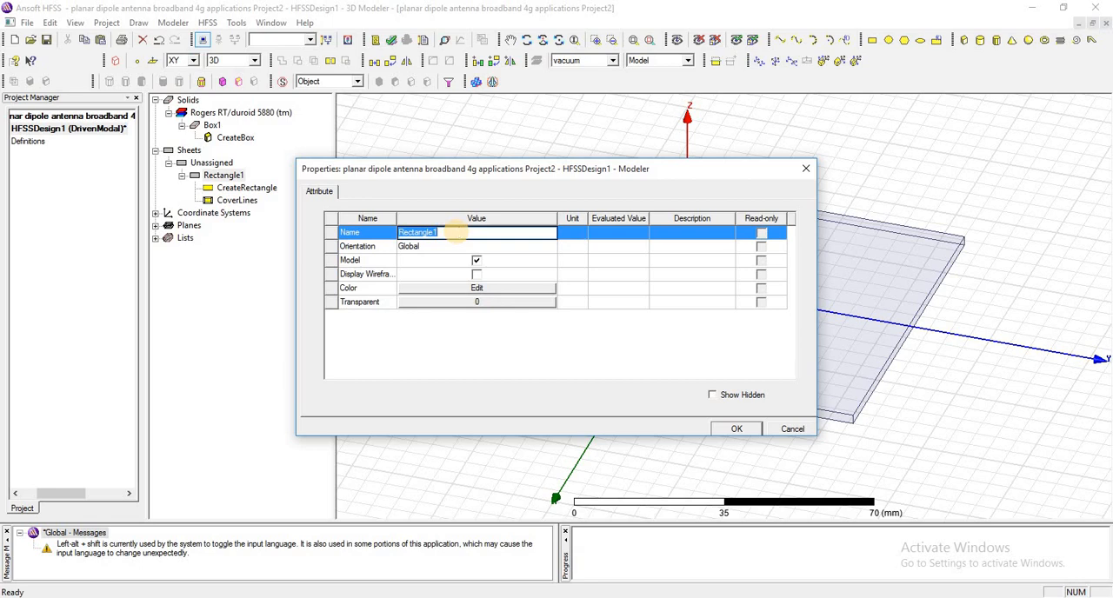
text(planardipole)
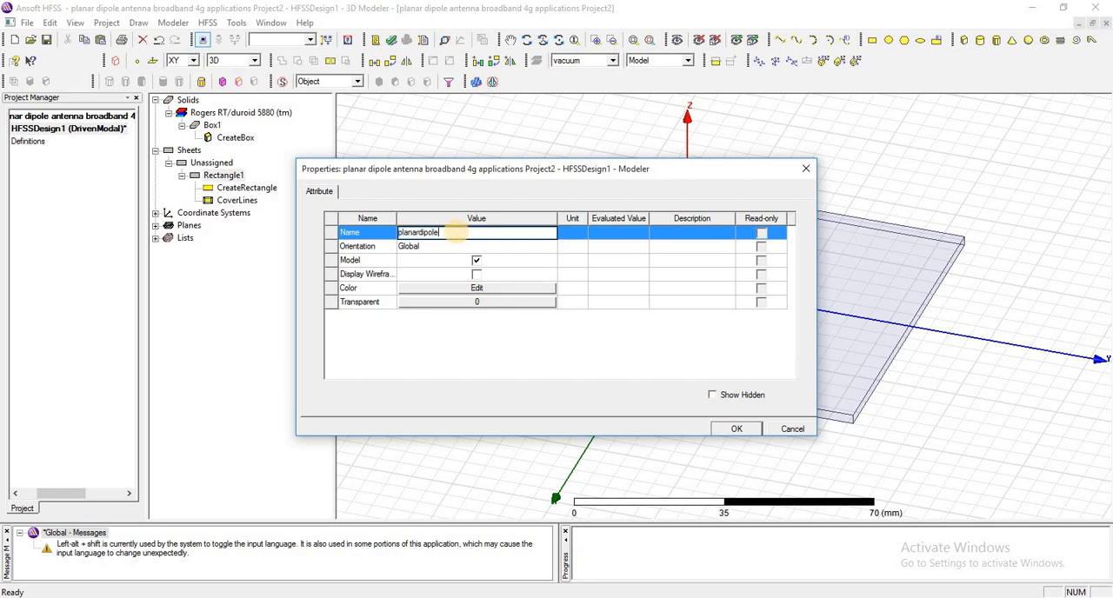
click(735, 429)
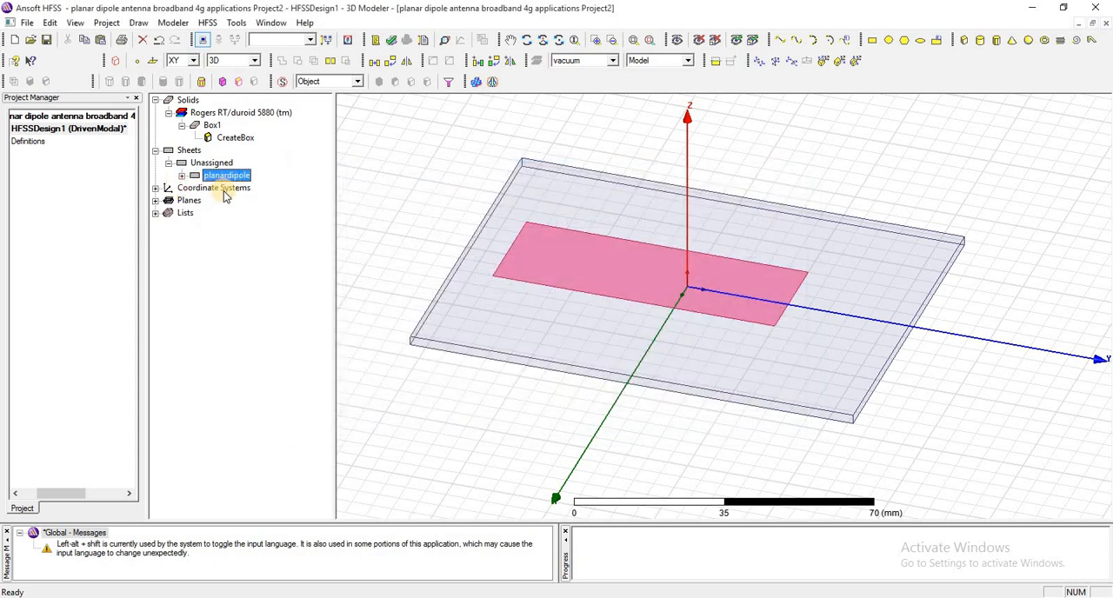
Step: Set the strip's position and width expressions with Antenna_Width = 1.38 mm and Port_Gap_Width = 1.38 mm
double_click(226, 174)
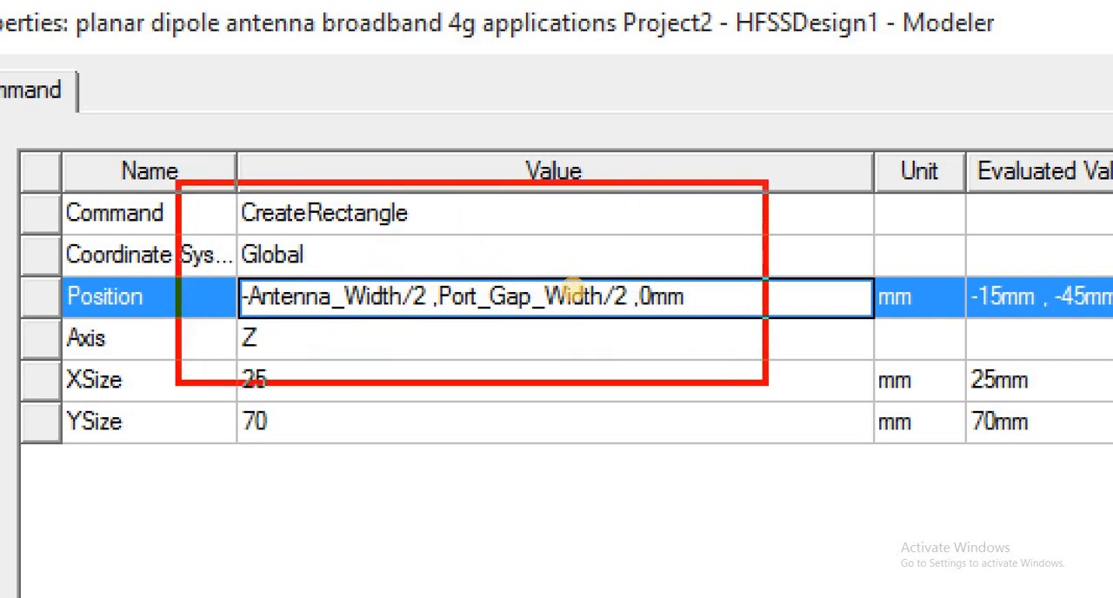
mouse_move(477, 242)
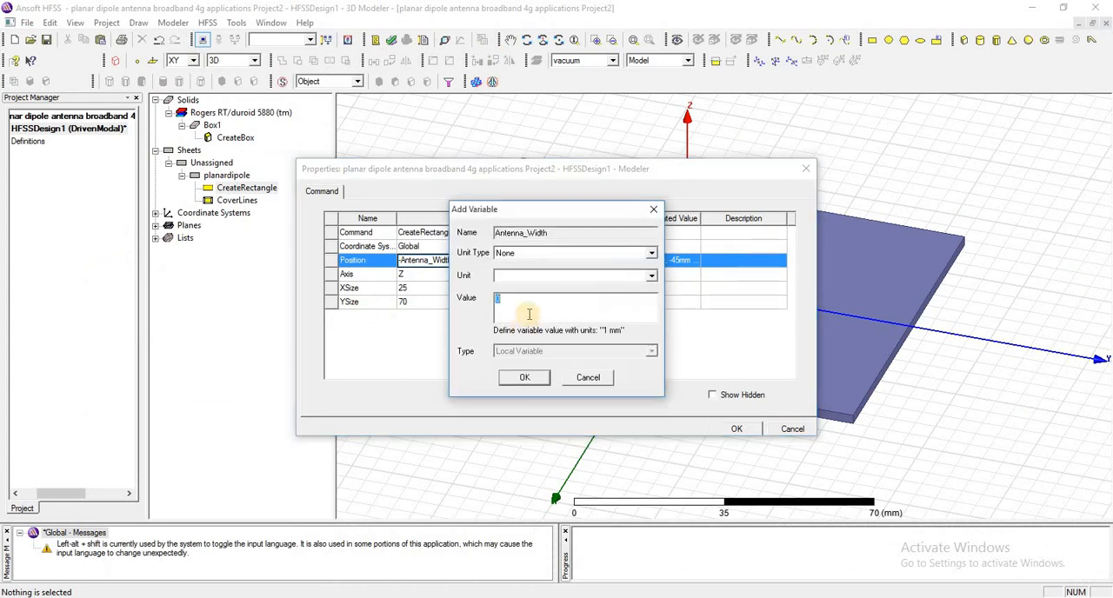
text(1.38mm)
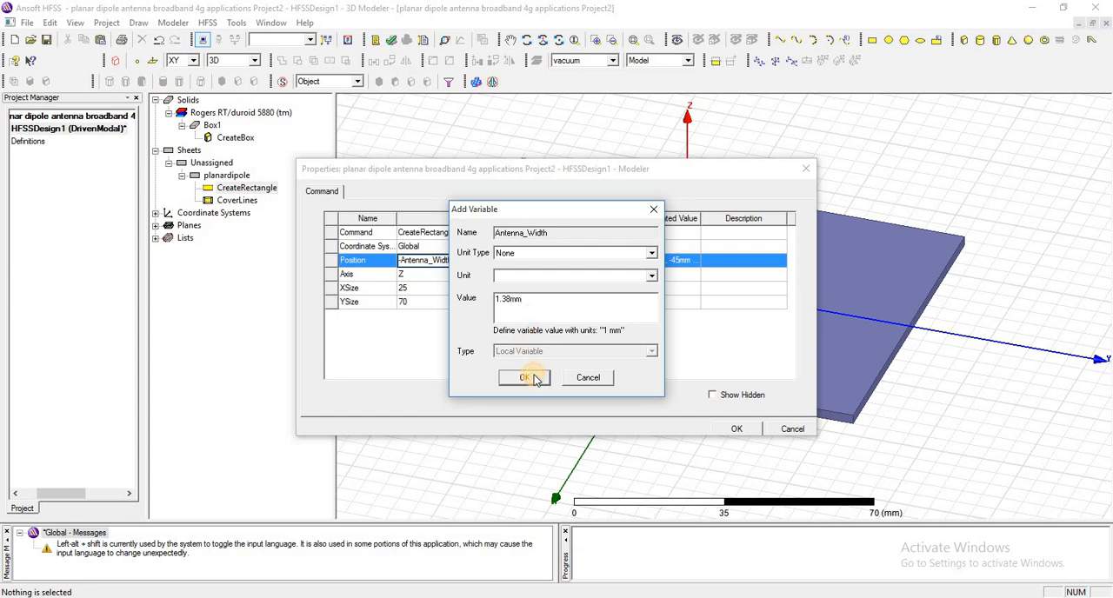
click(524, 378)
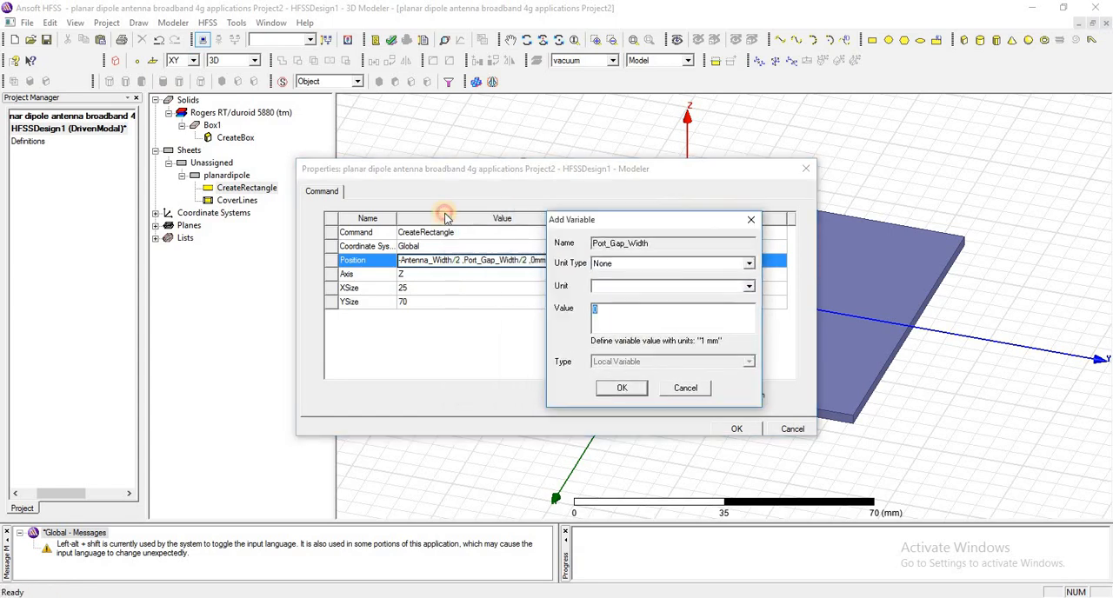
text(1.38mm)
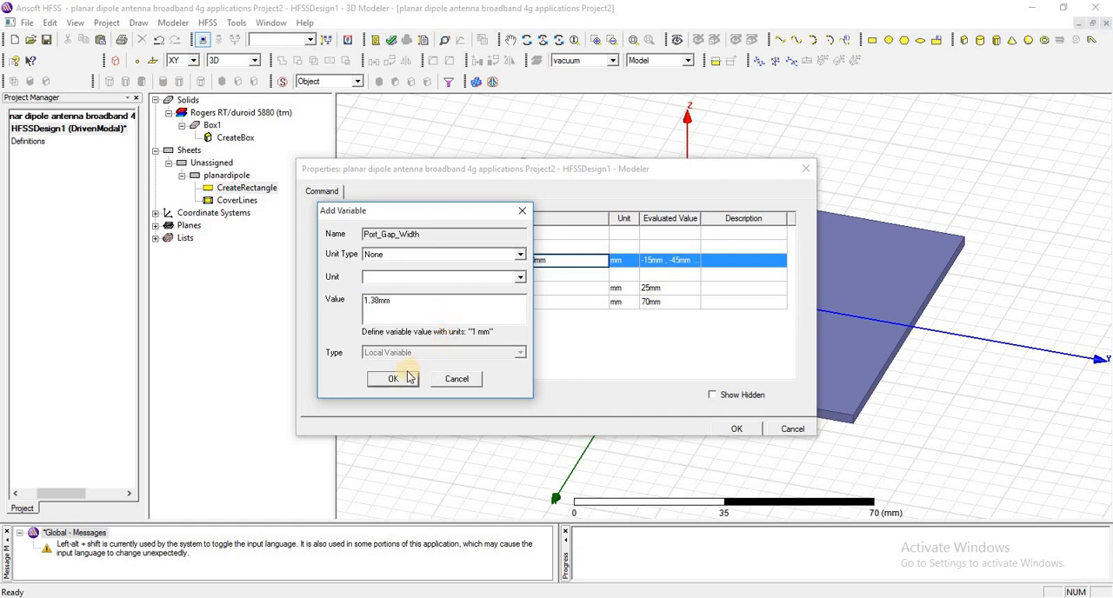
click(393, 379)
text(dipole_length/2-Port_Gap_Width/2)
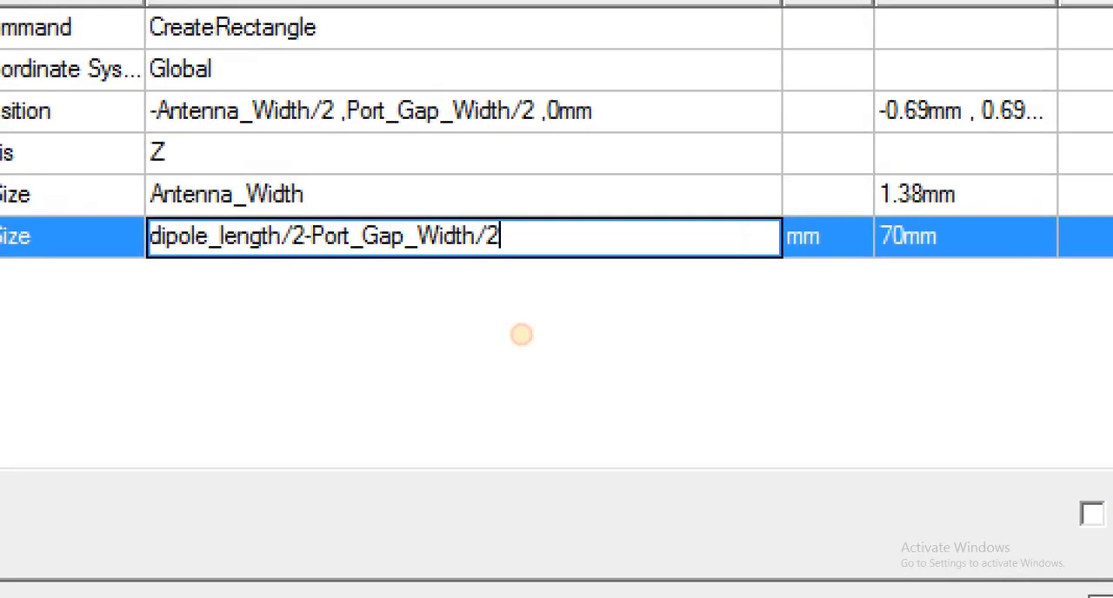
mouse_move(390, 275)
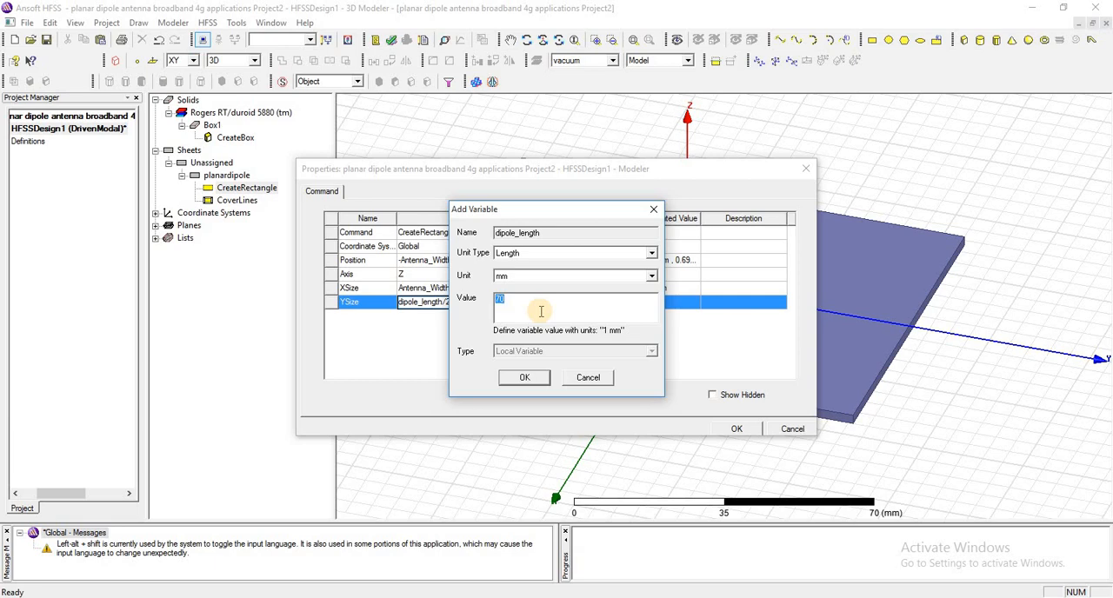
Step: Set the strip length to dipole_length = 55 mm and apply the dimensions
text(55mm)
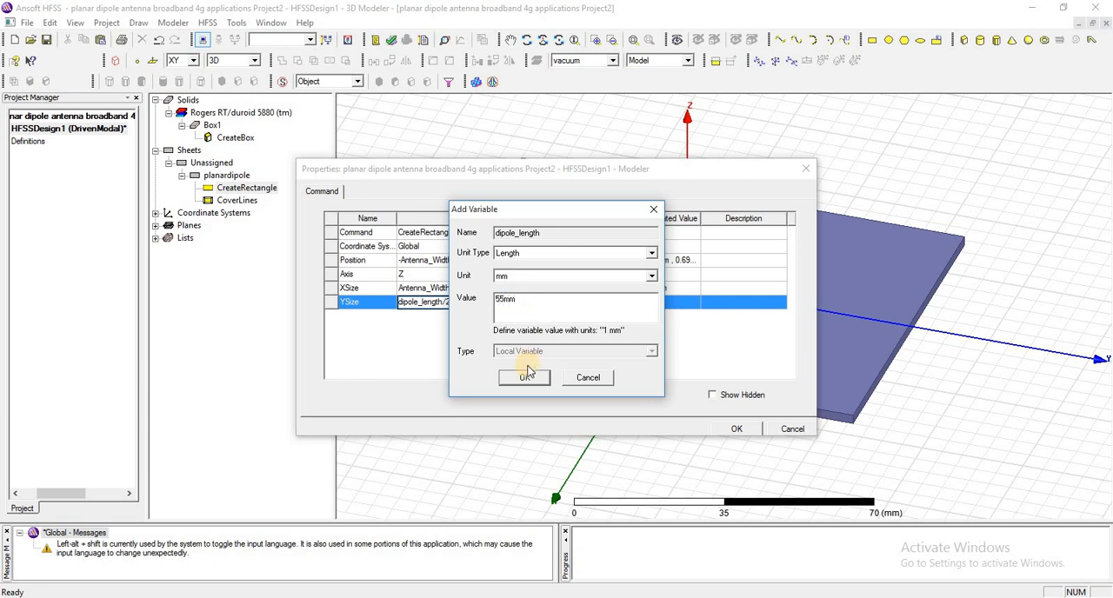
click(523, 375)
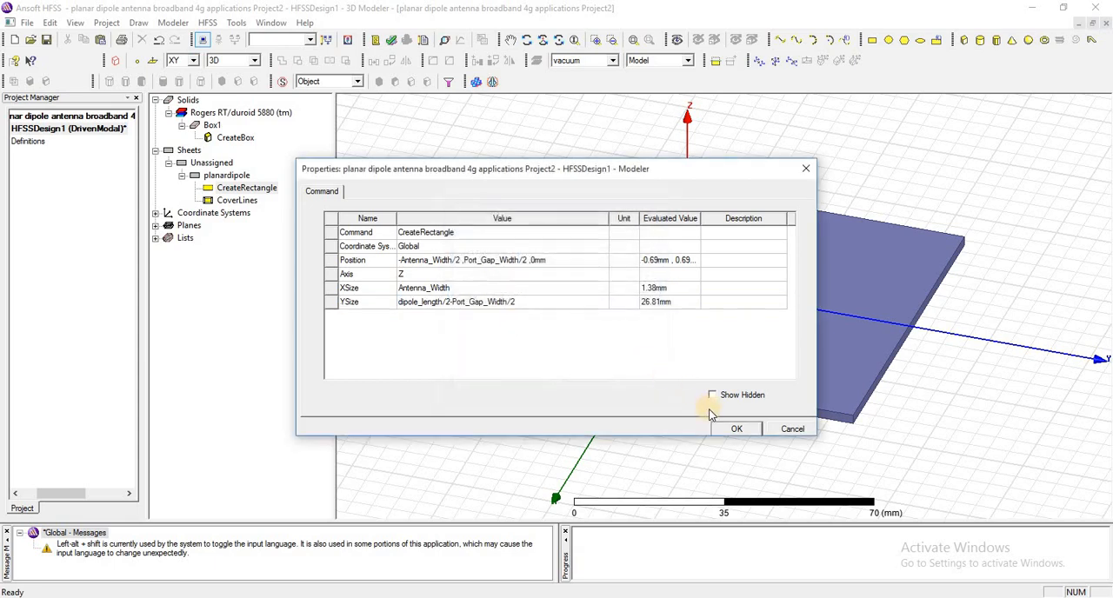
click(736, 428)
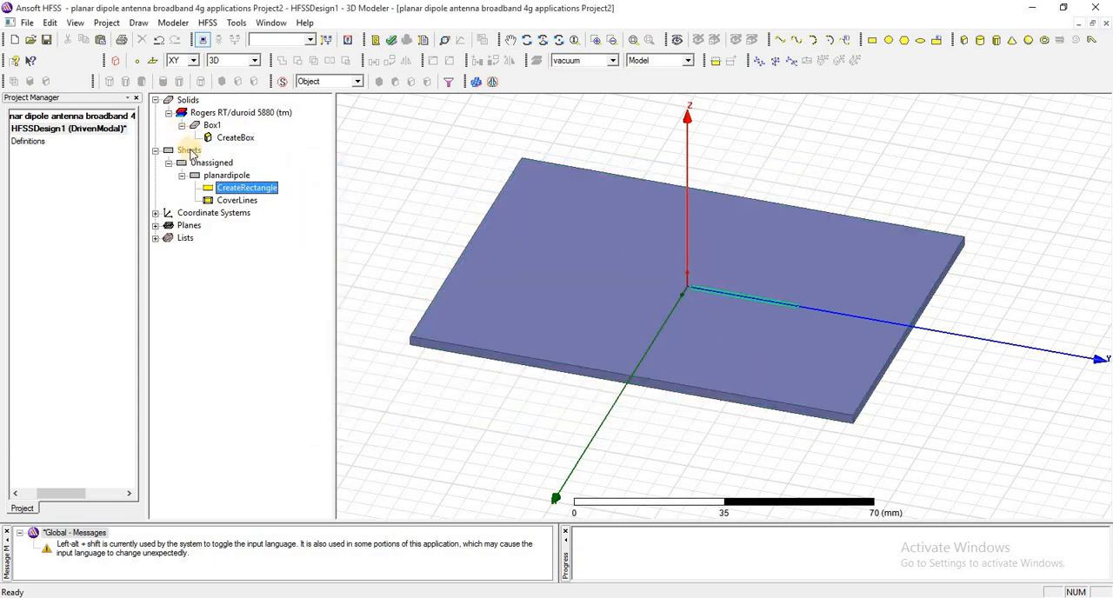
Step: Duplicate planardipole around the Z axis by 180°, total 2, creating planardipole_1
click(226, 174)
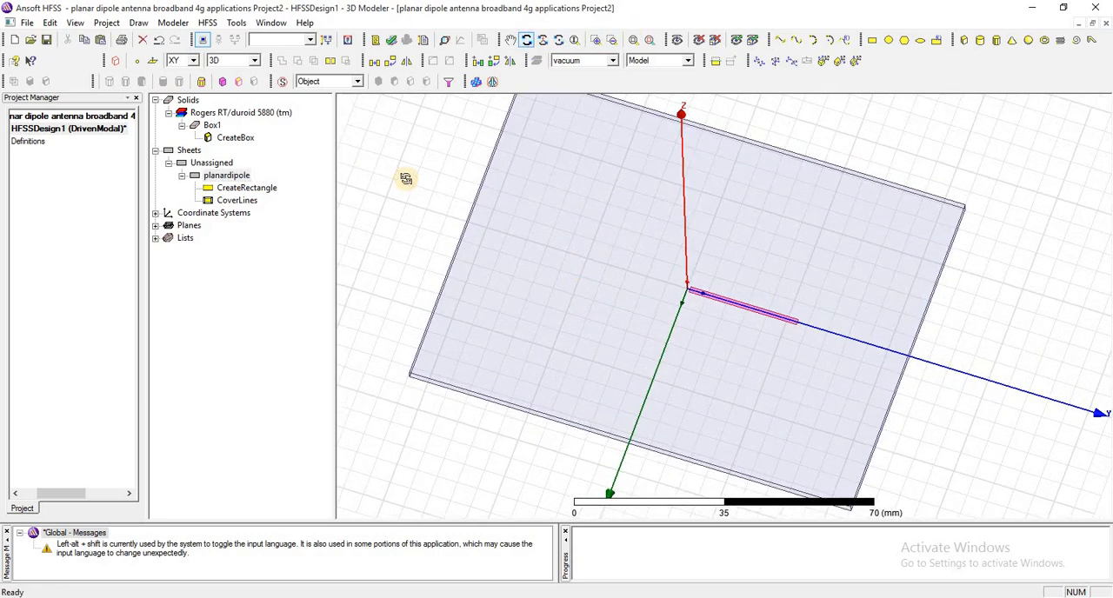
click(226, 174)
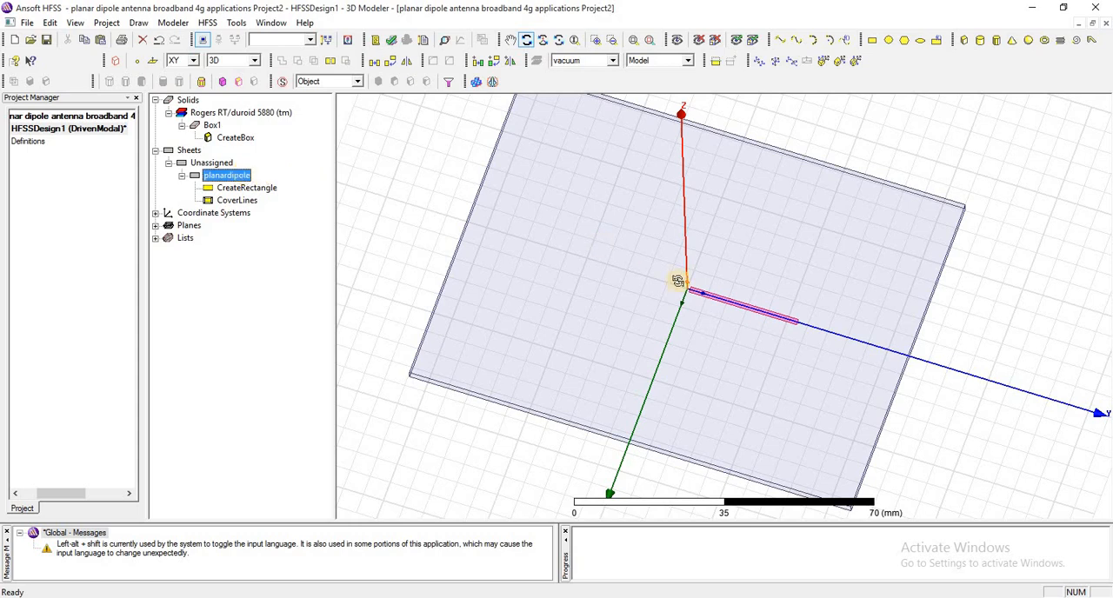
right_click(687, 293)
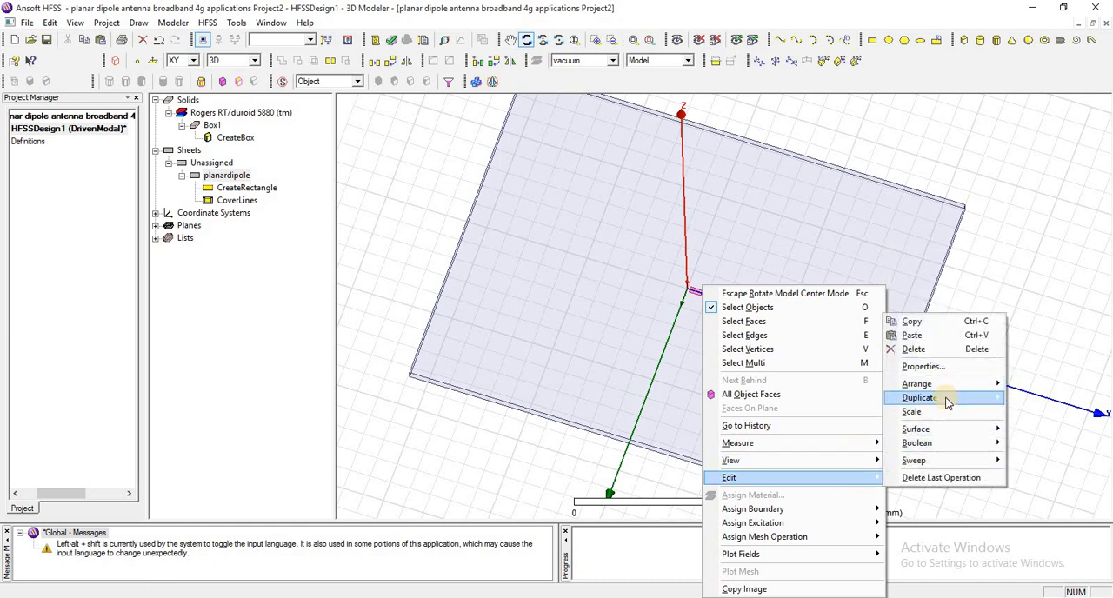
click(918, 397)
text(180)
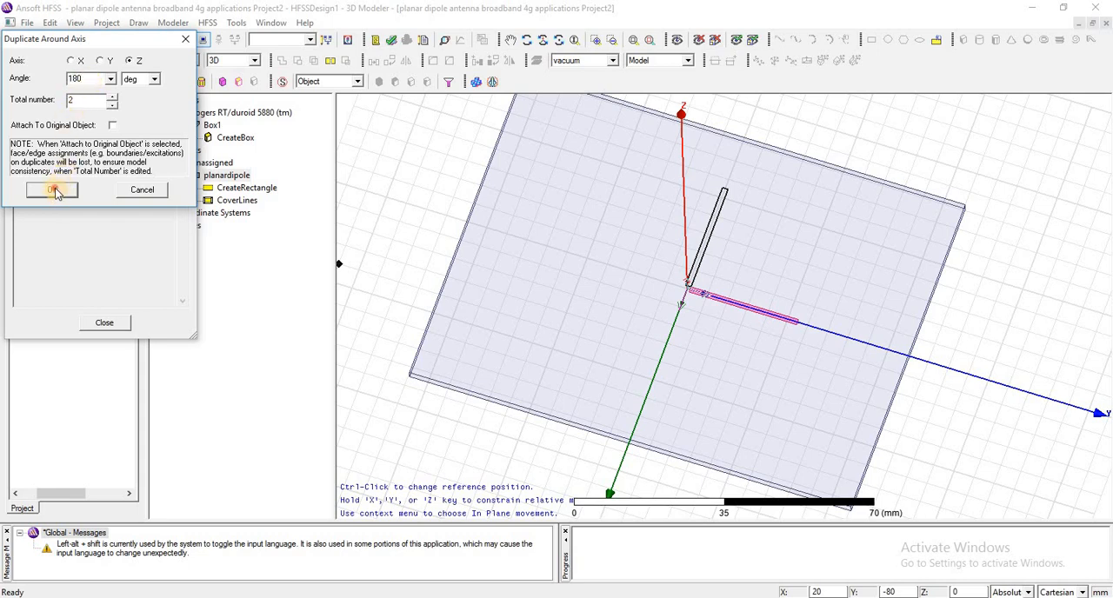
click(50, 189)
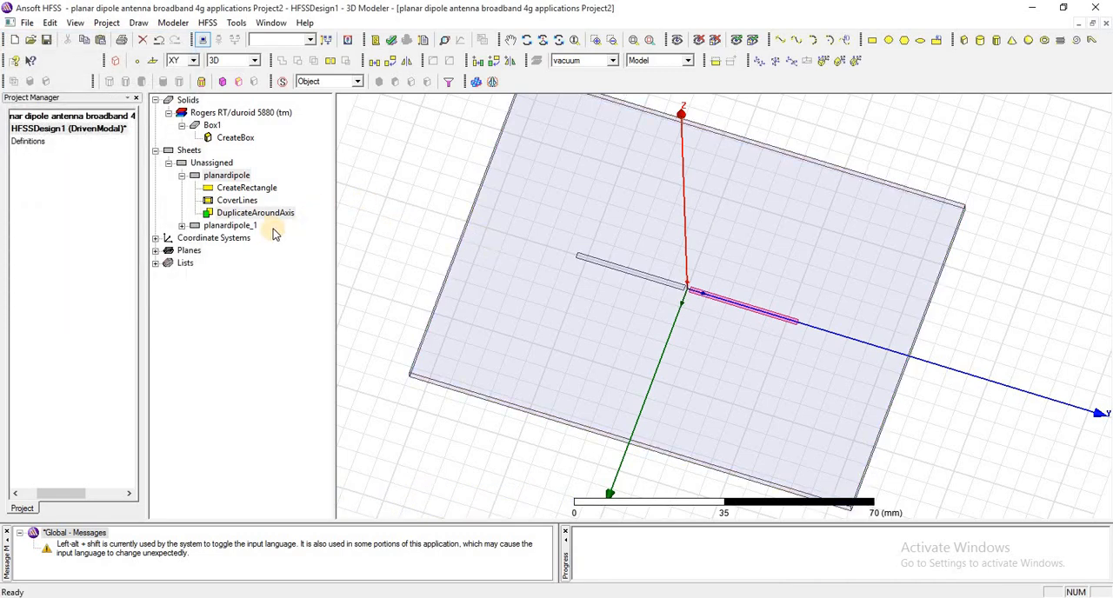
click(256, 212)
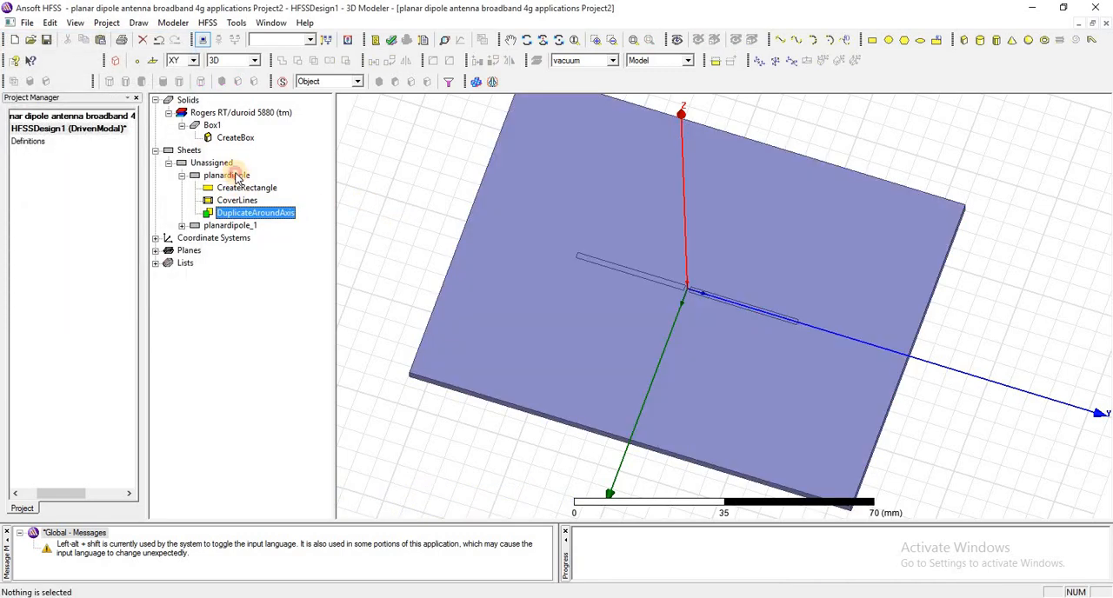
click(226, 174)
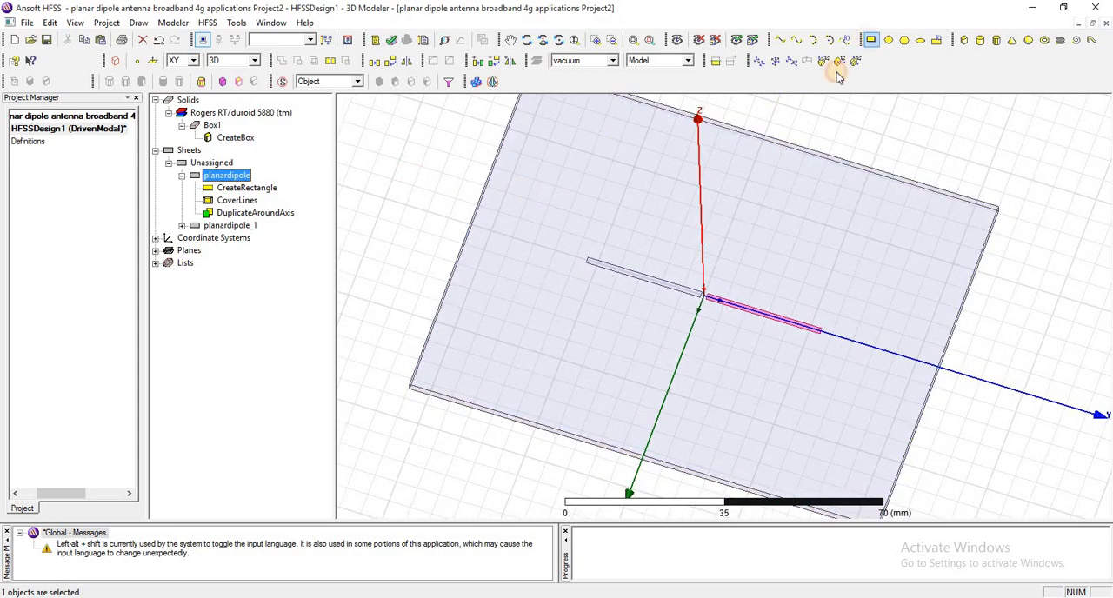
Step: Draw Rectangle1 at the origin sized Antenna_Width by Port_Gap_Width as the feed gap
click(836, 61)
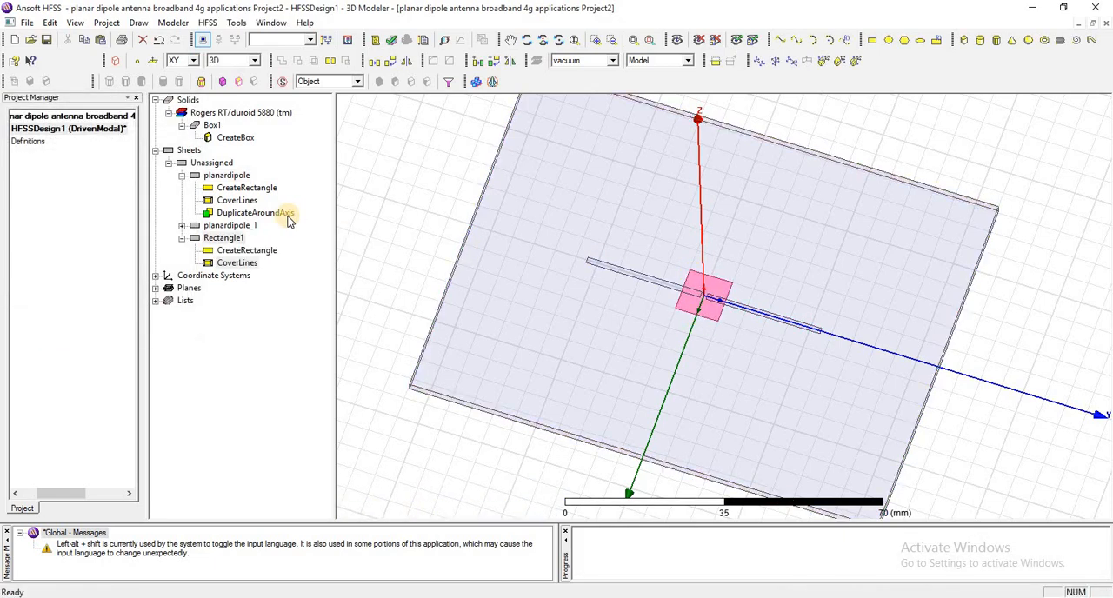
click(247, 250)
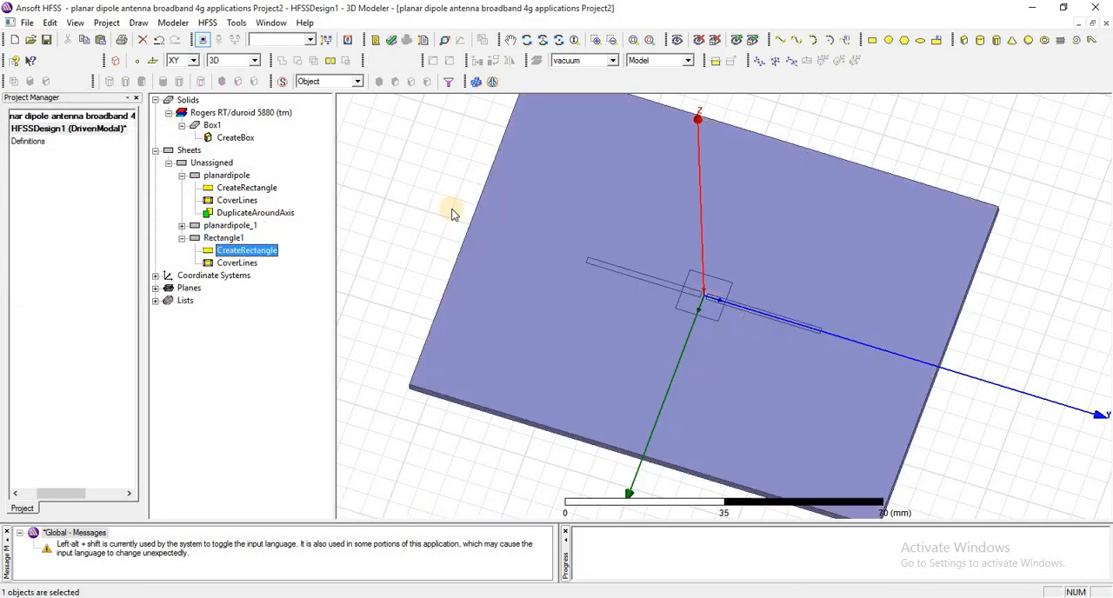
double_click(246, 251)
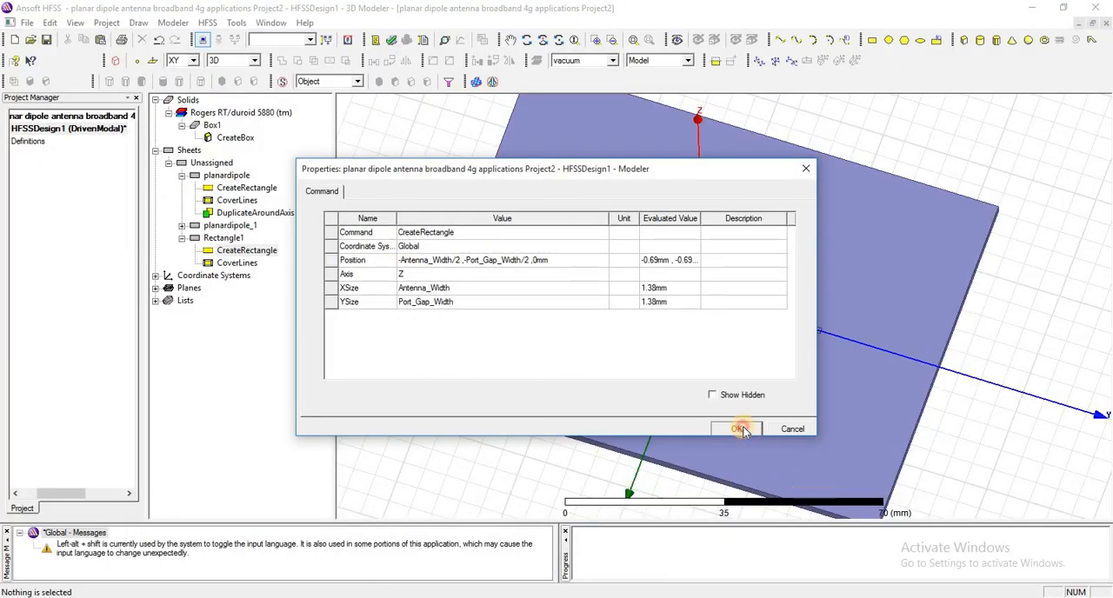
click(737, 428)
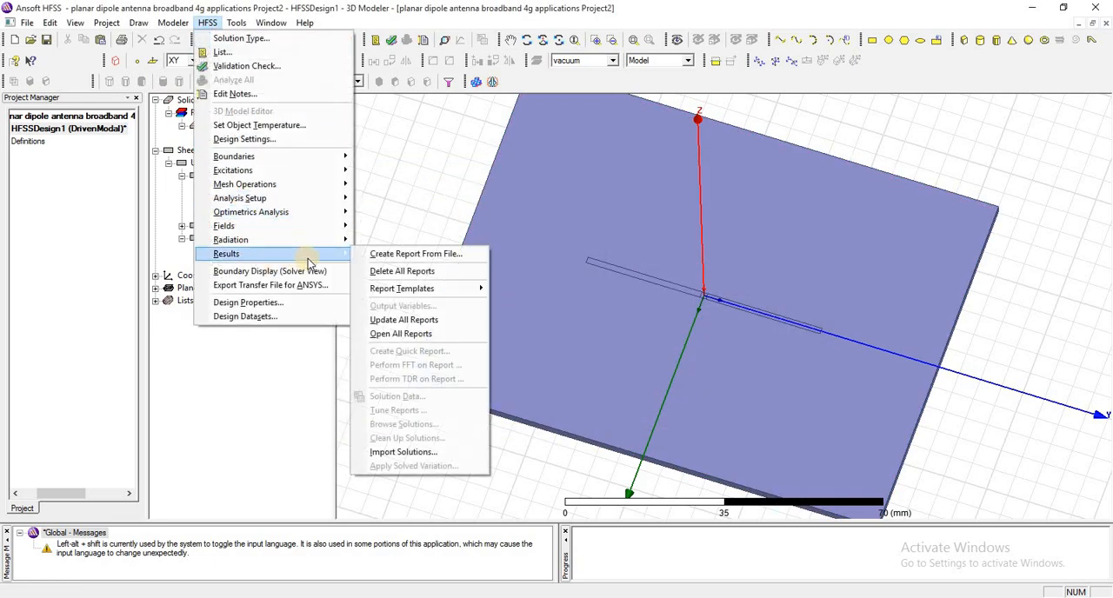
click(247, 303)
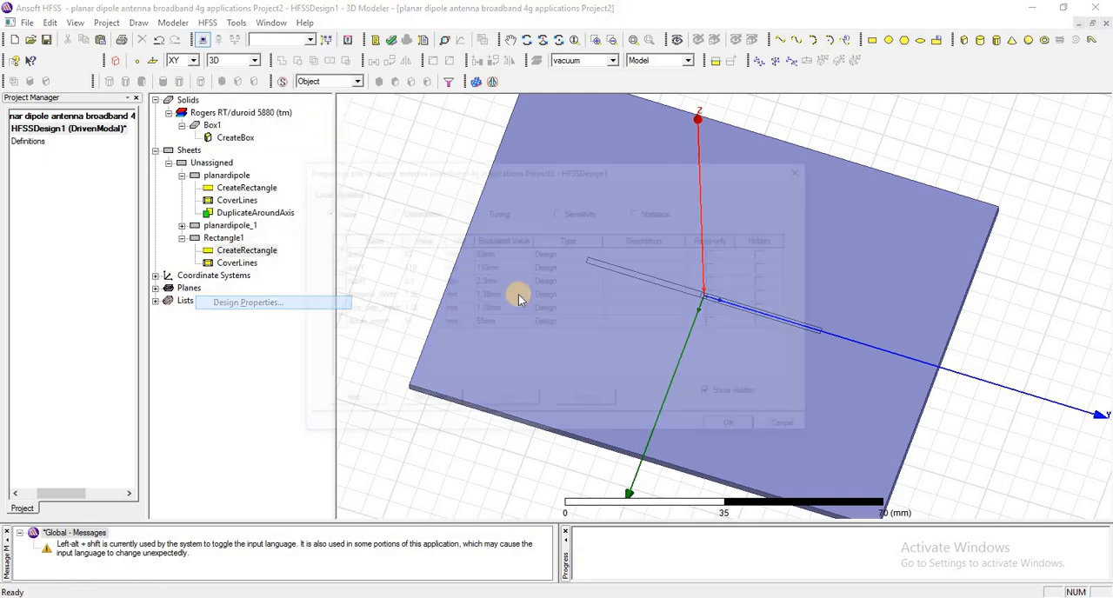
click(247, 302)
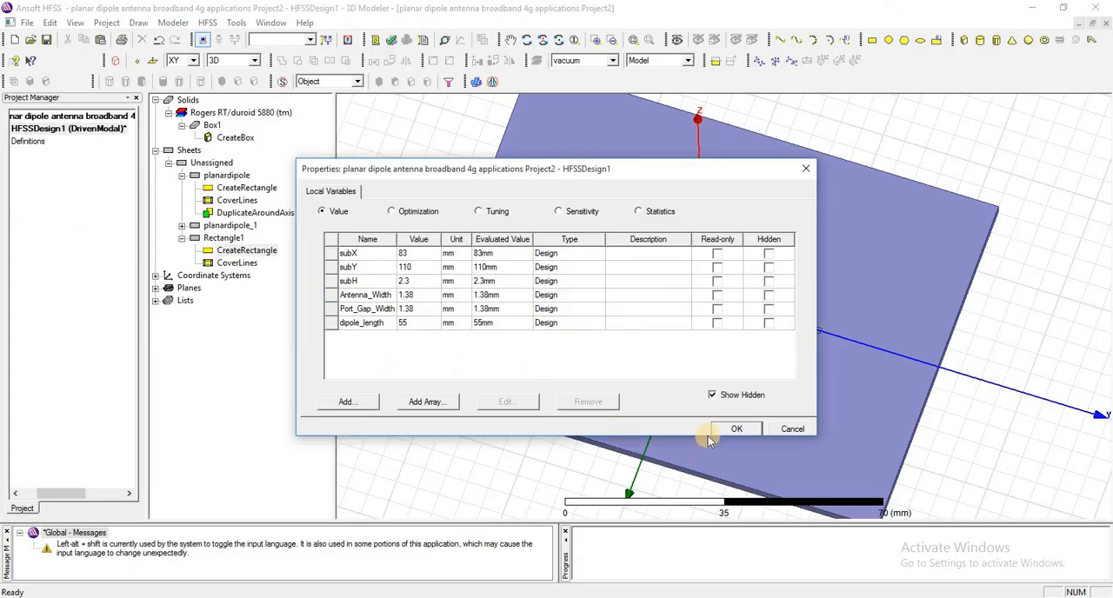
click(736, 427)
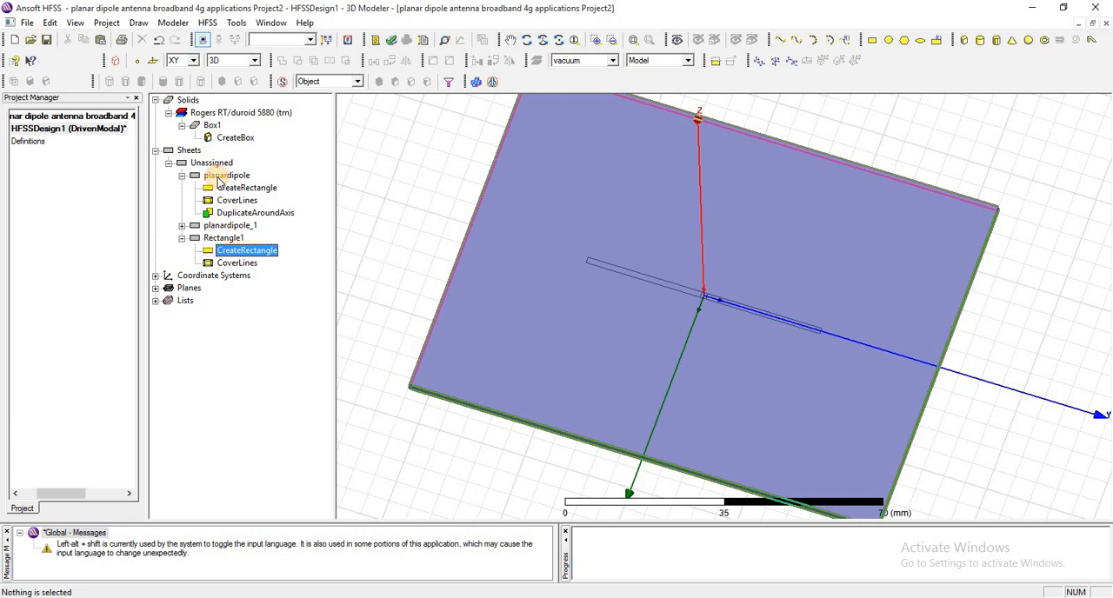
Step: Assign a Perfect E boundary to planardipole
click(226, 174)
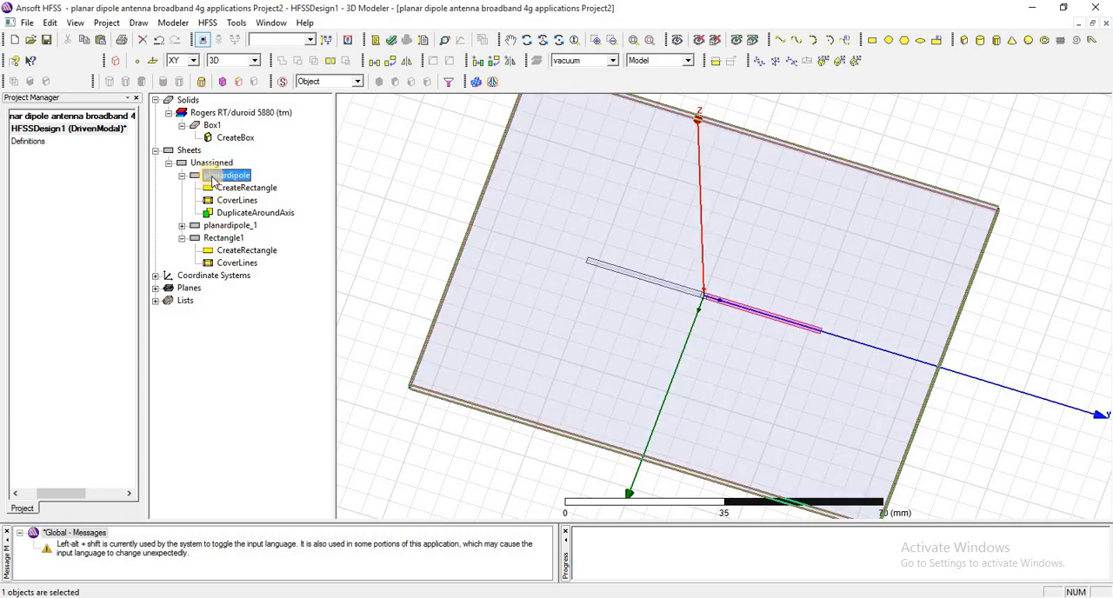
right_click(233, 174)
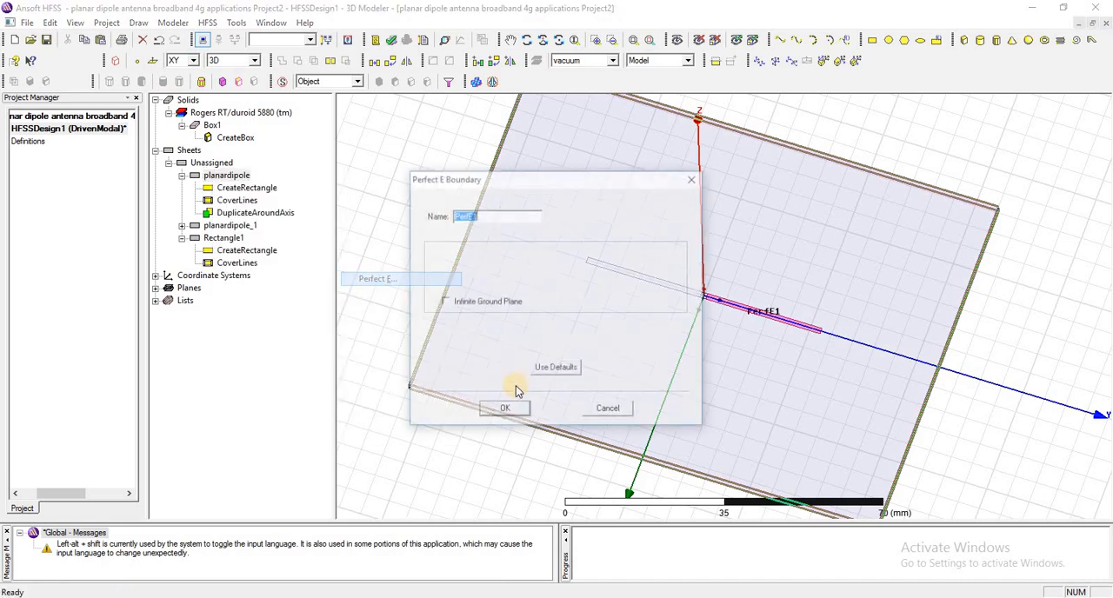
click(504, 406)
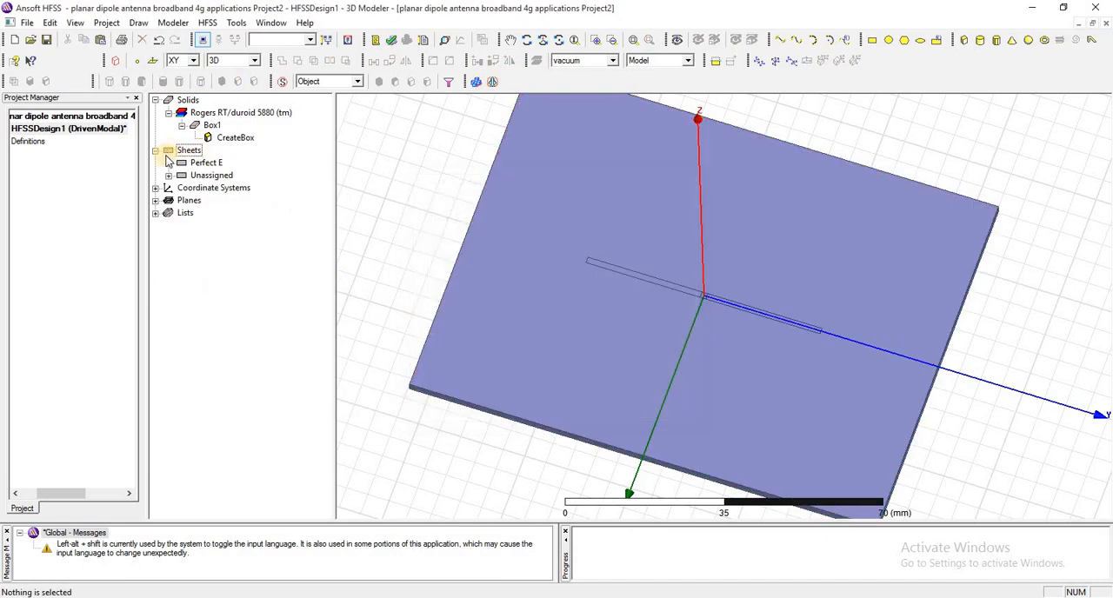
click(168, 174)
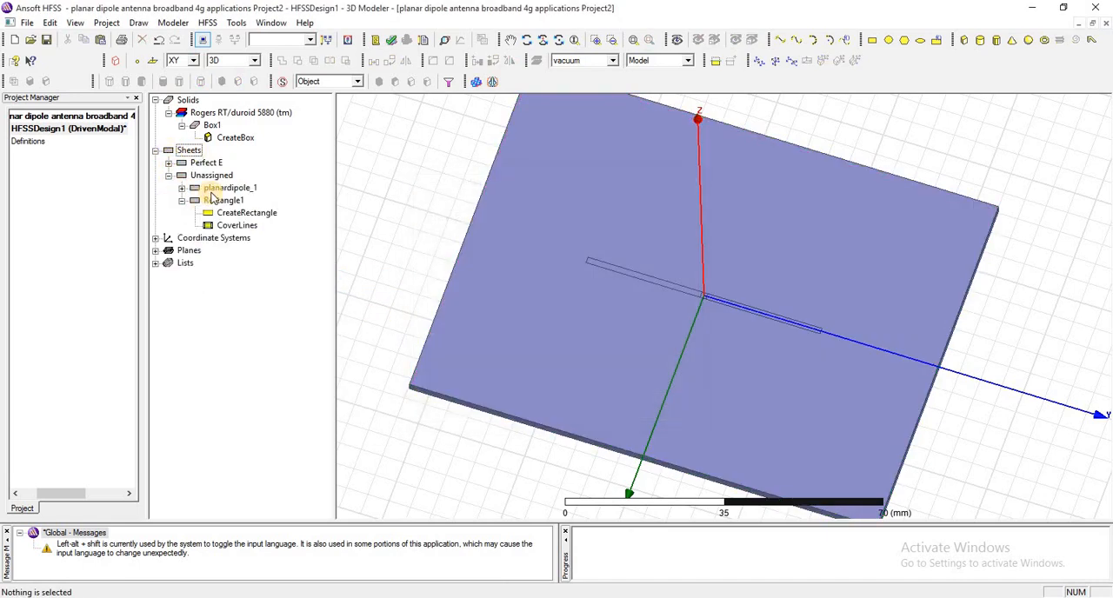
Step: Assign a Perfect E boundary to planardipole_1
right_click(230, 188)
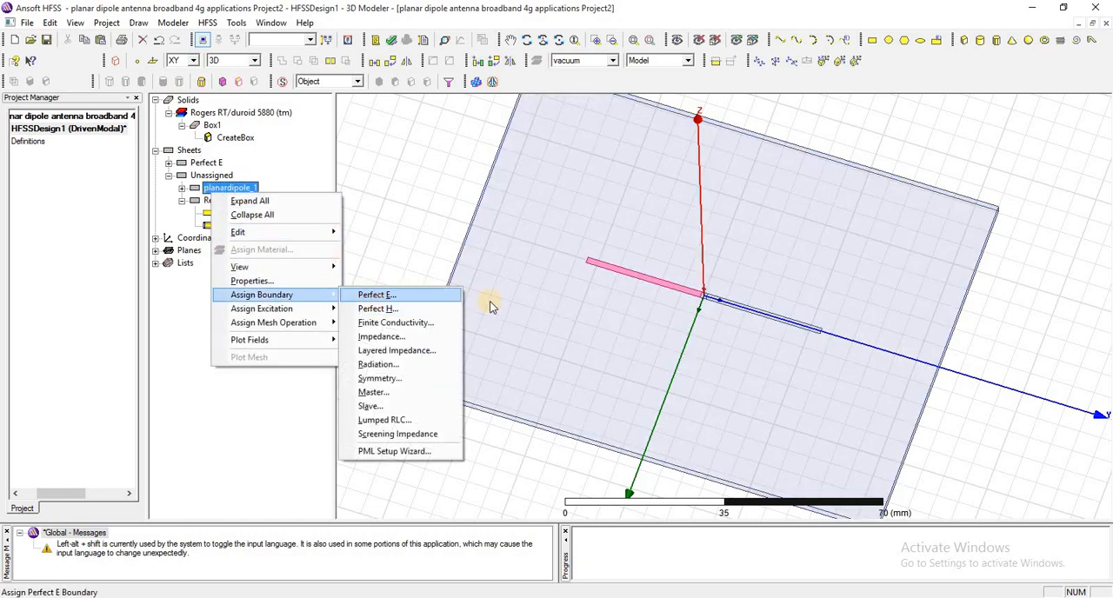
click(376, 294)
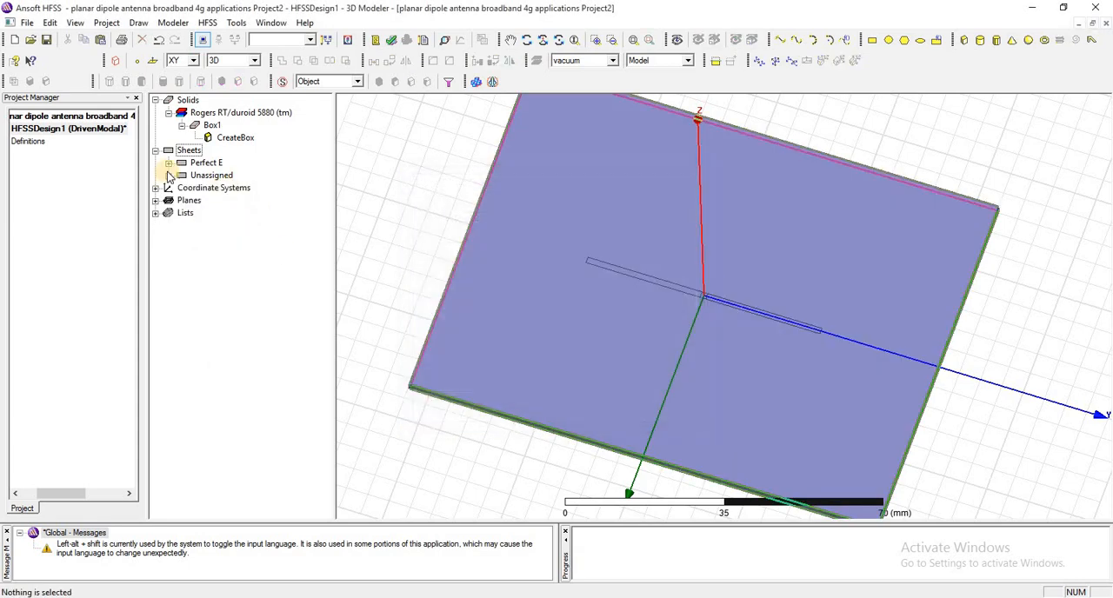
click(168, 174)
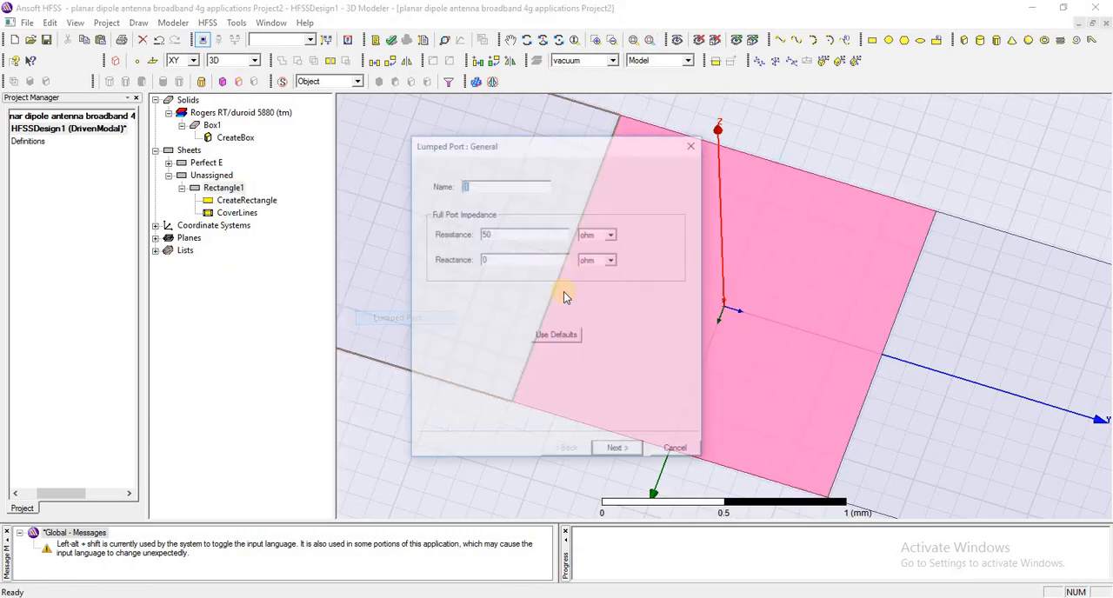
Step: Finish the 50-ohm lumped port on Rectangle1 with a new integration line and show it under Excitations
click(616, 447)
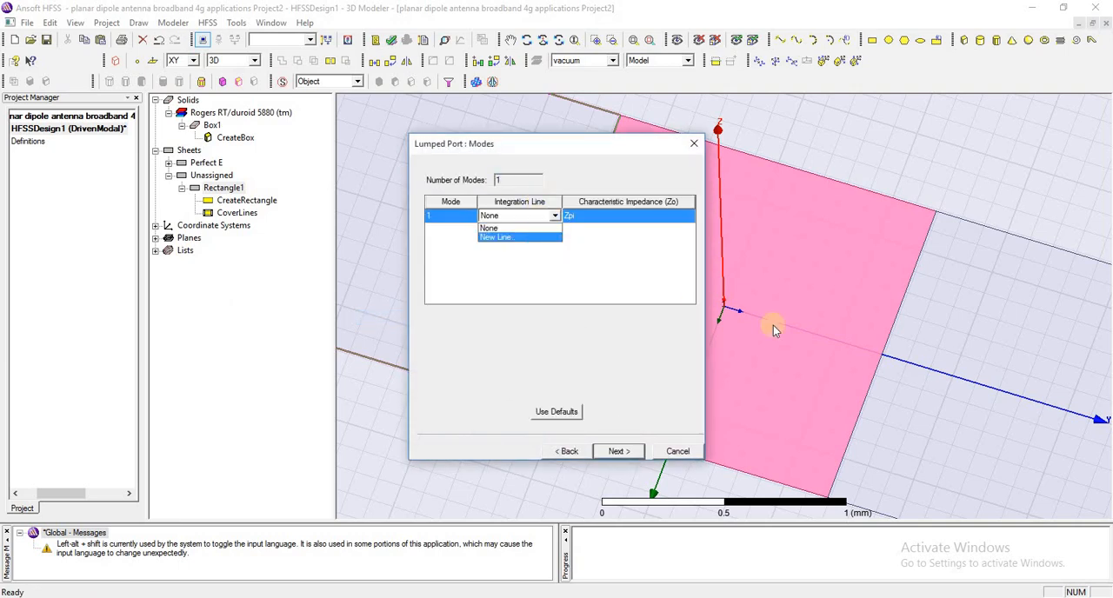
click(498, 236)
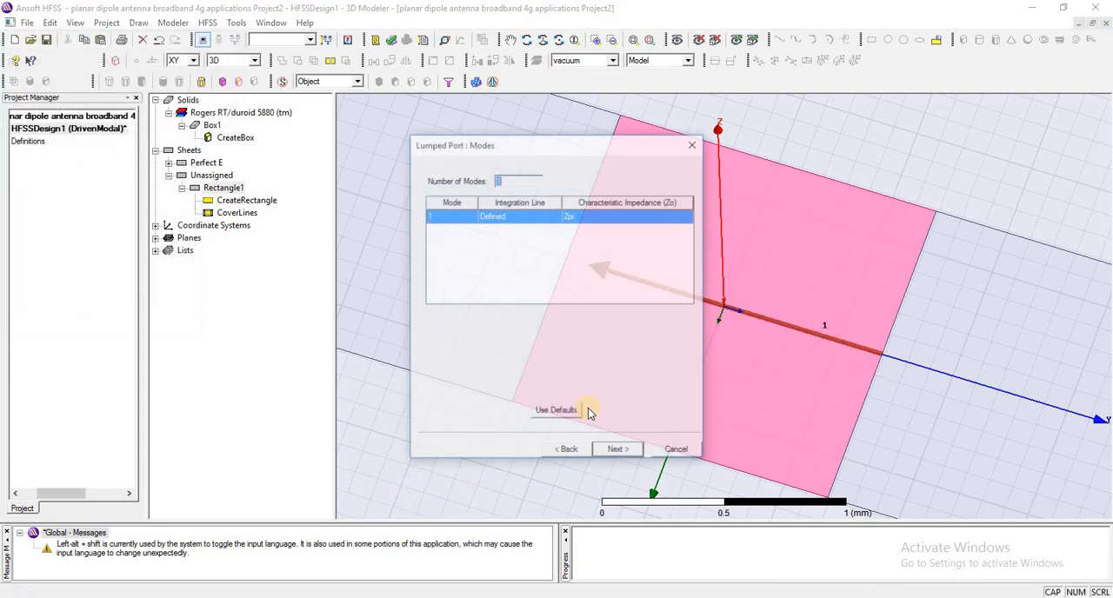
click(615, 448)
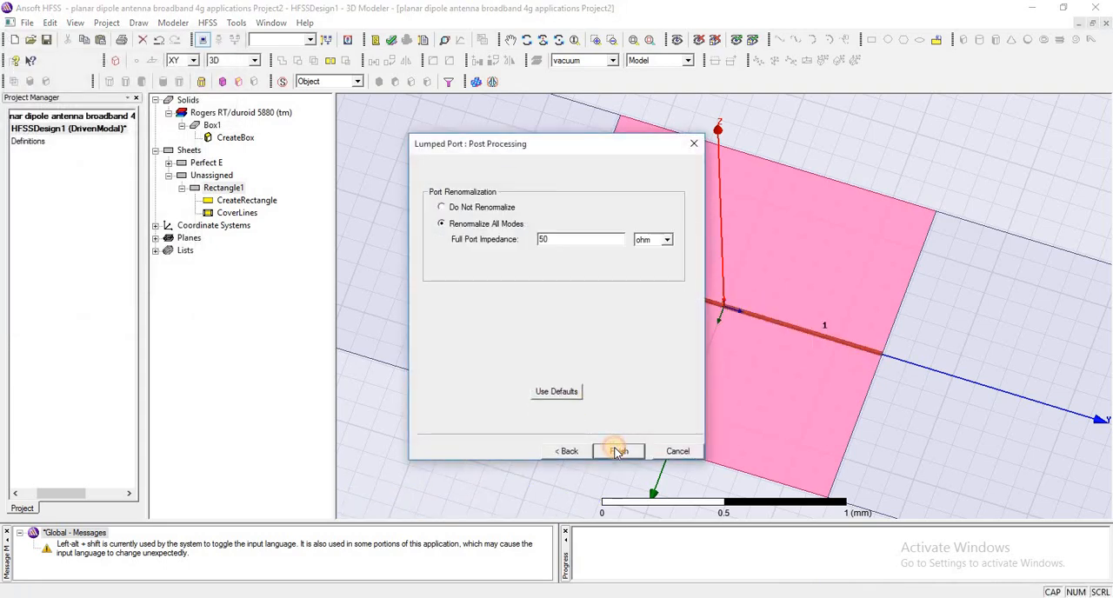
click(619, 450)
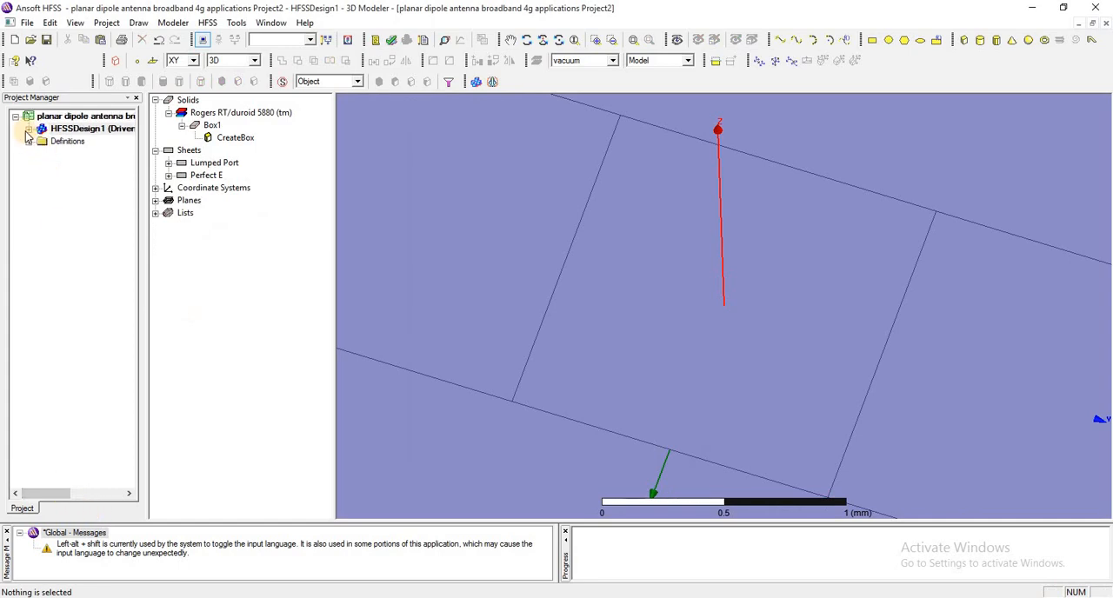
click(27, 129)
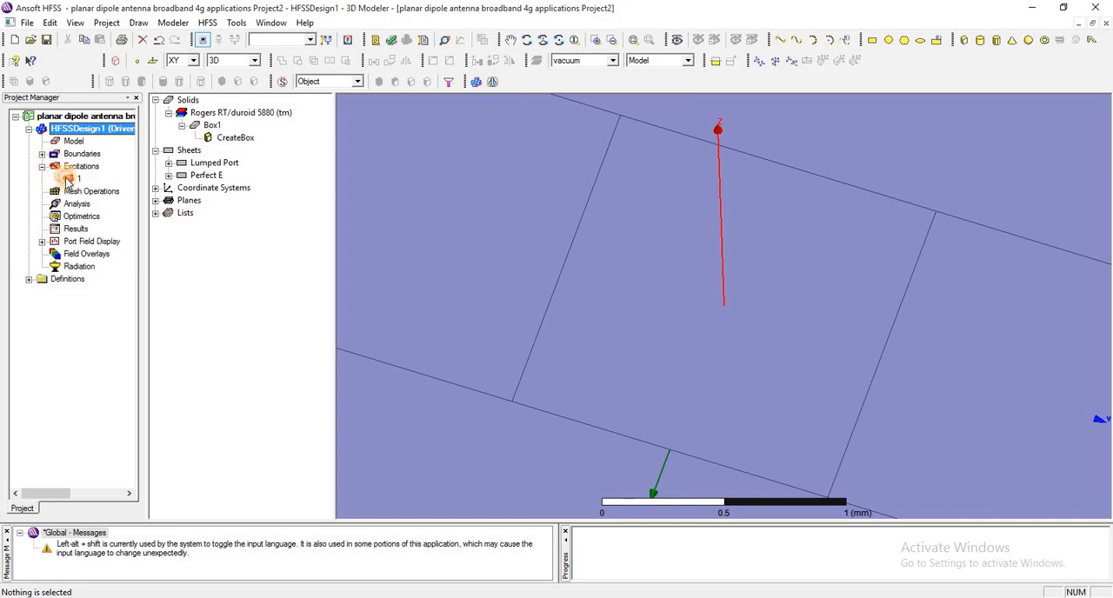
click(633, 40)
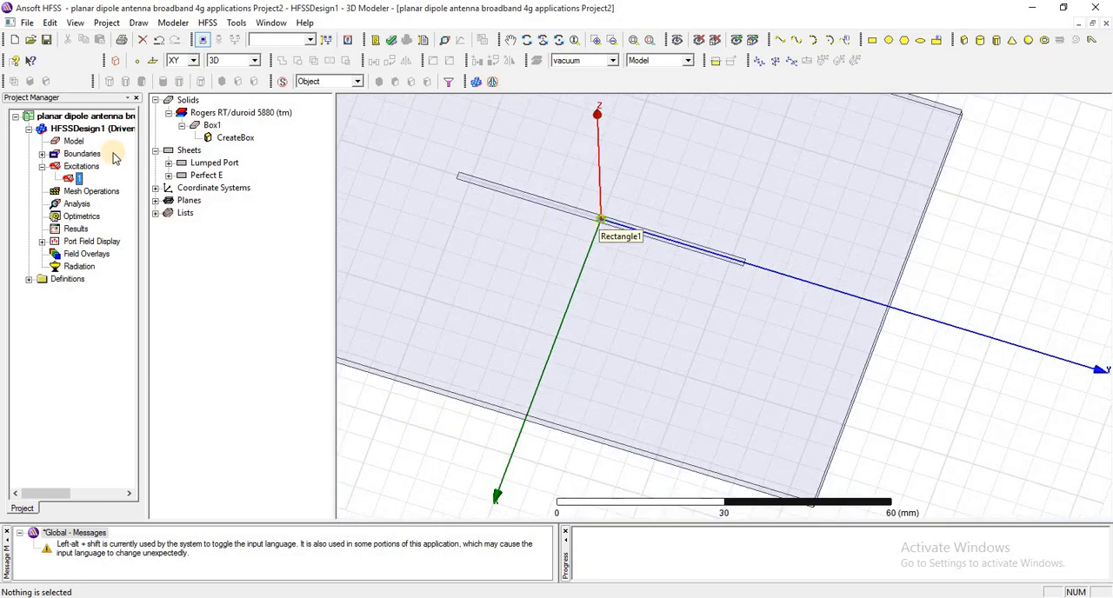
click(42, 153)
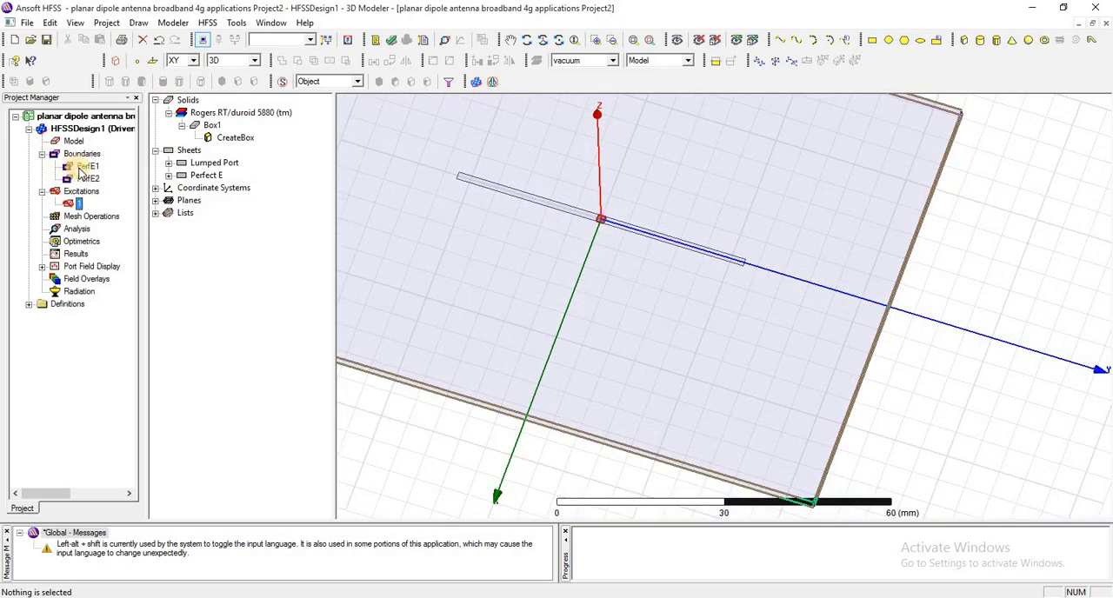
click(87, 167)
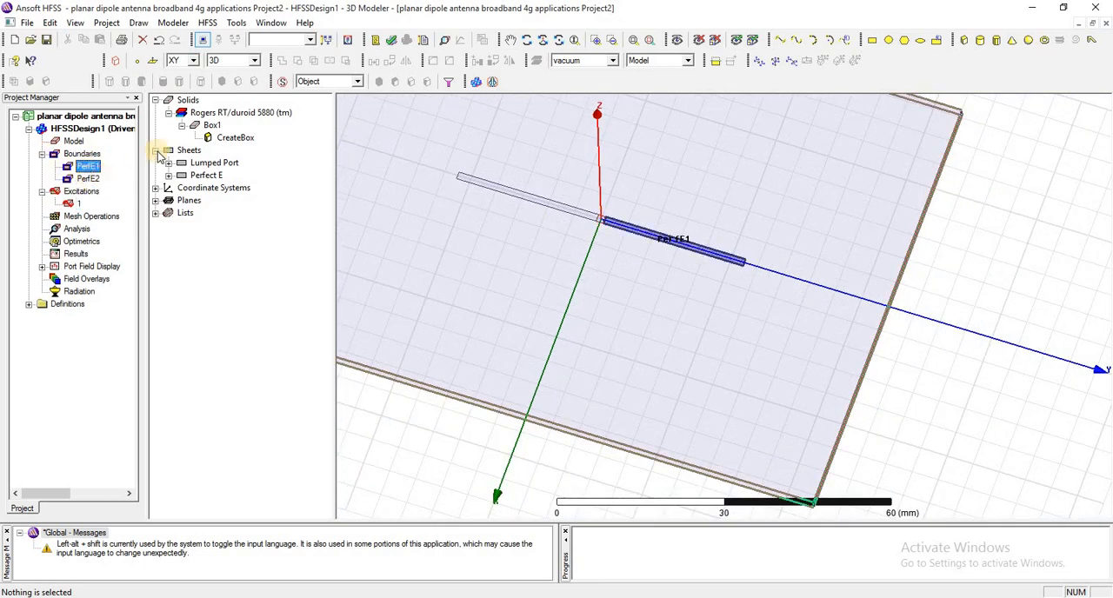
click(212, 125)
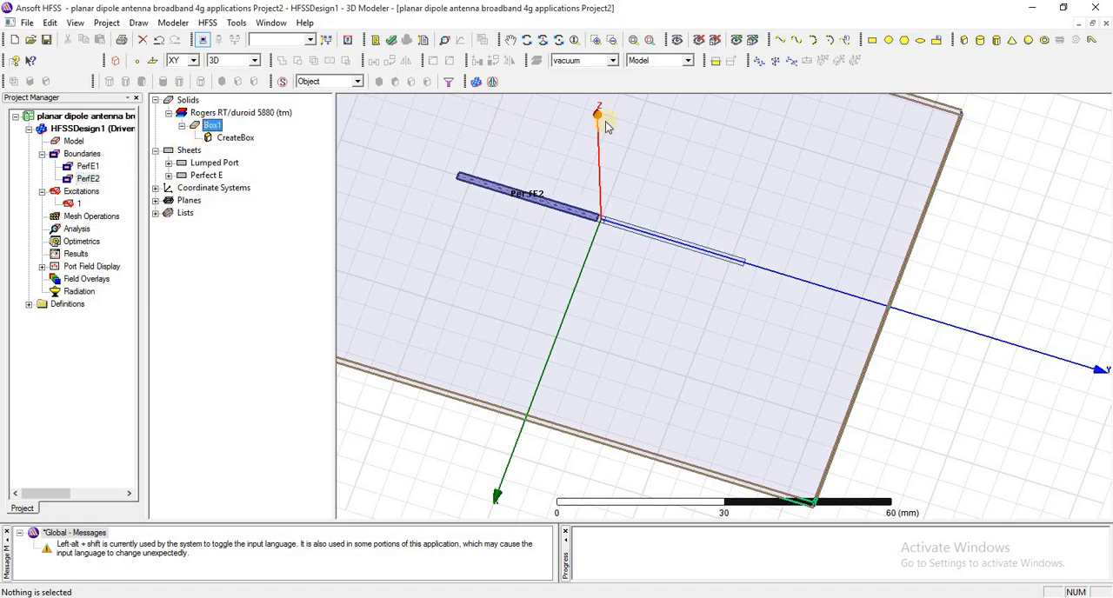
click(632, 40)
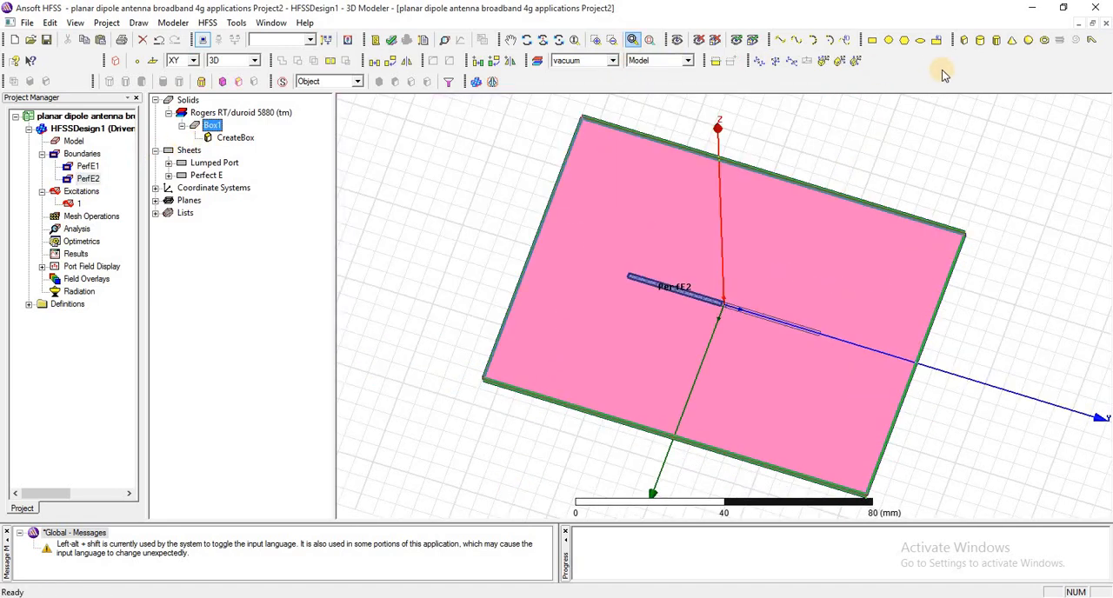
Step: Draw Box2 at -300/2,-300/2,-100/2 with sizes 300, 300, 100 mm
click(633, 40)
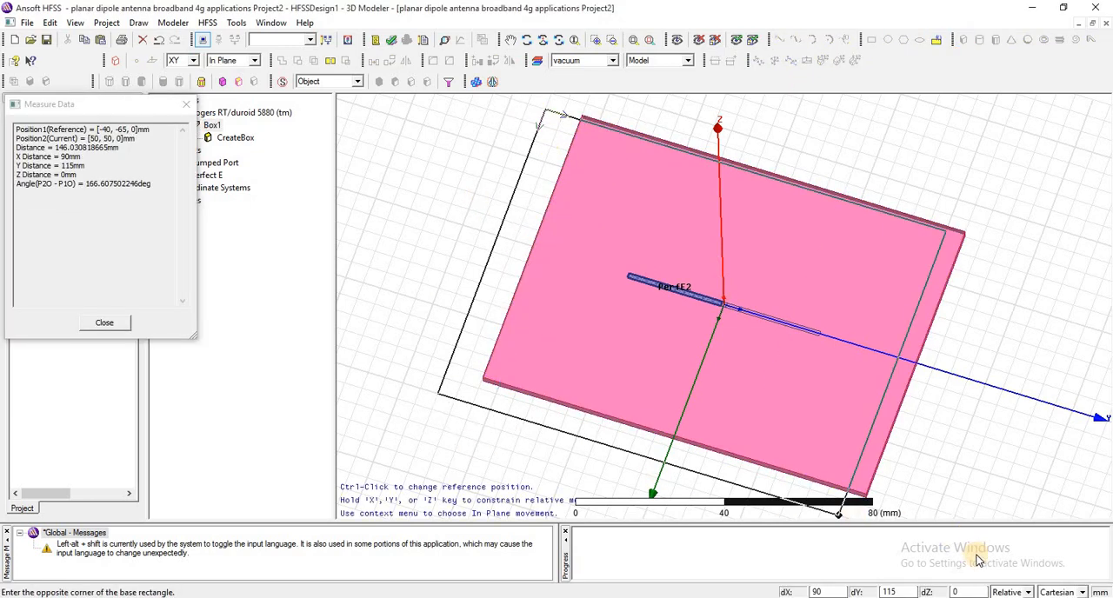
mouse_move(942, 487)
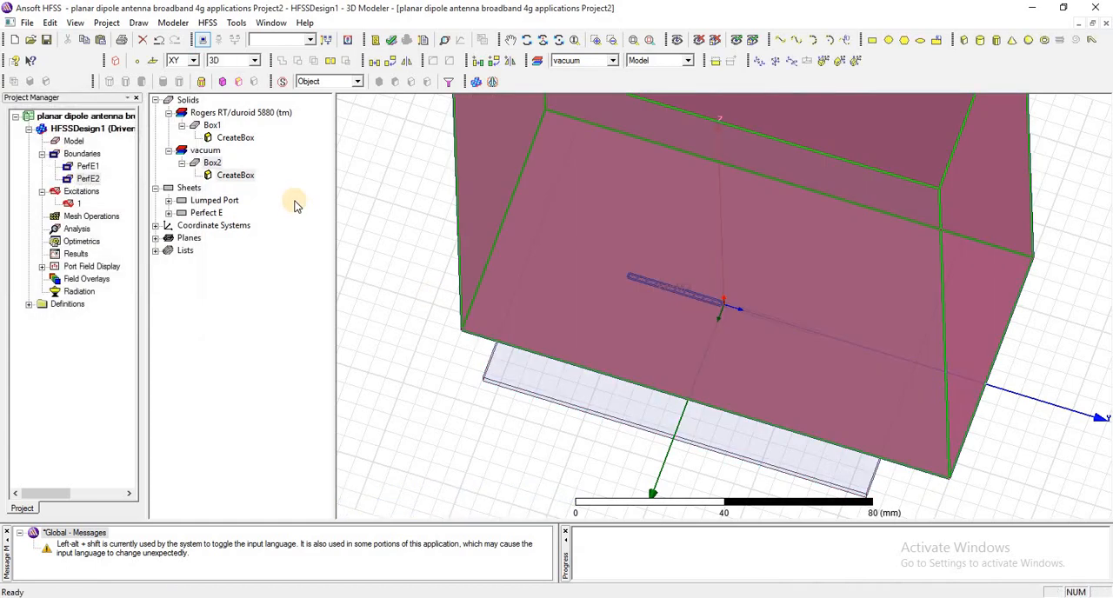
click(212, 164)
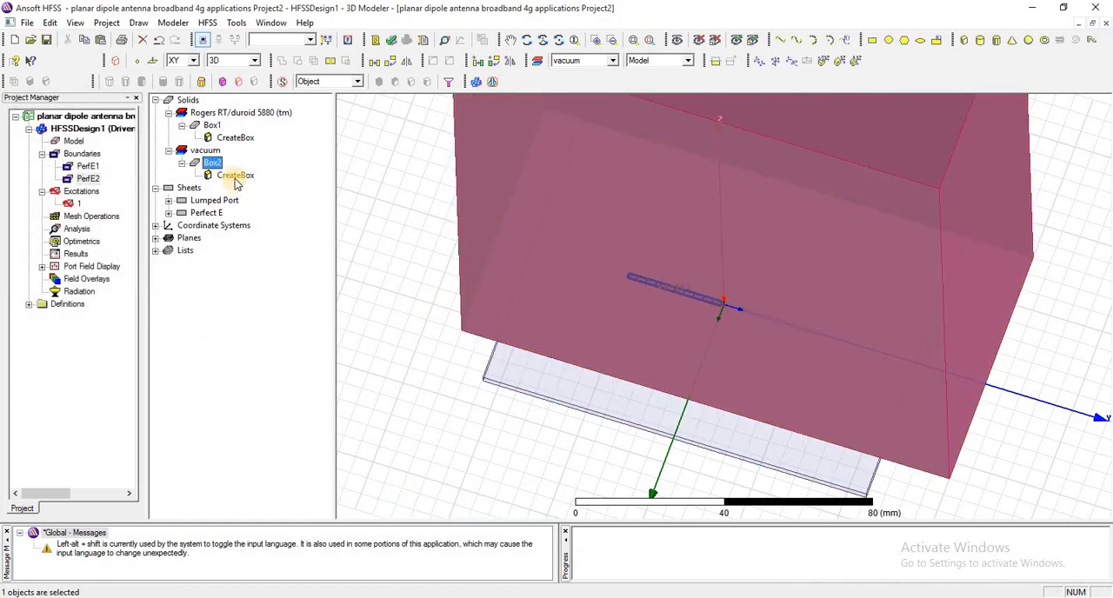
double_click(235, 174)
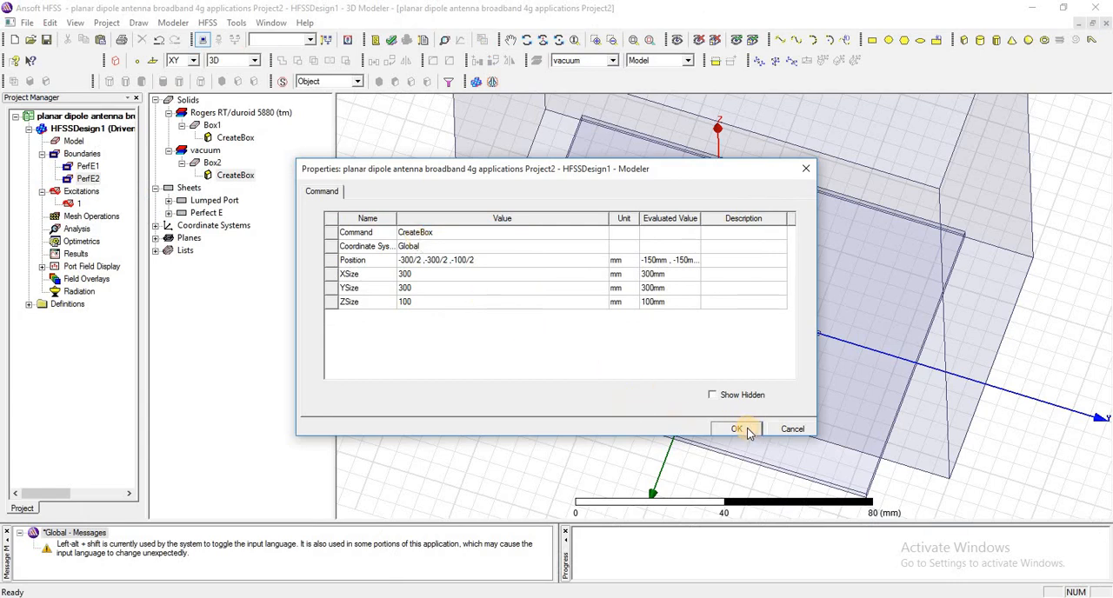
click(737, 430)
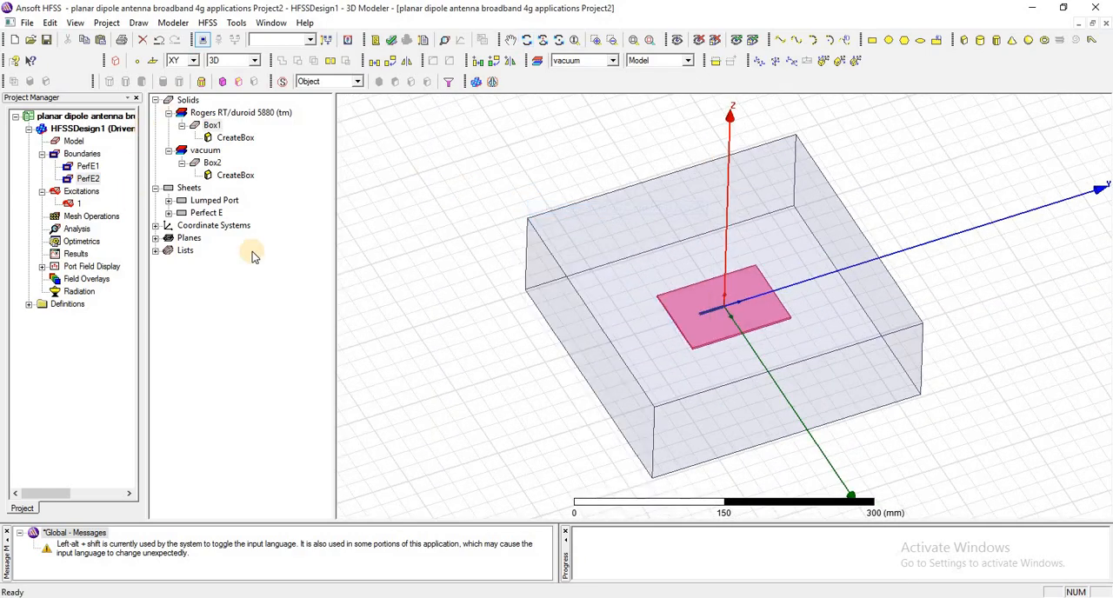
Step: Assign a radiation boundary Rad1 to the vacuum air box Box2
click(212, 164)
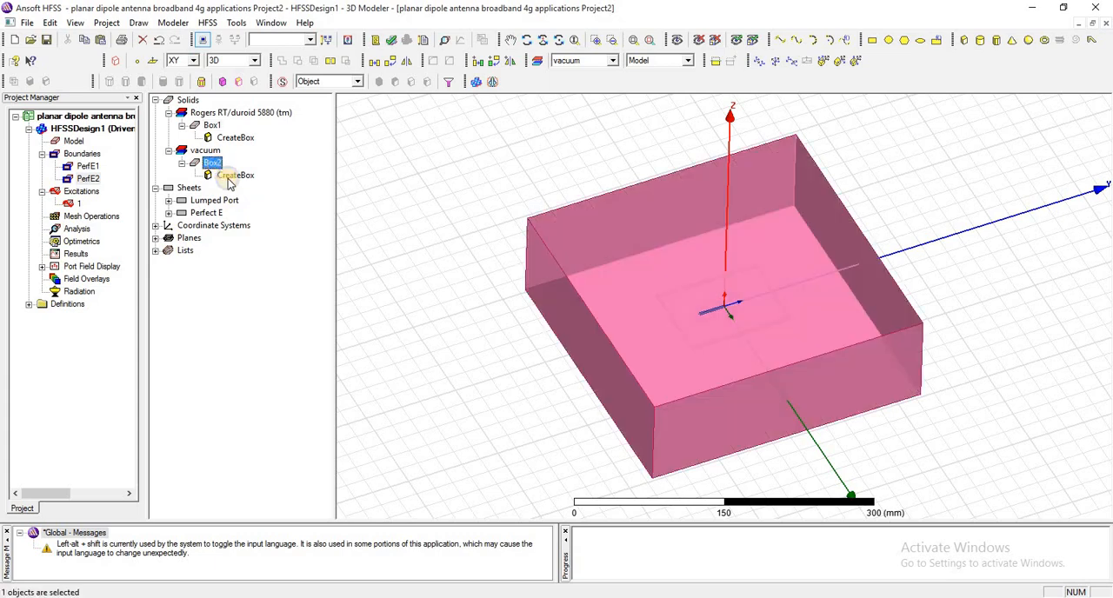
right_click(212, 163)
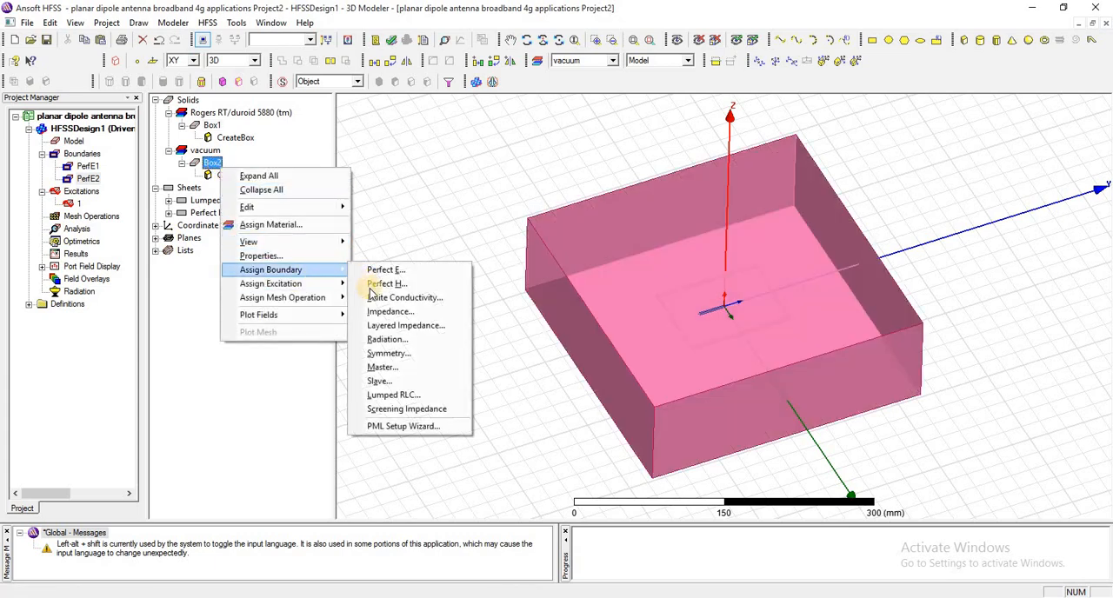
click(386, 339)
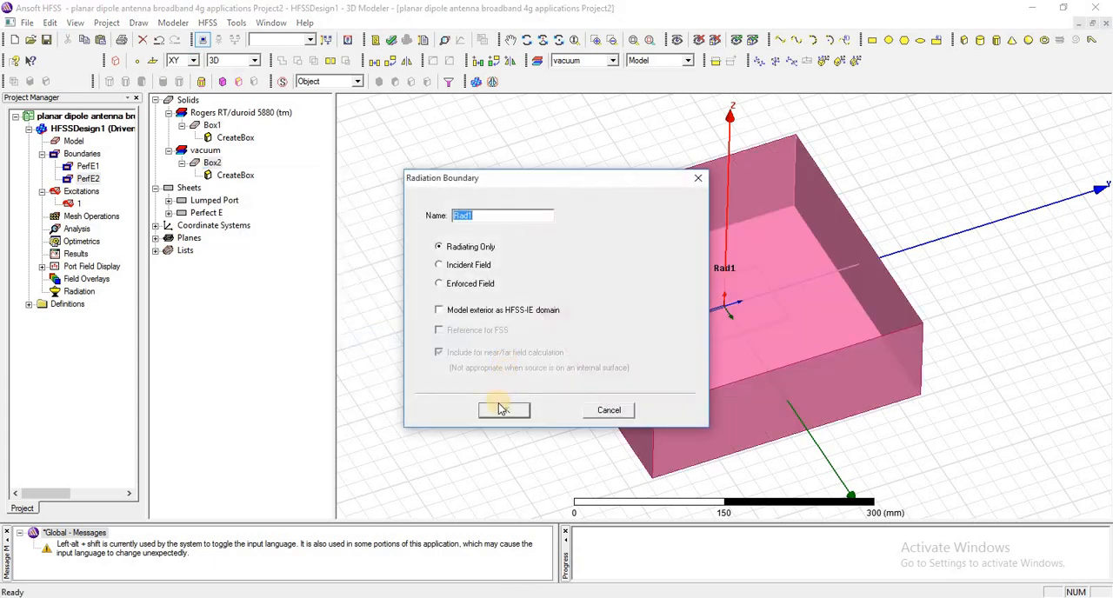
click(504, 410)
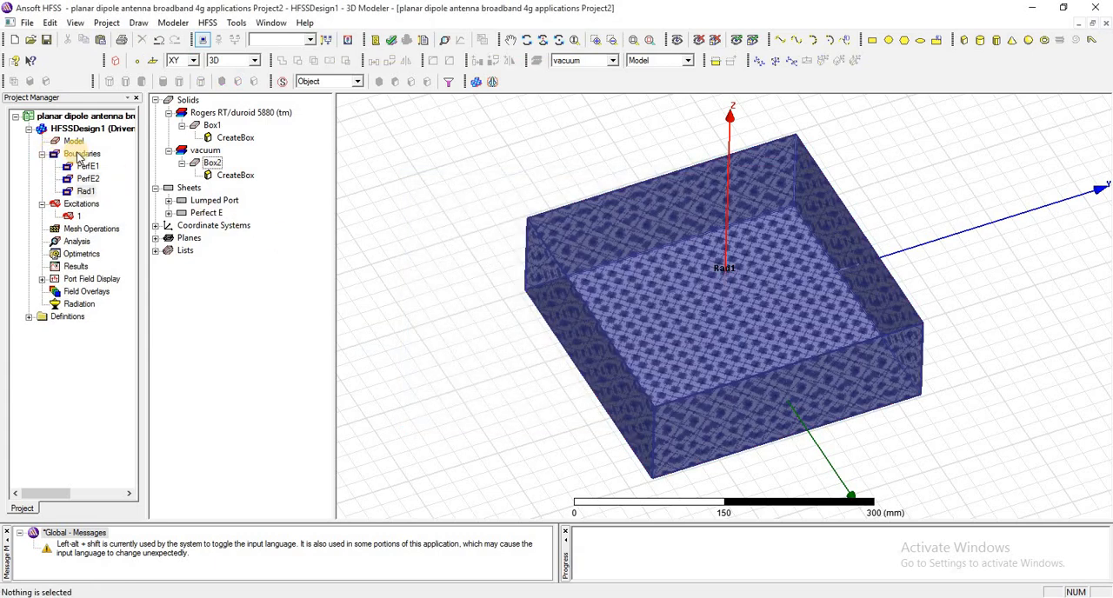
Step: Review the boundaries list (Rad1, PerfE1, PerfE2) and reveal the patch inside the box
click(84, 153)
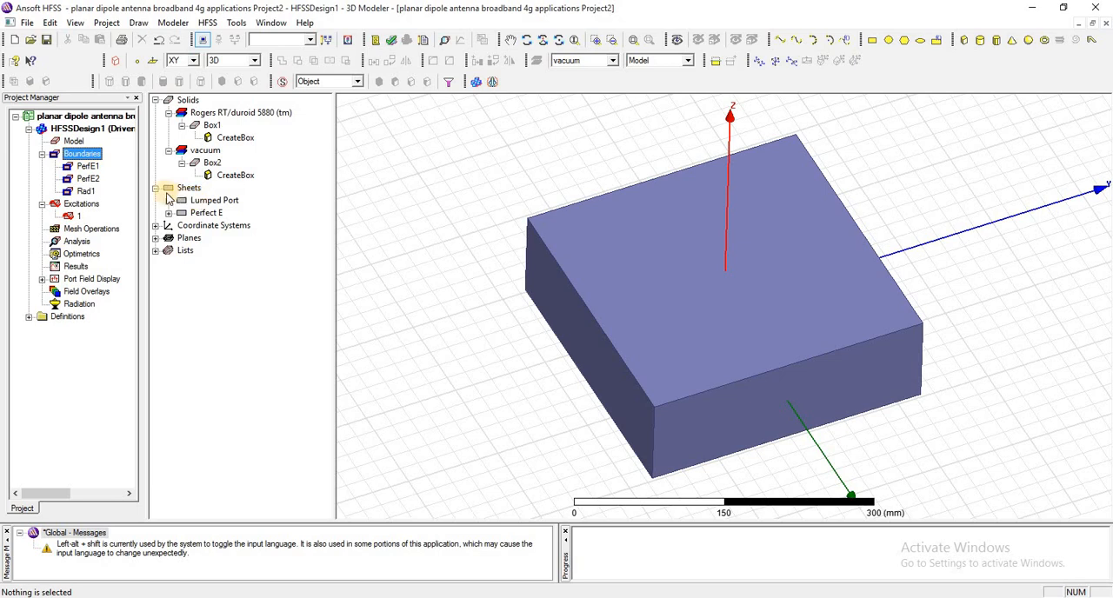
click(169, 214)
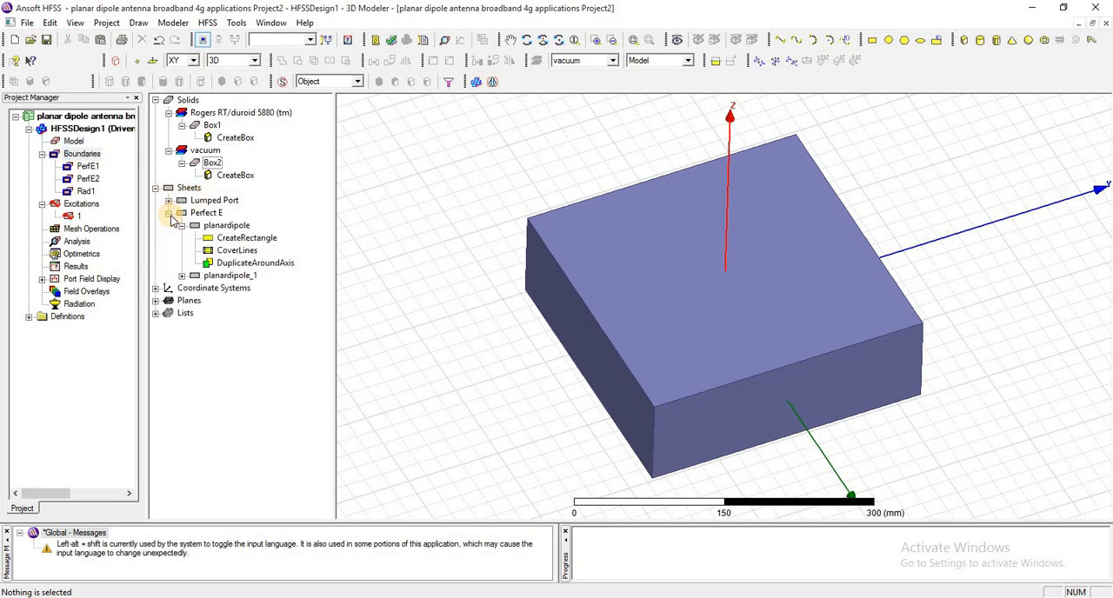
click(171, 224)
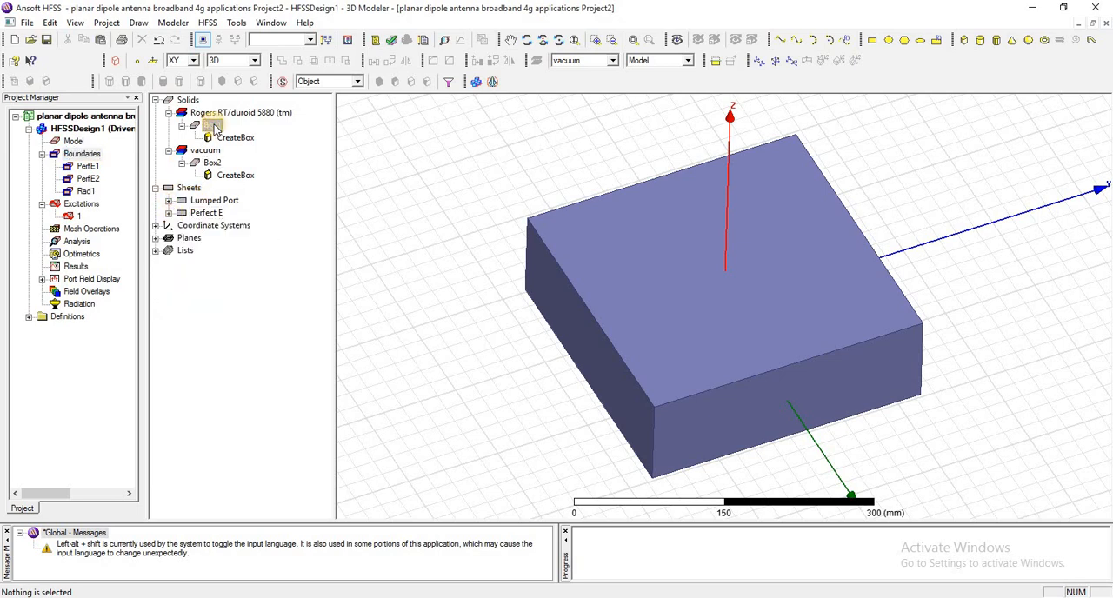
click(212, 125)
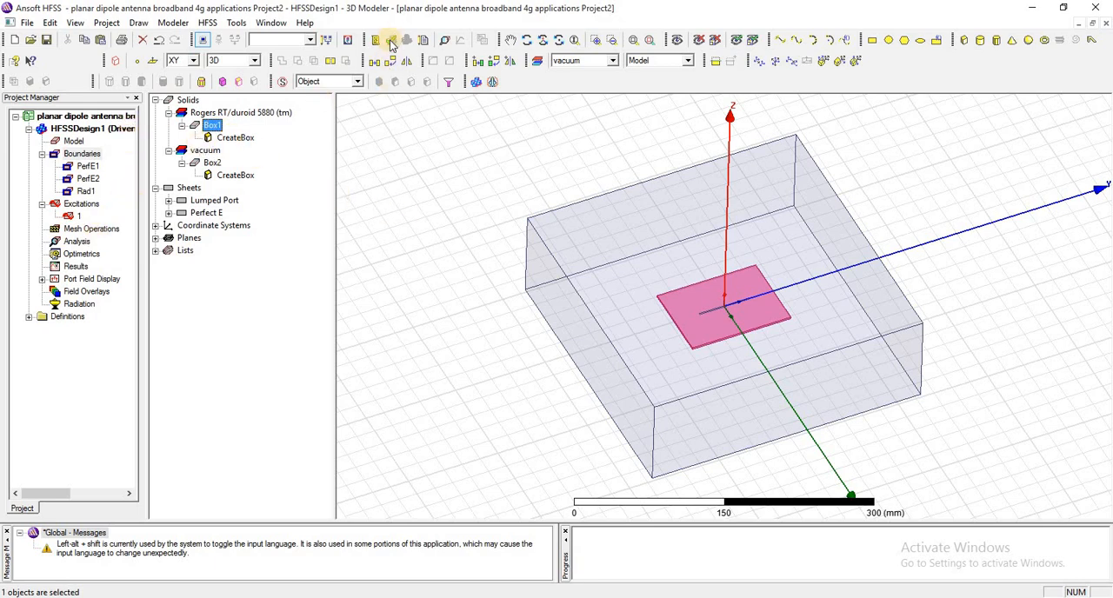
Step: Validate the design, then start a new solution setup under Analysis
click(389, 40)
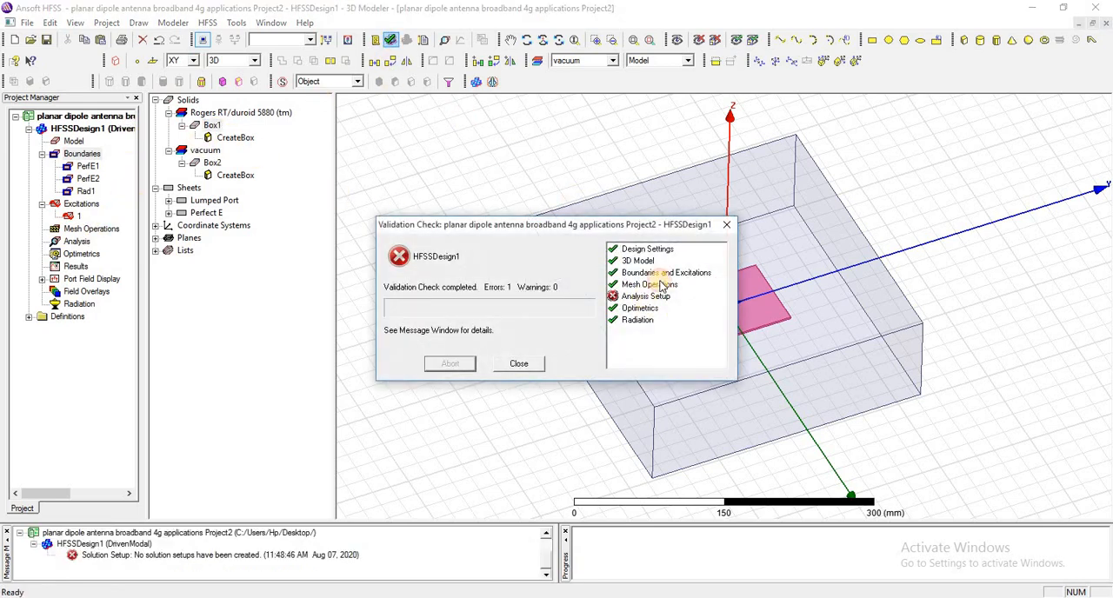
click(518, 363)
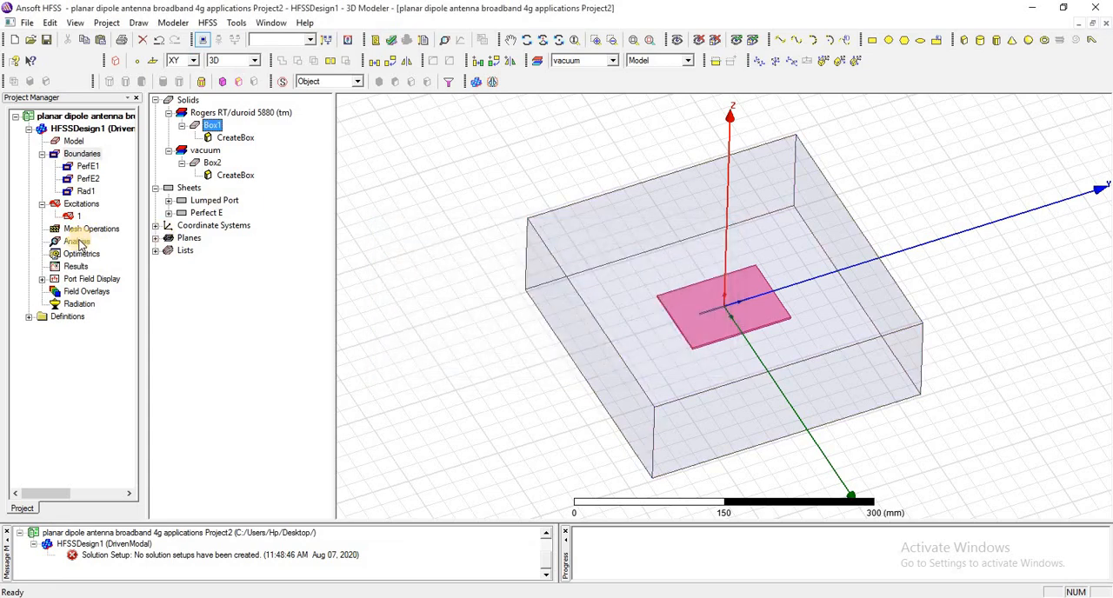
right_click(73, 240)
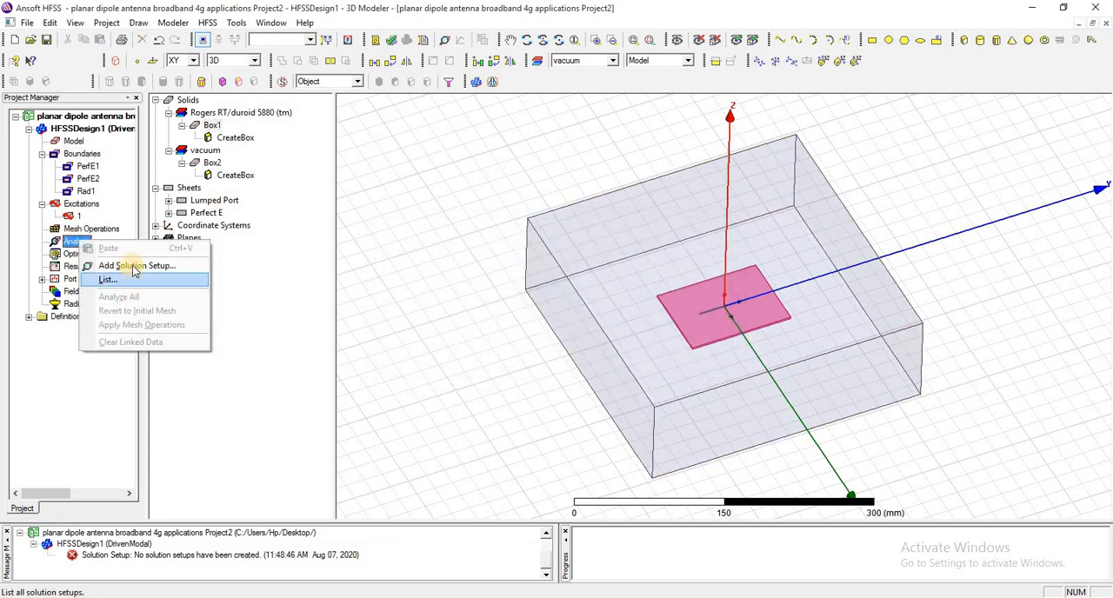
click(136, 264)
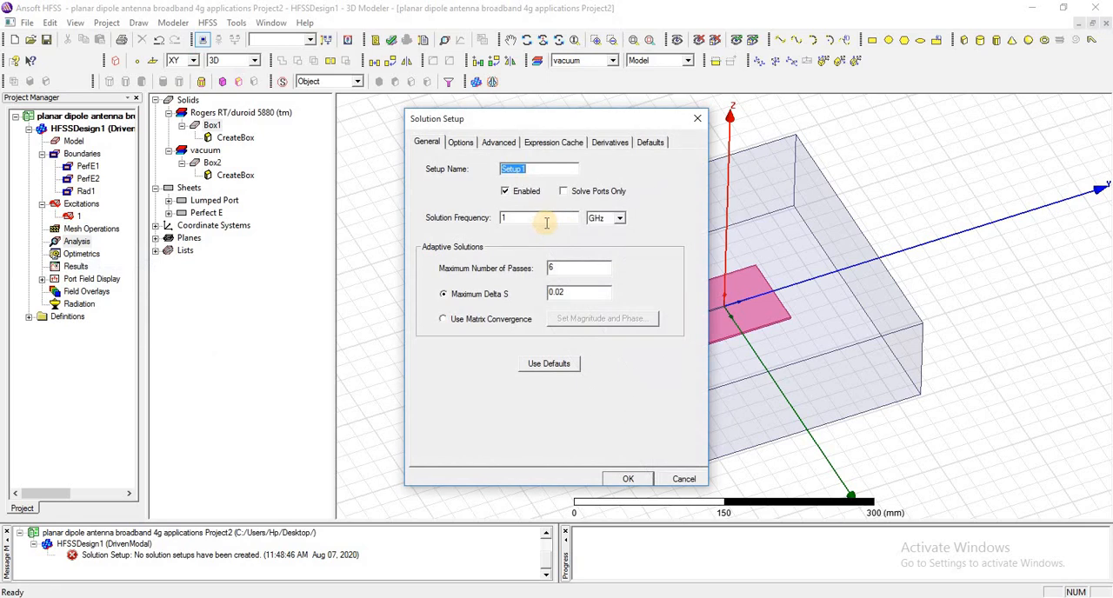
Step: Set Setup1 to solve at 2.3 GHz with a maximum of 15 adaptive passes
click(536, 217)
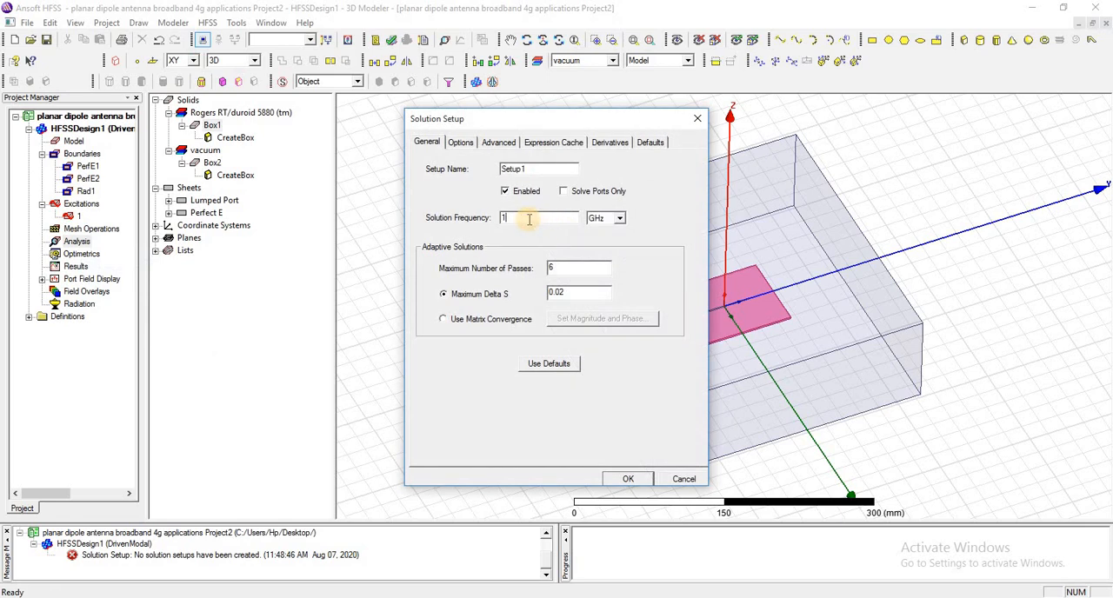
text(2)
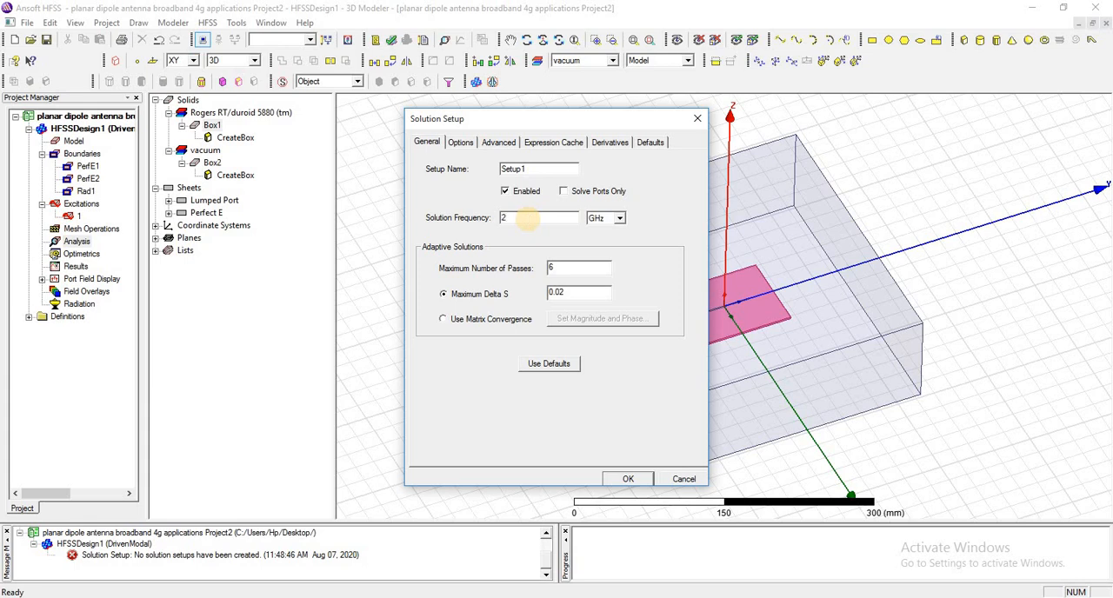
text(.3)
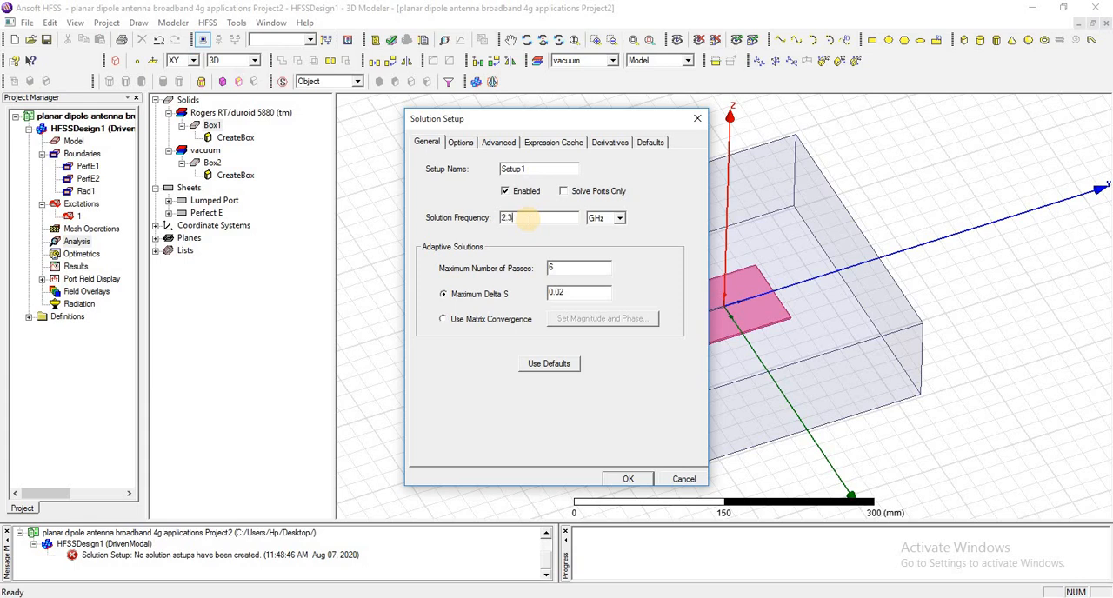
click(577, 267)
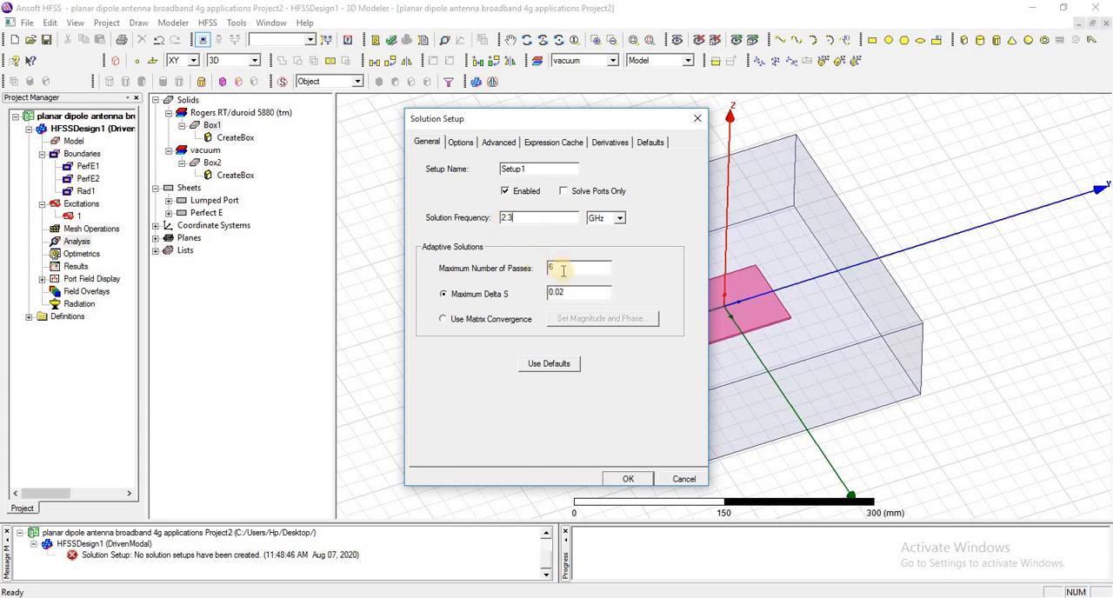
triple_click(577, 267)
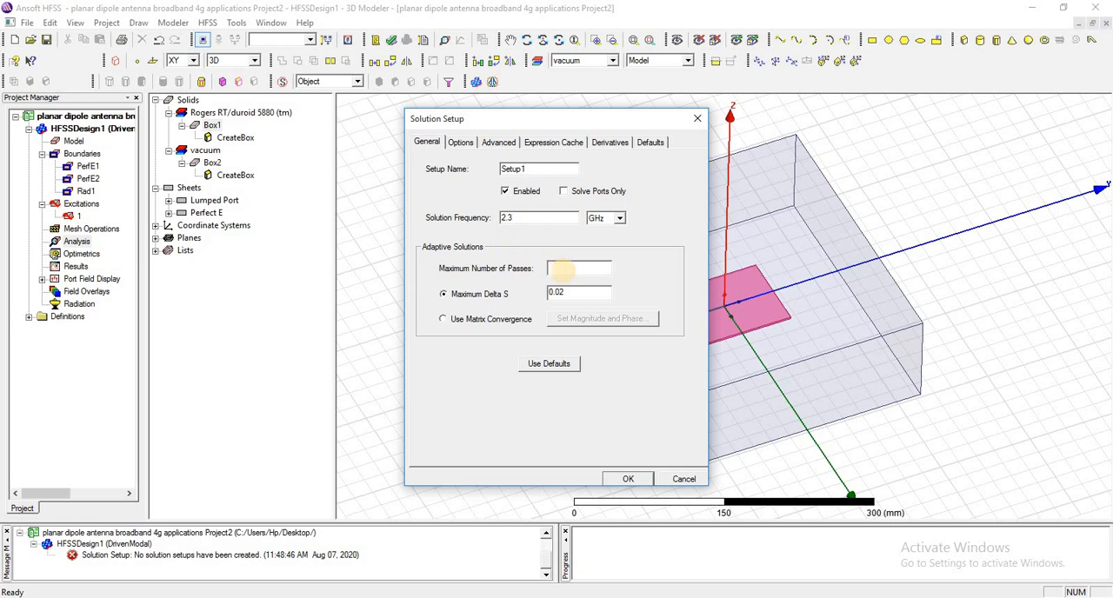
text(15)
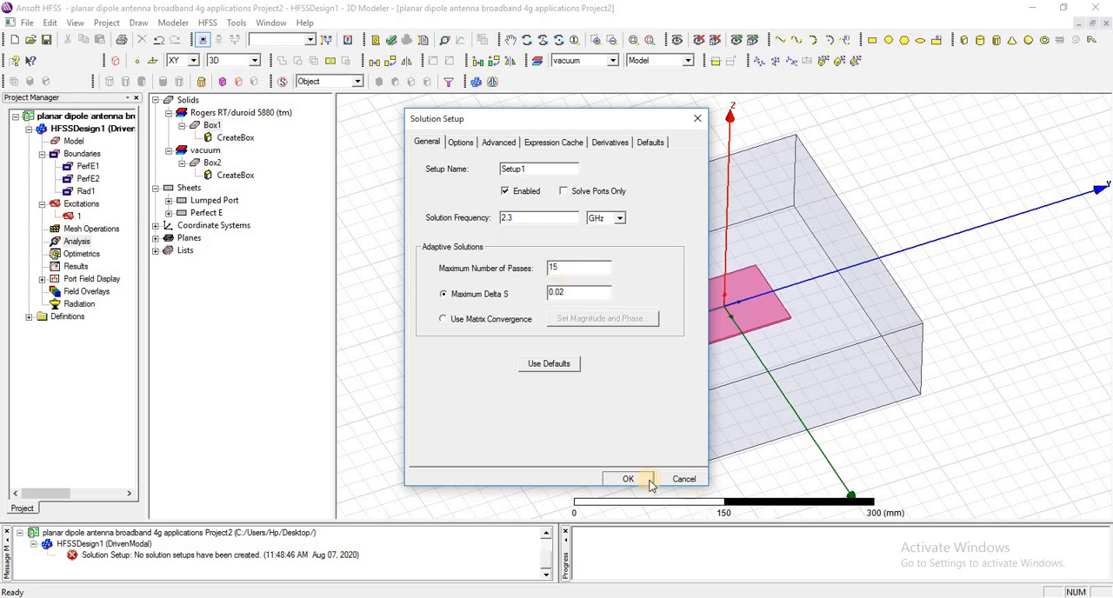
click(628, 480)
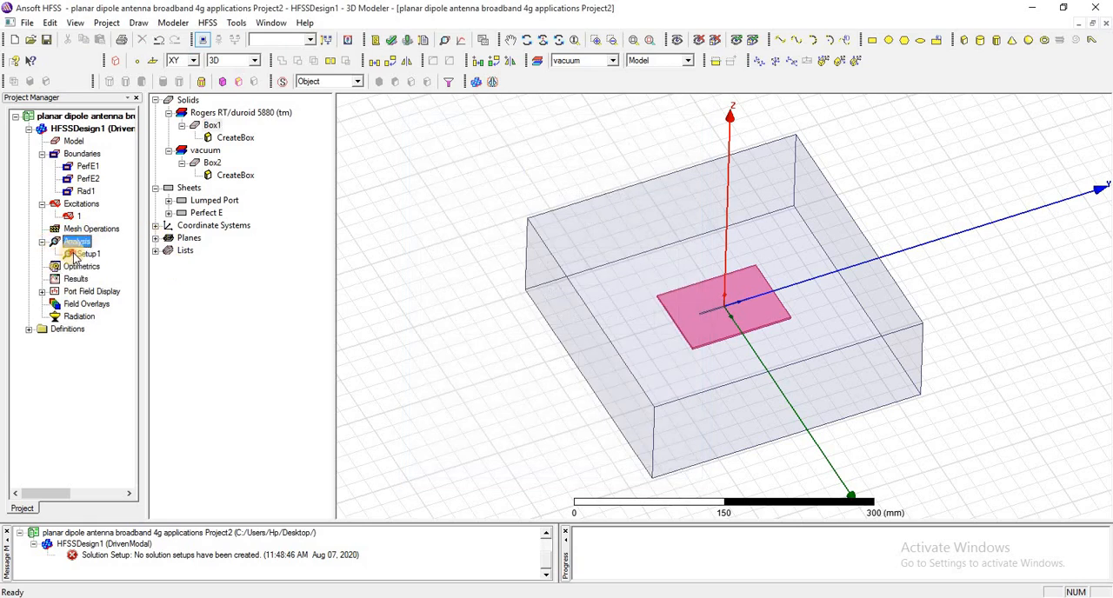
Step: Add an interpolating sweep 1.75–3.45 GHz in 0.01 GHz steps to Setup1
right_click(76, 240)
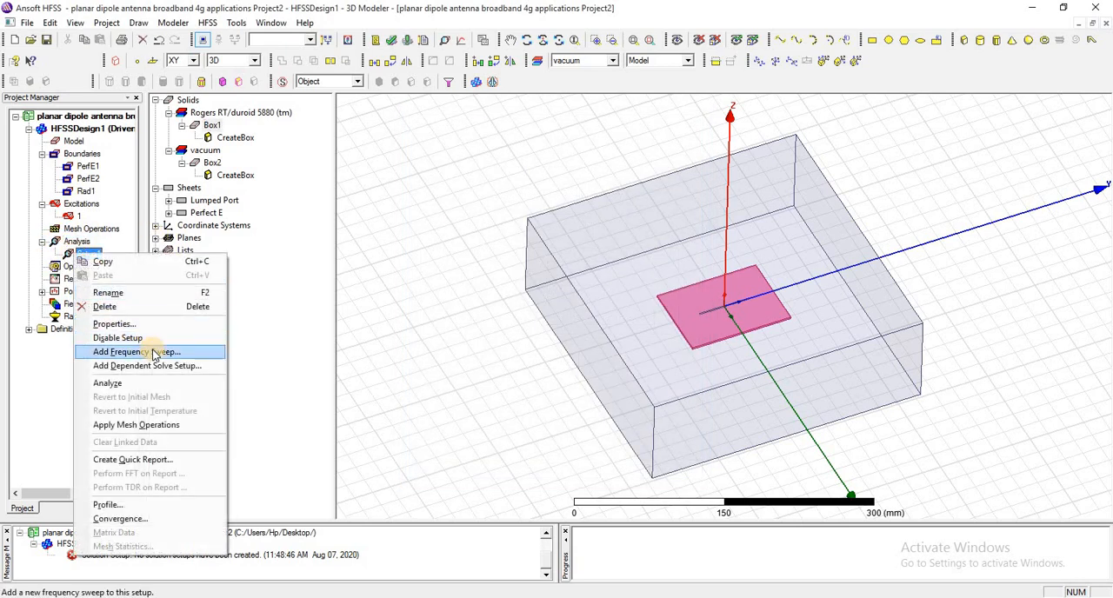
click(136, 351)
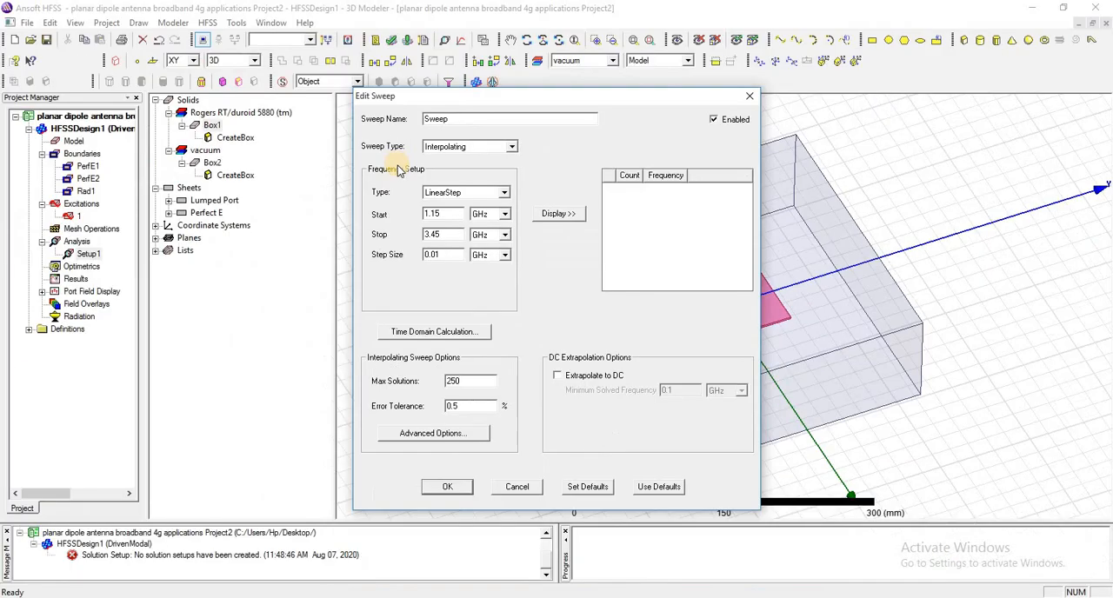
click(558, 214)
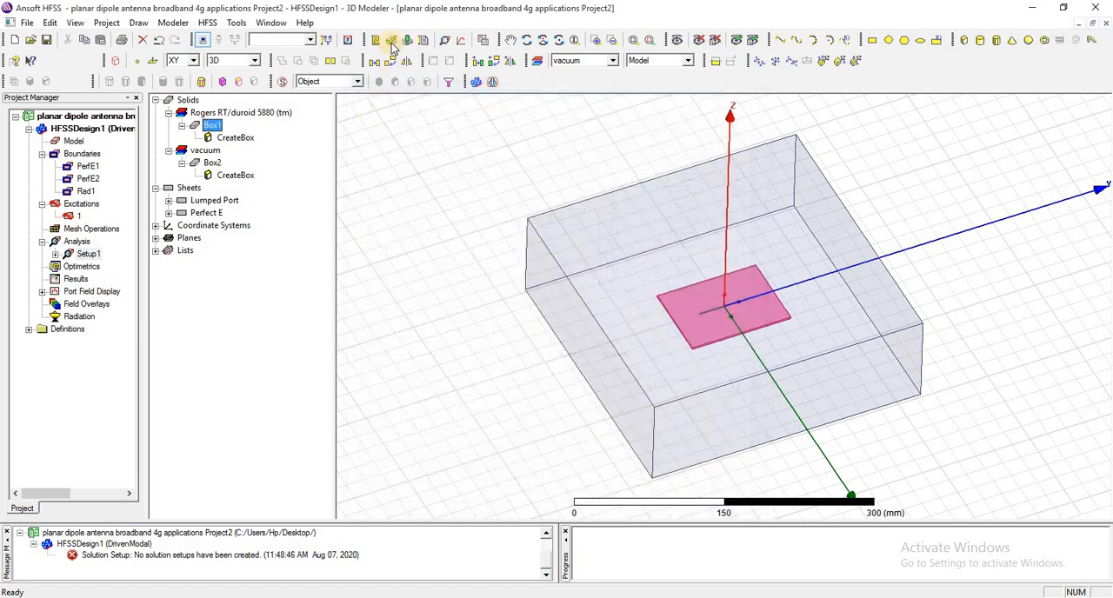
Step: Run the validation check again and dismiss its all-passing report
click(390, 40)
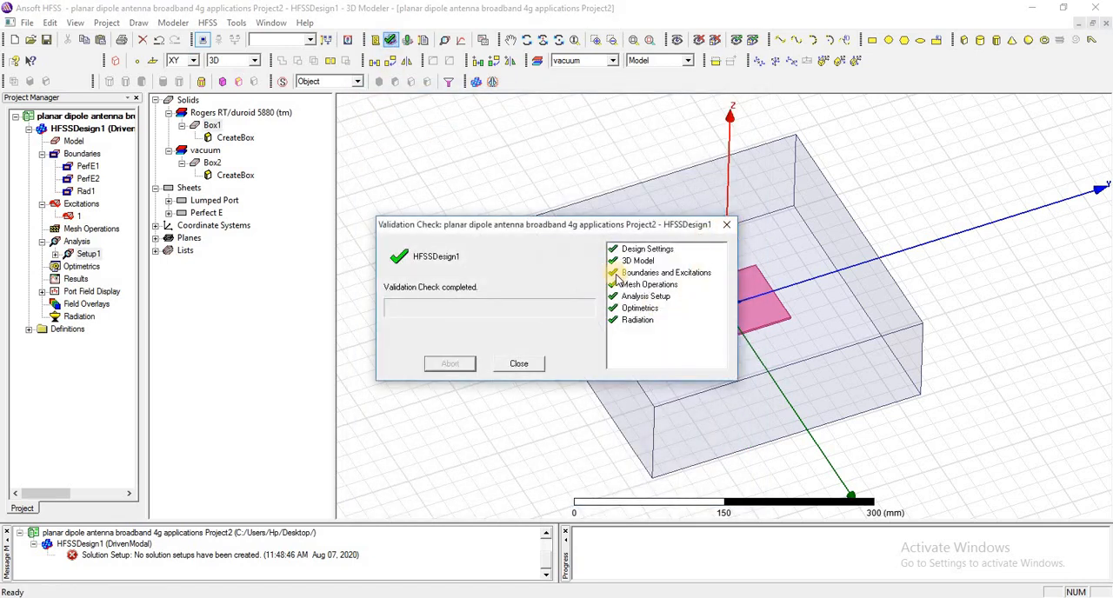
click(518, 363)
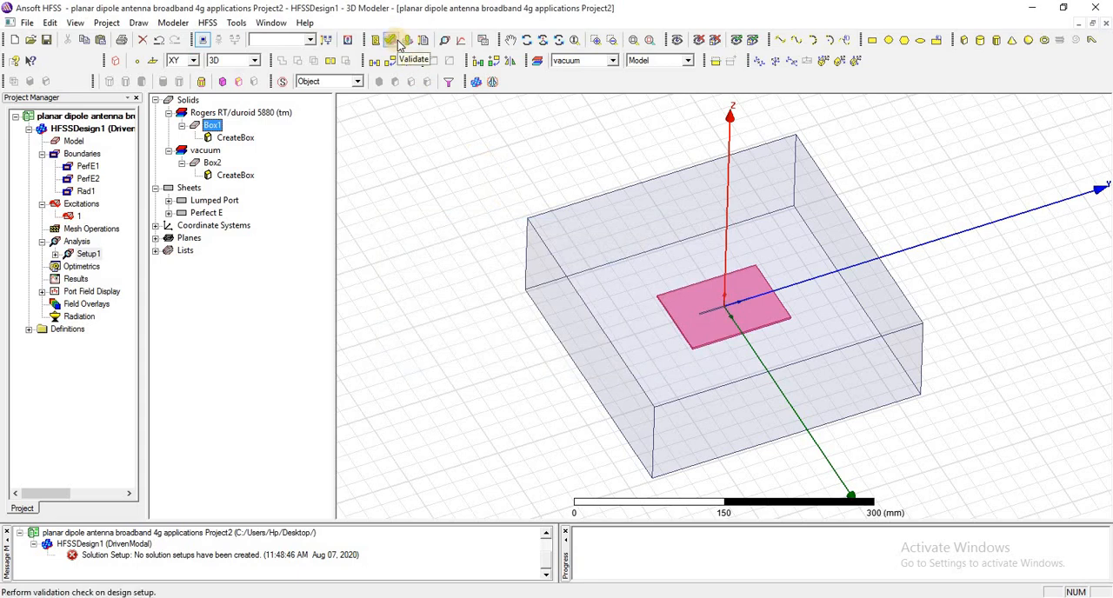
mouse_move(403, 40)
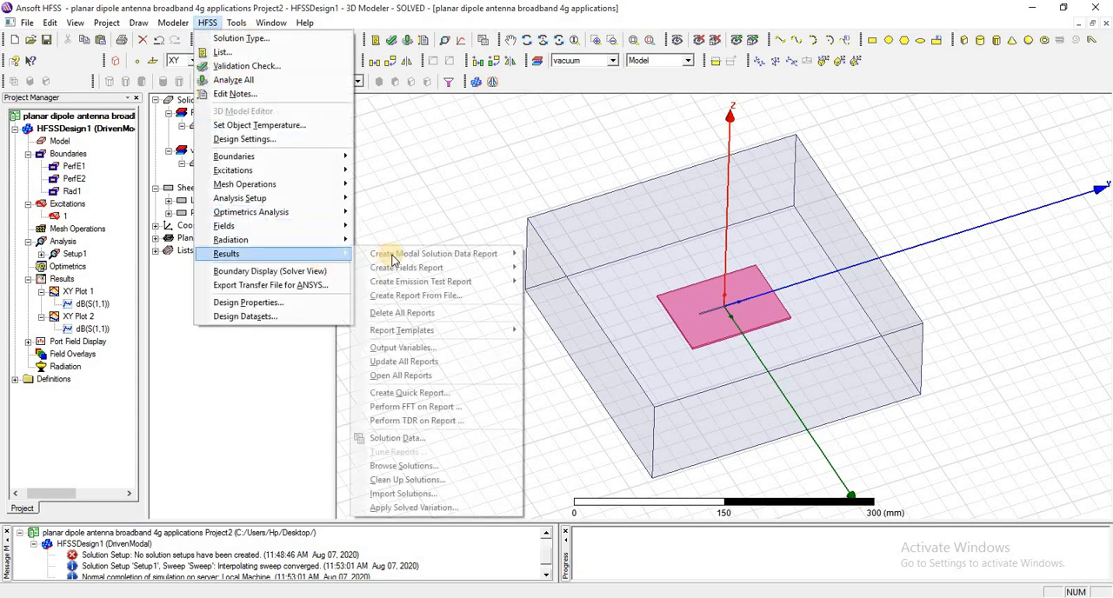
Step: Create a rectangular XY plot of dB(S(1,1)) from Setup1 : Sweep
click(433, 253)
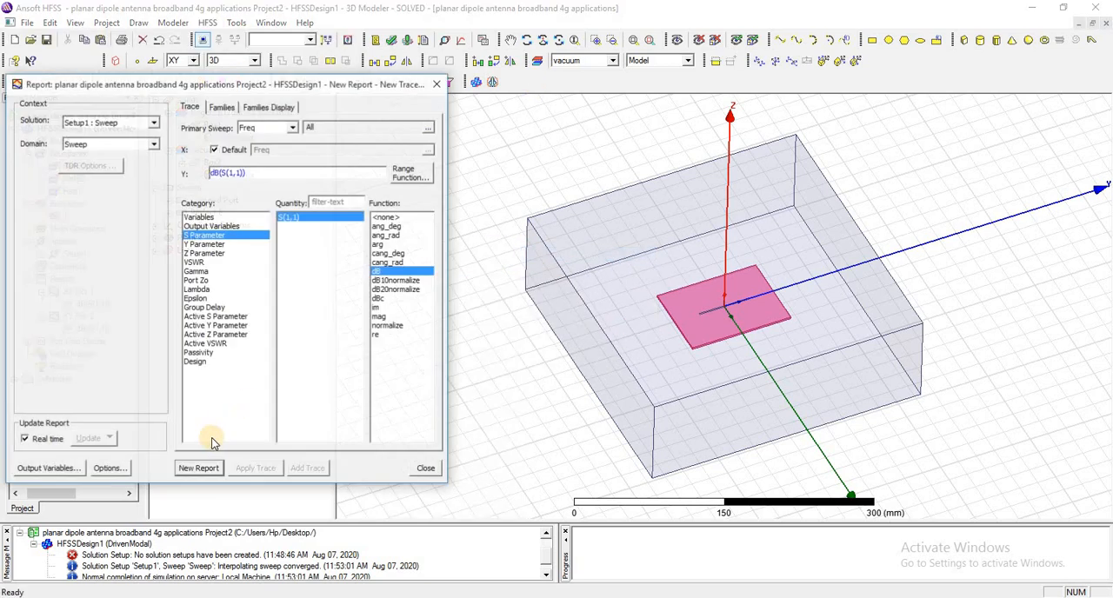
click(198, 468)
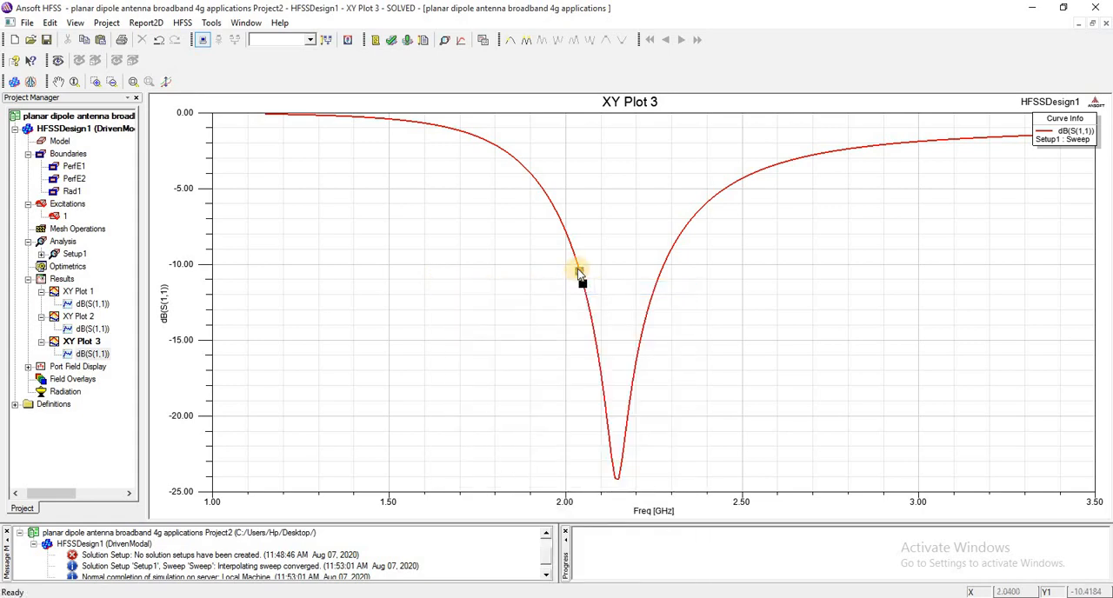
Step: Place markers m1 at 2.04 GHz and m2 near 2.27 GHz on the -10 dB crossings
click(581, 267)
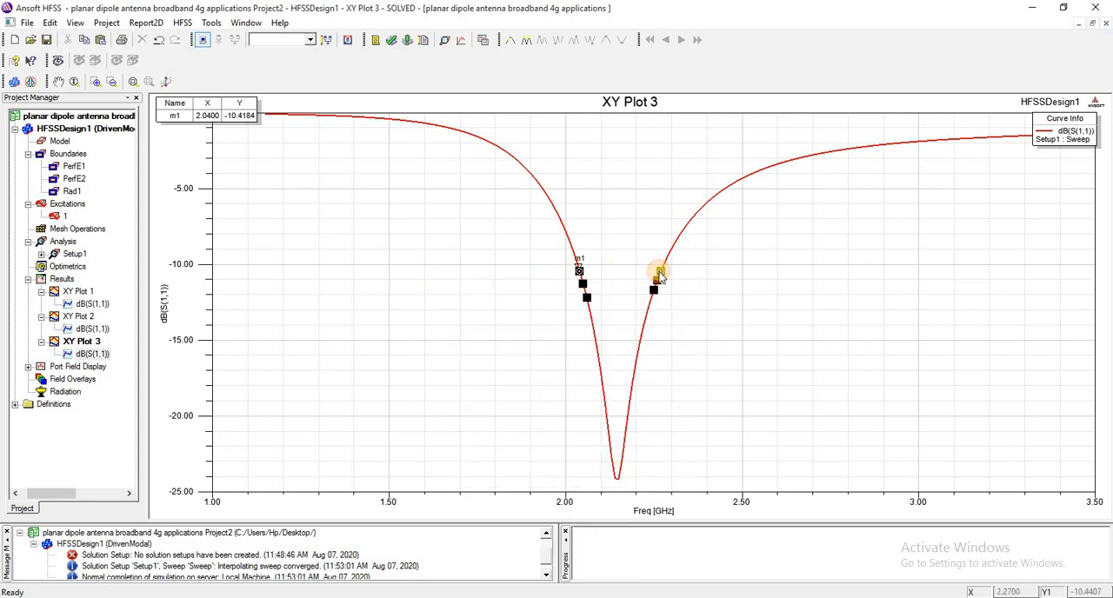
click(657, 268)
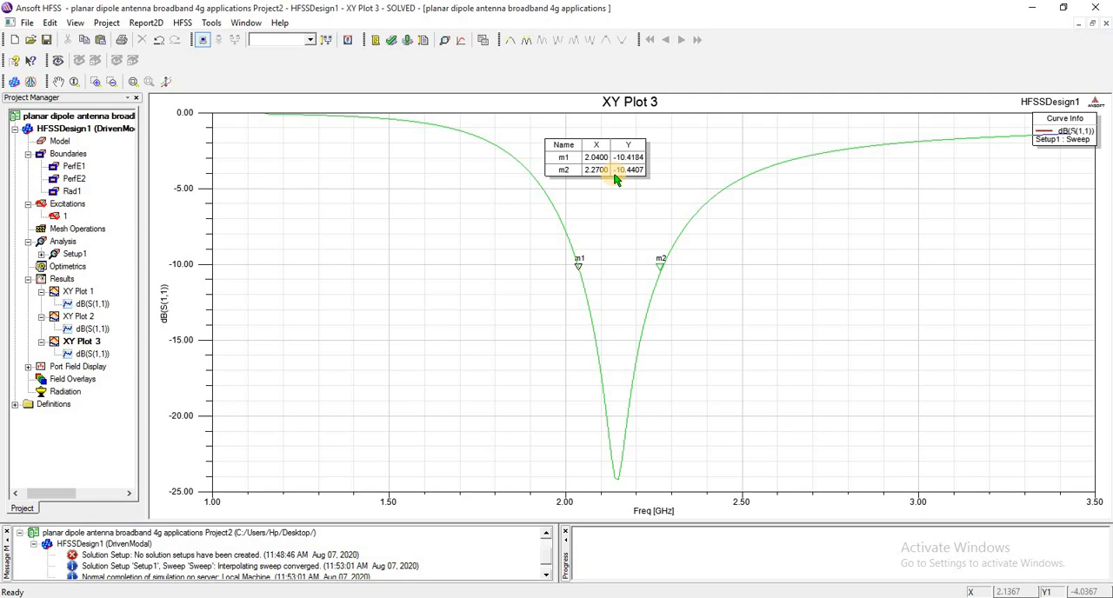
mouse_move(613, 170)
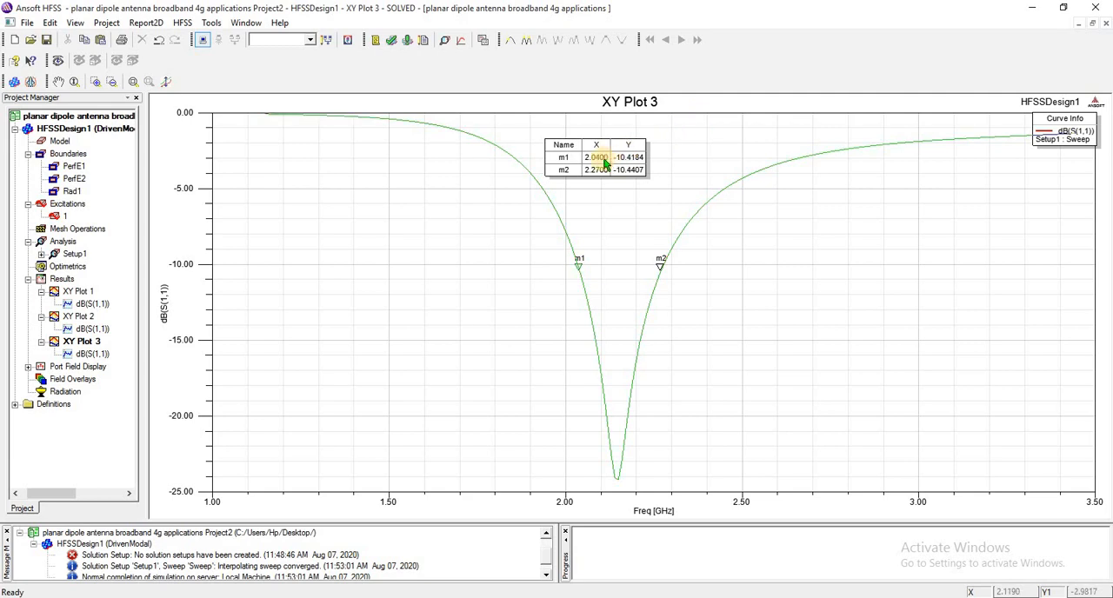
mouse_move(622, 216)
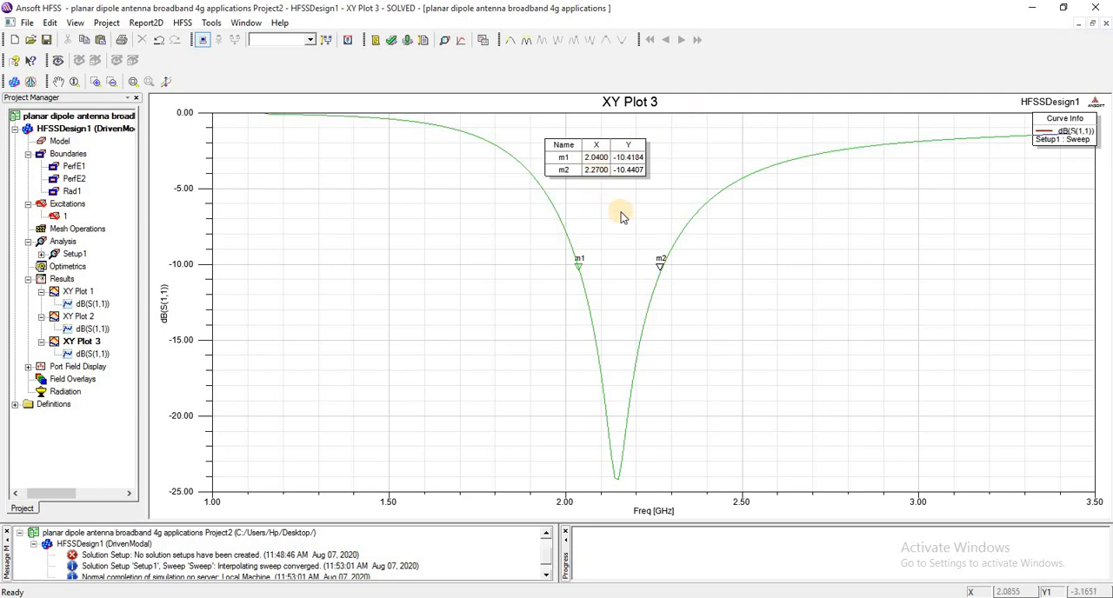